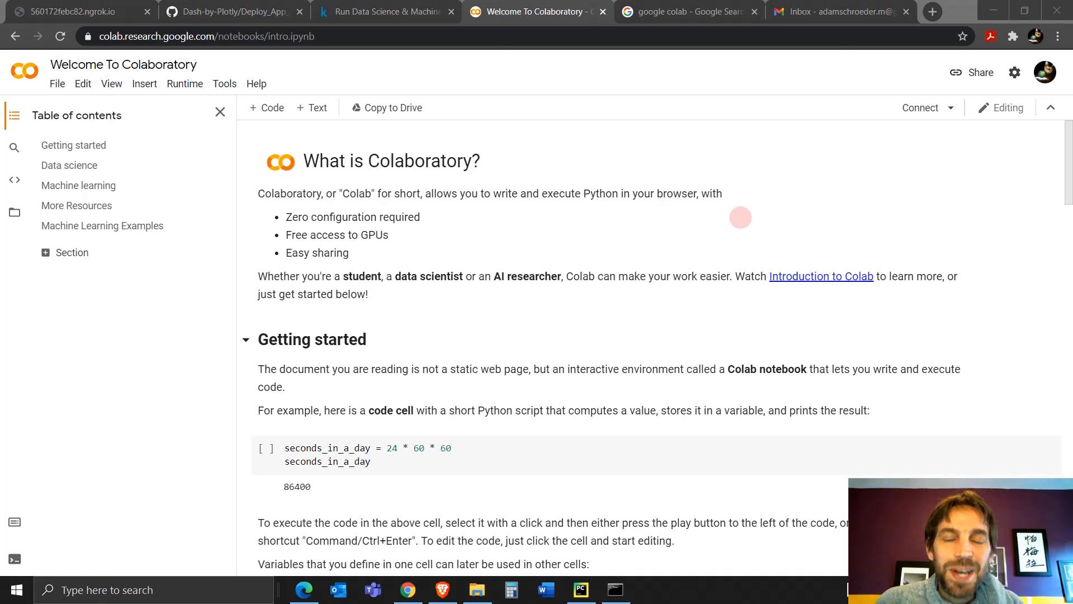
mouse_move(677, 242)
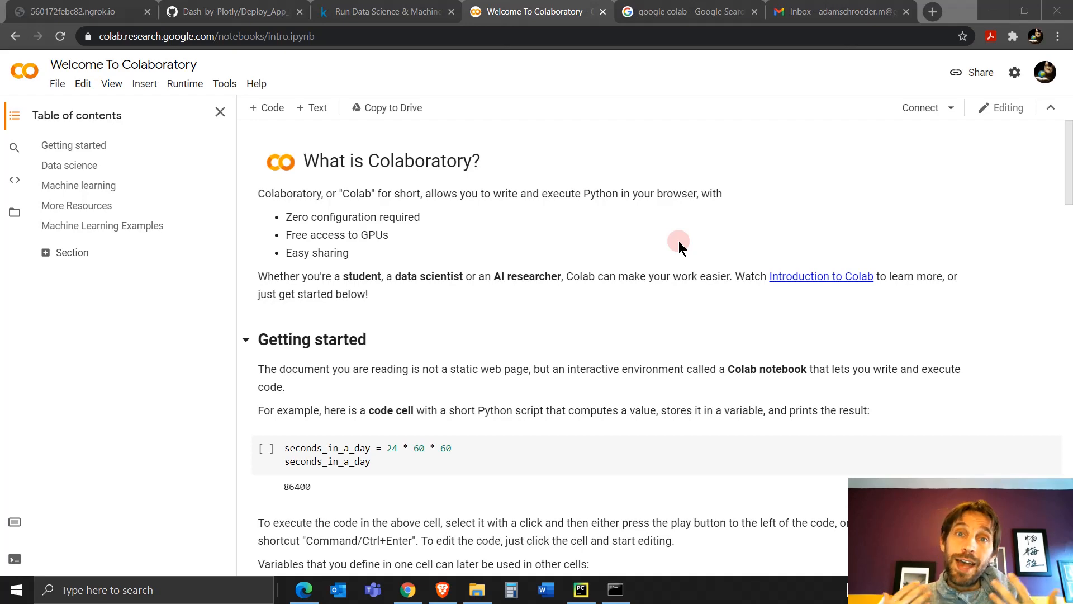
Switch from the Kaggle Code page to the JupyterLab window showing the inline org-chart Dash app.
left_click(361, 11)
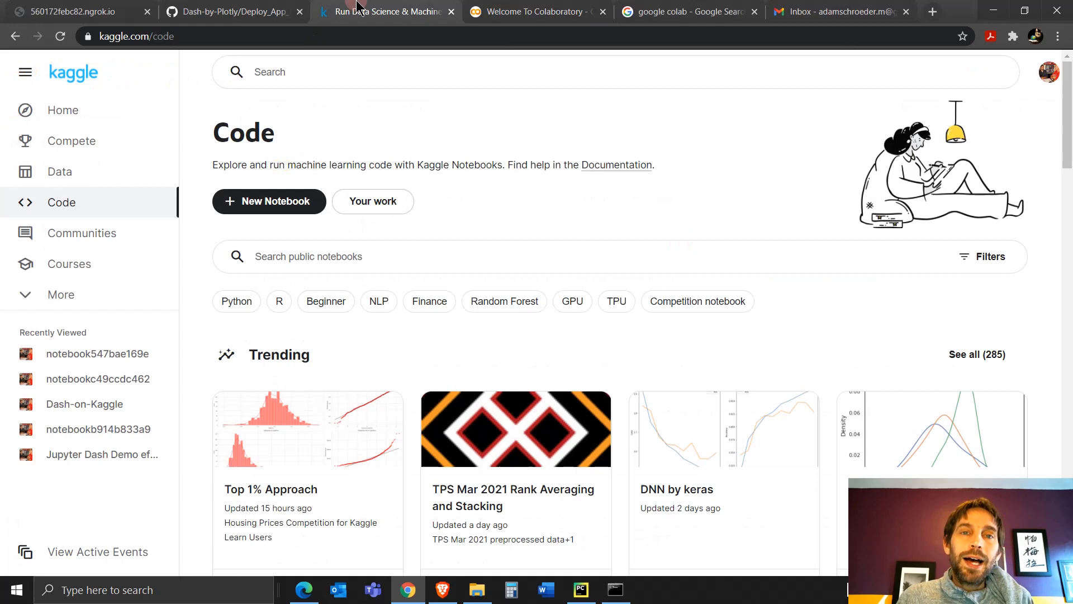
mouse_move(507, 16)
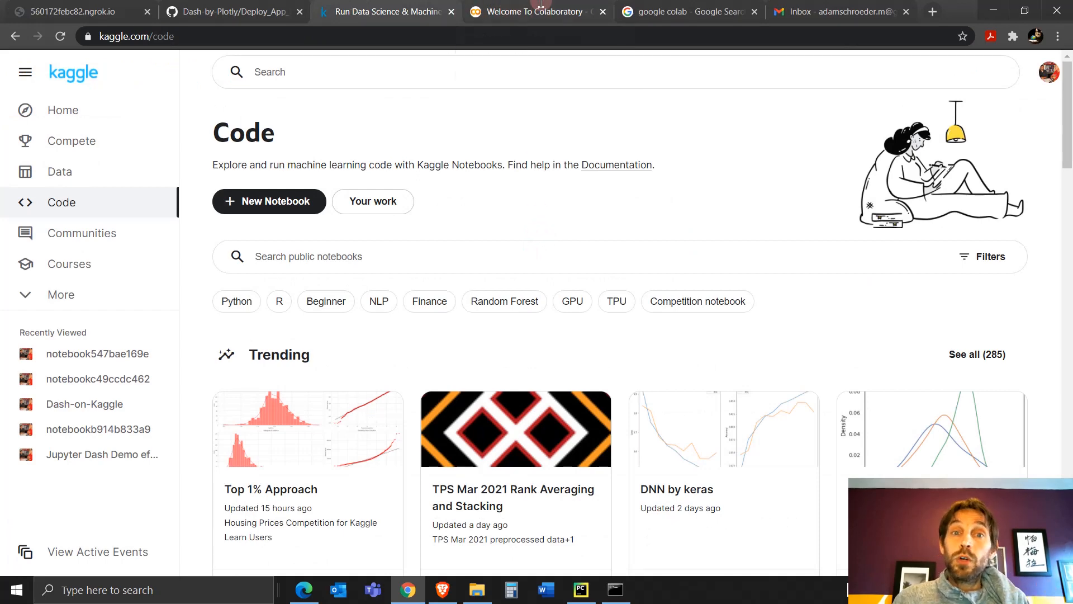
left_click(537, 12)
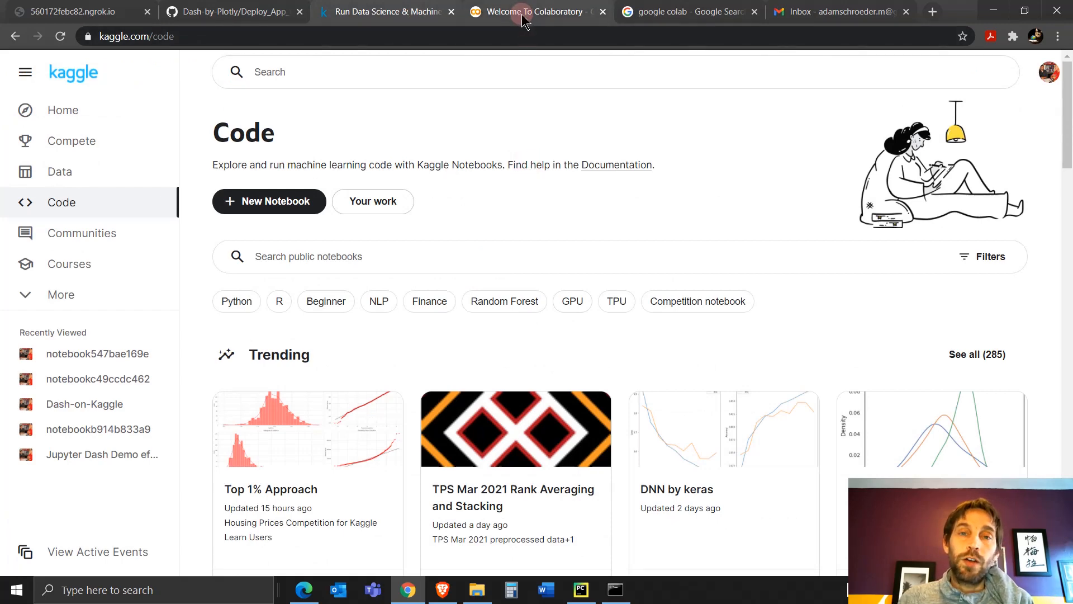
left_click(533, 11)
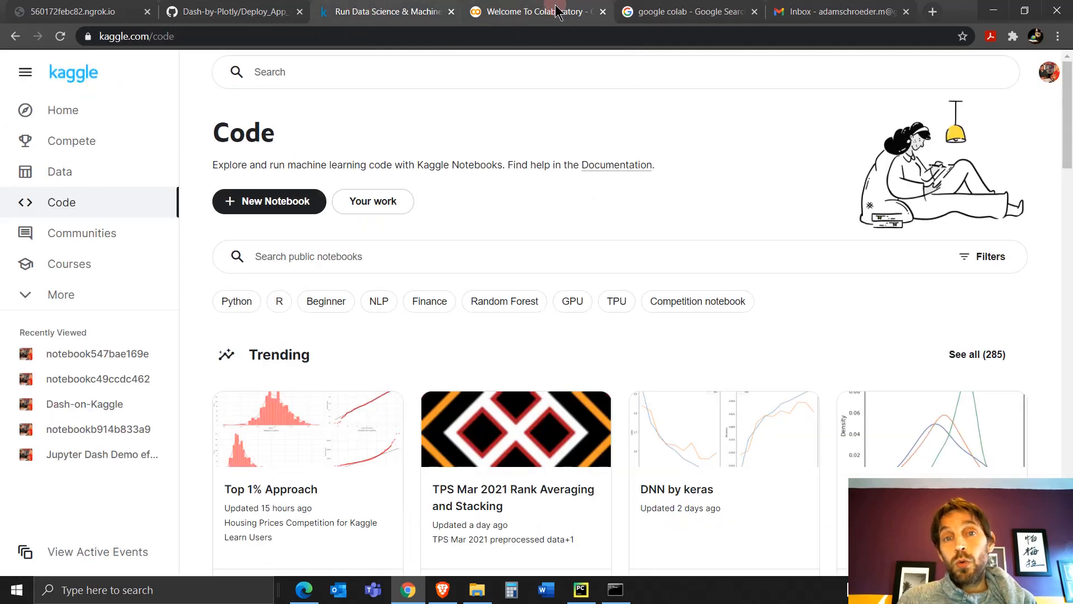
left_click(531, 11)
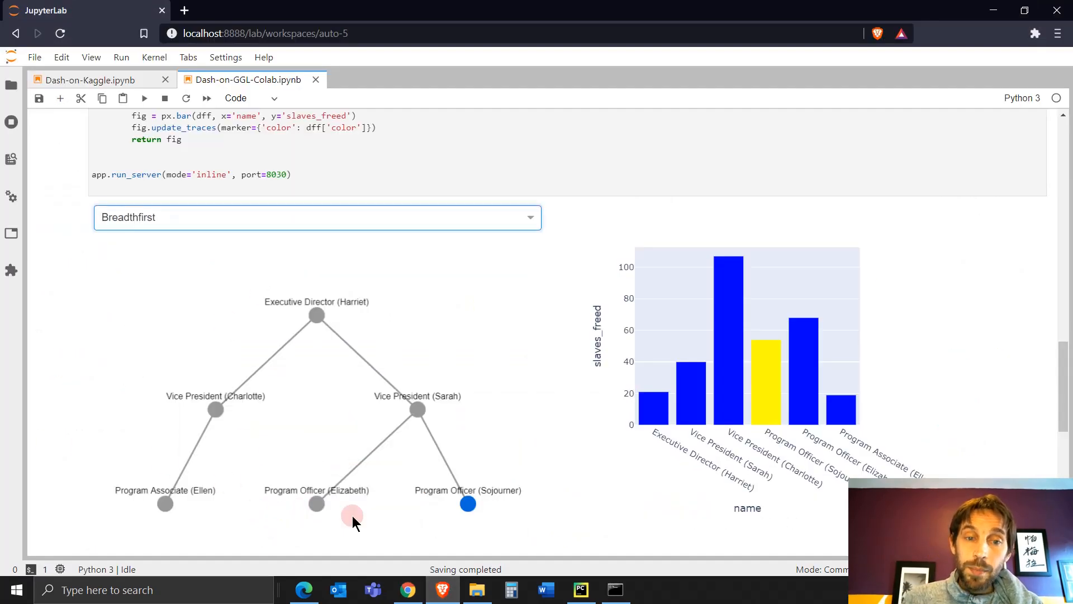
Move from JupyterLab through the Colab and Kaggle tabs to the GitHub repository folder.
left_click(468, 504)
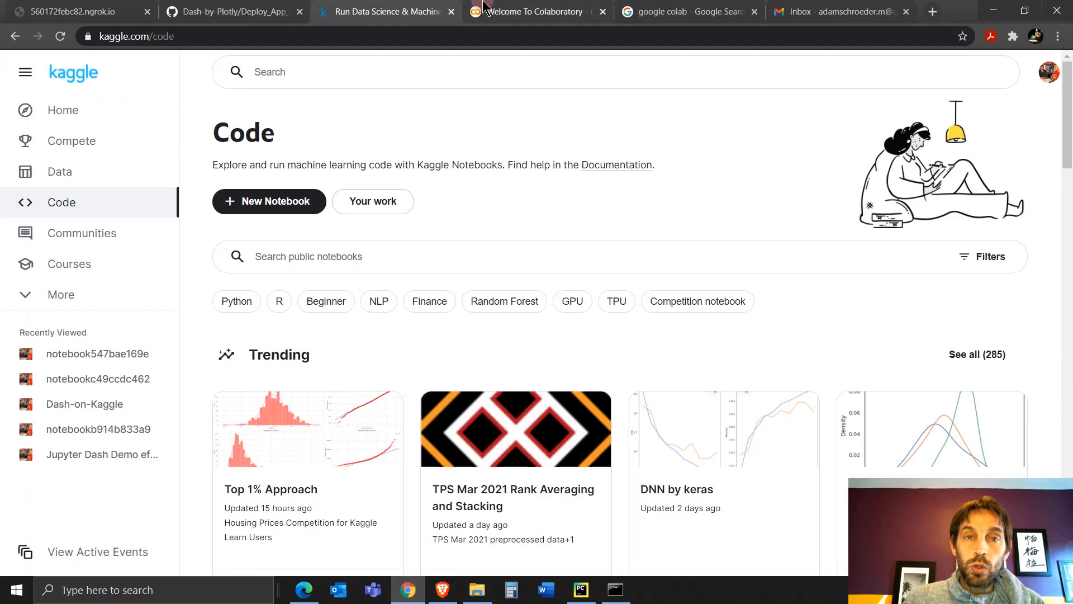
left_click(537, 11)
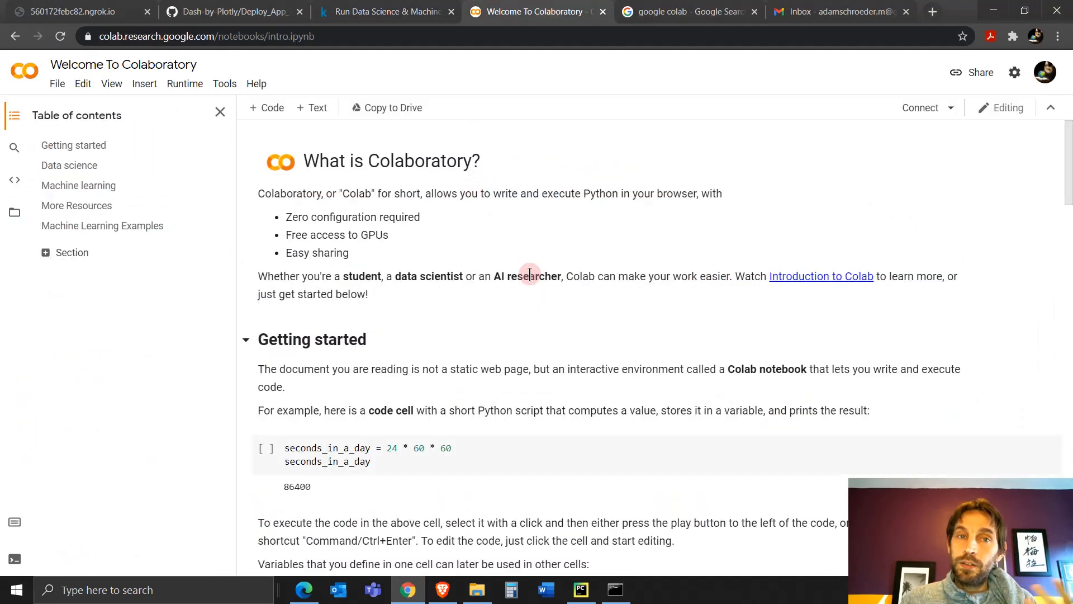
left_click(385, 12)
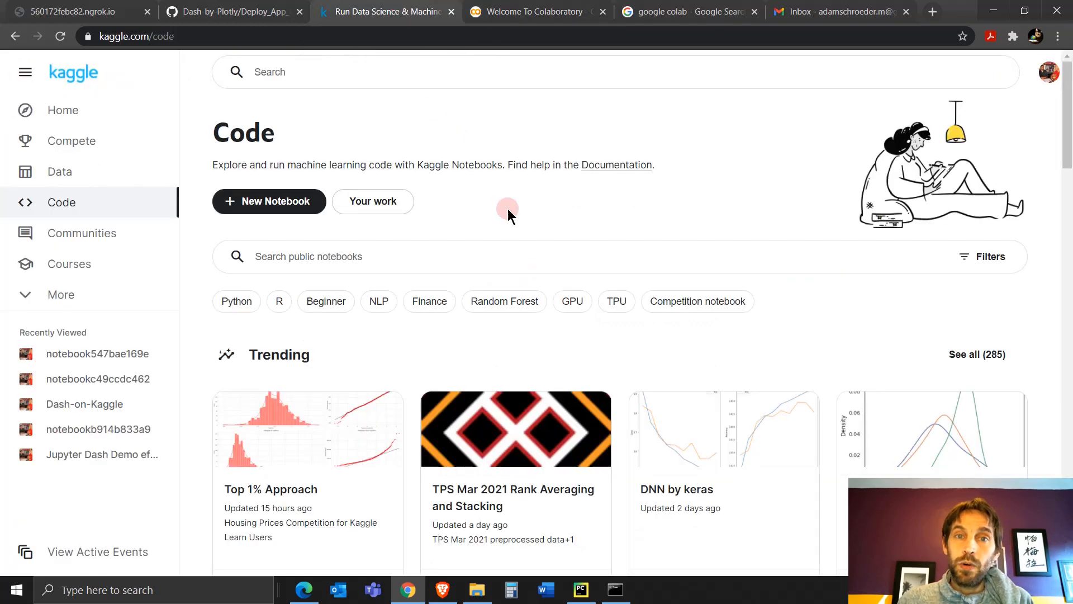
left_click(241, 11)
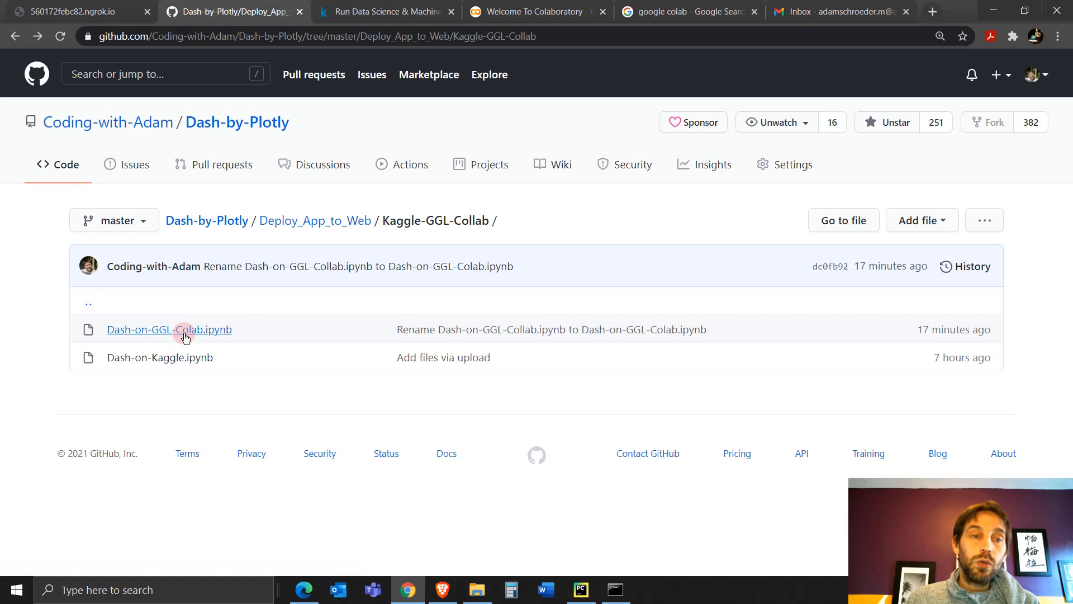
mouse_move(185, 336)
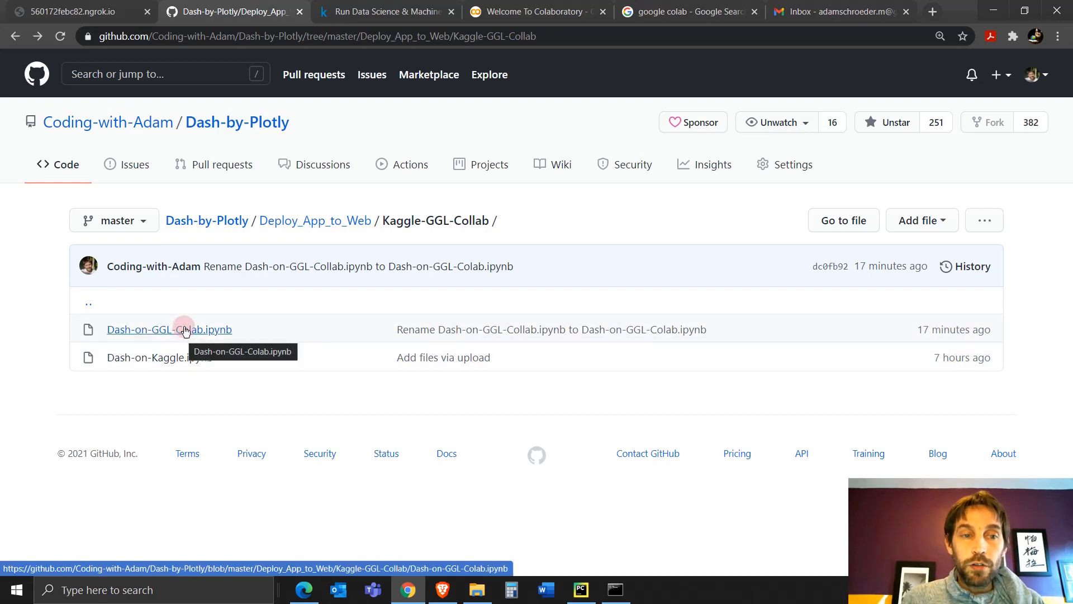
mouse_move(168, 332)
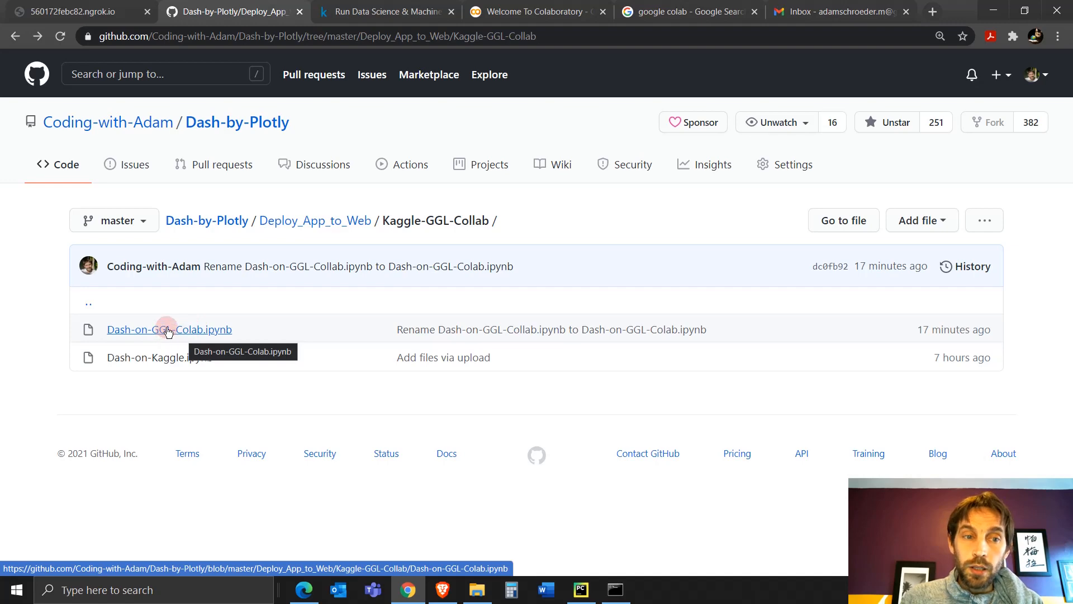
left_click(168, 329)
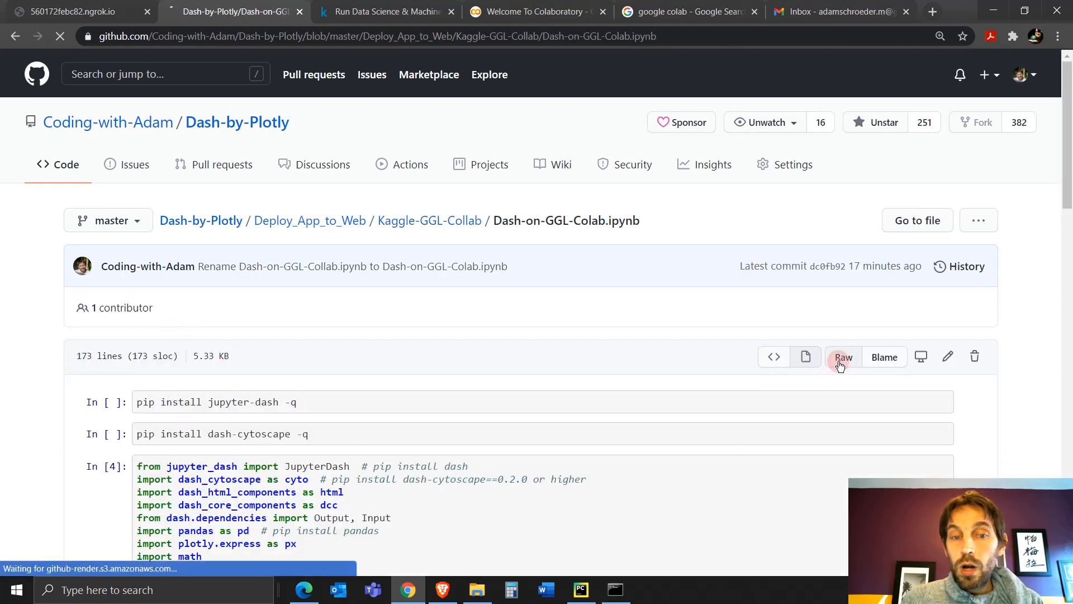
right_click(126, 258)
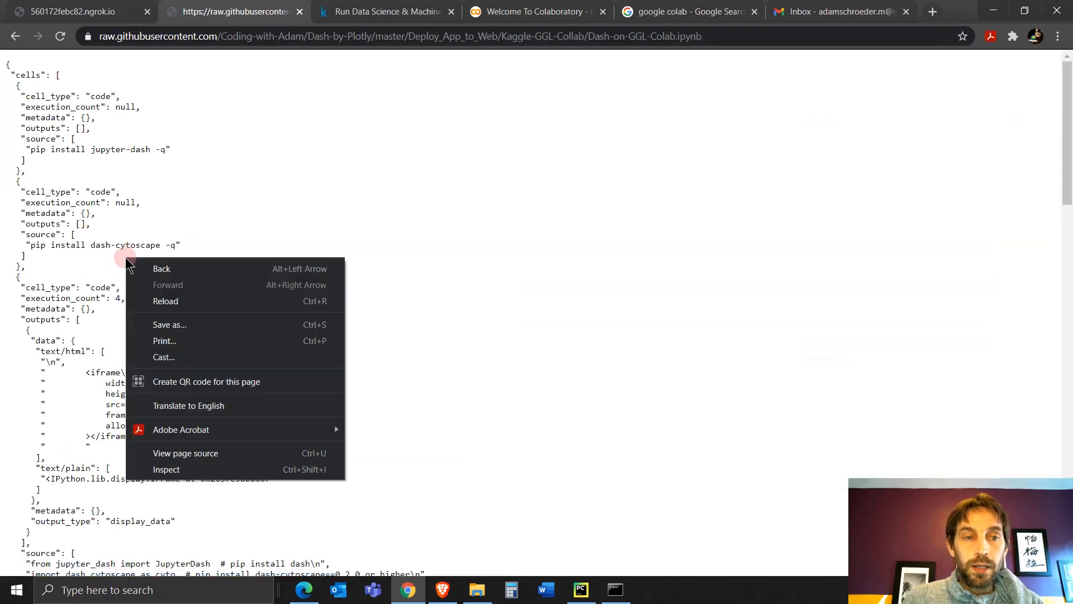
left_click(170, 325)
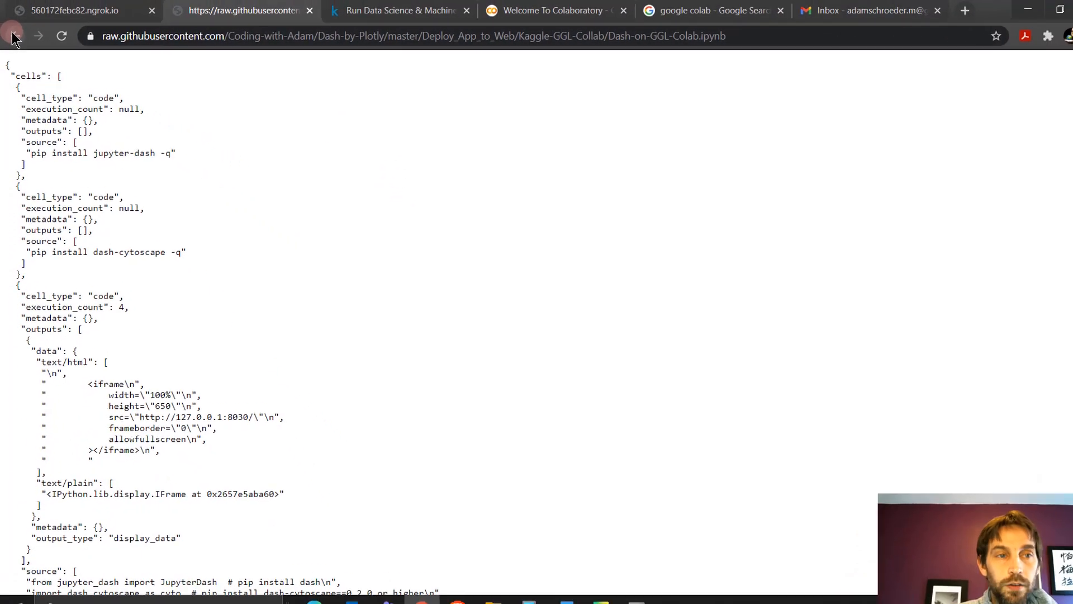
left_click(13, 35)
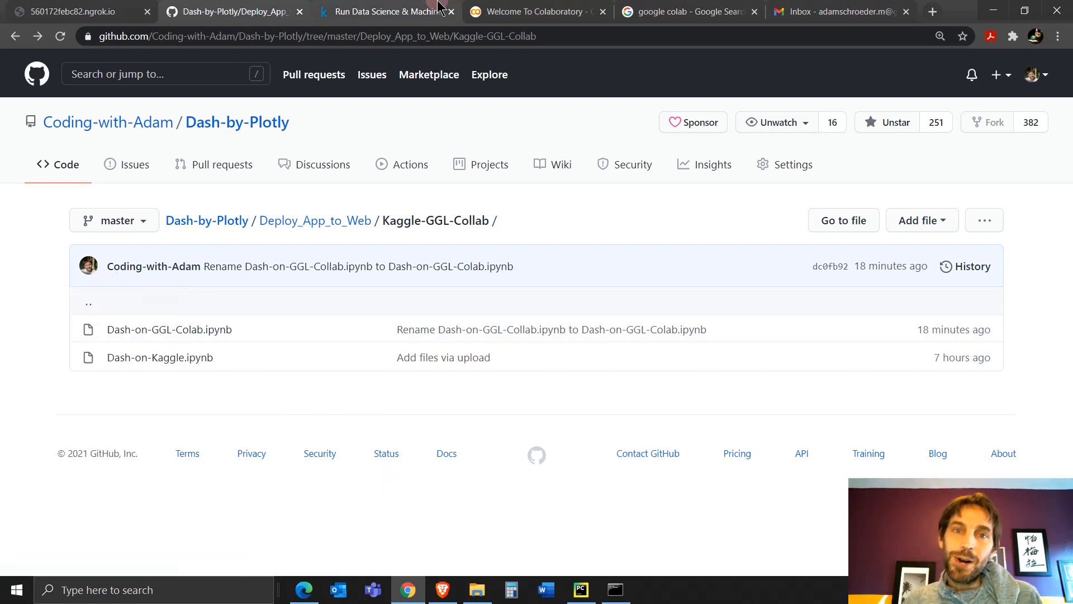
Re-open Colab from Google search, view the Upload options, and cancel the notebook picker.
left_click(520, 12)
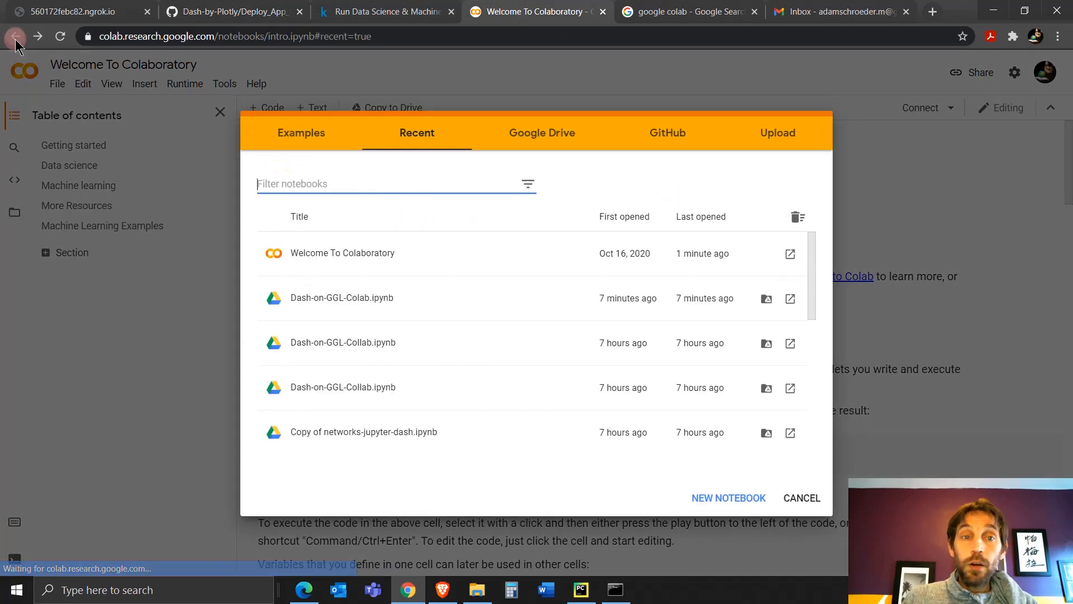
left_click(19, 35)
type("goo")
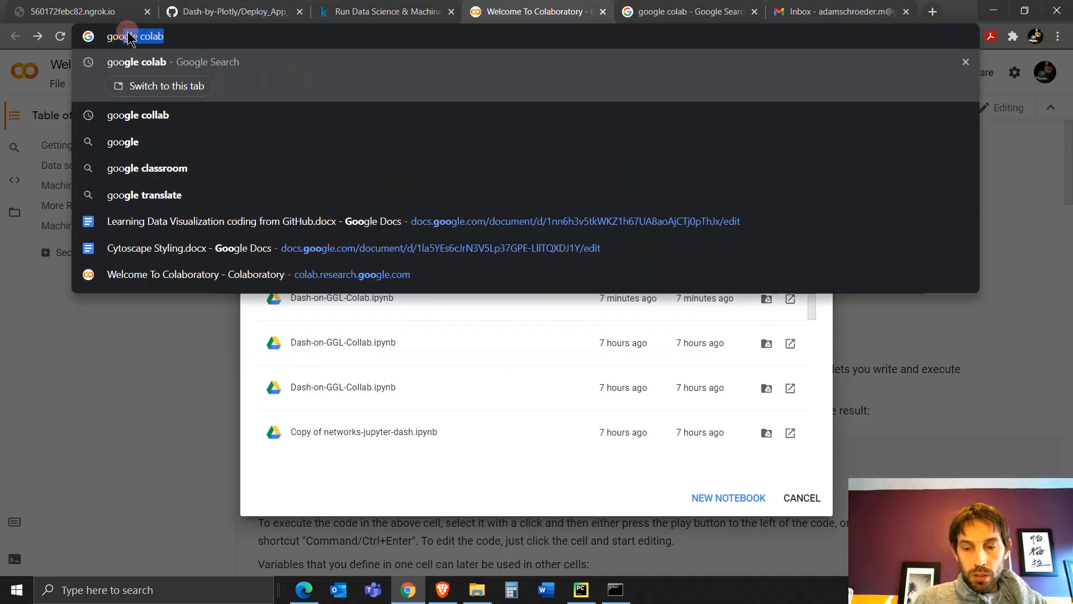
left_click(136, 62)
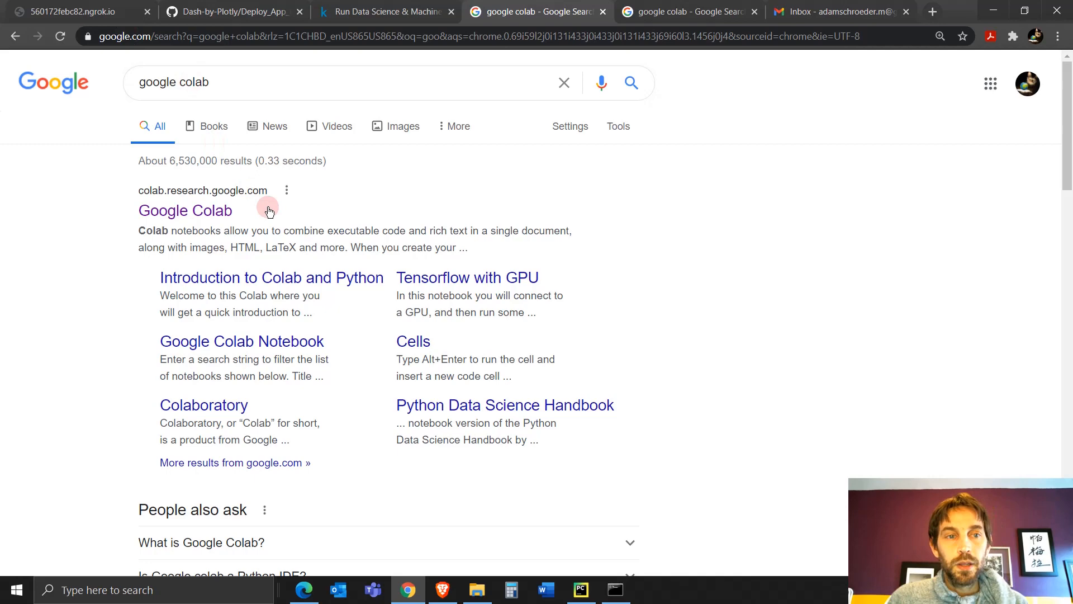
left_click(185, 210)
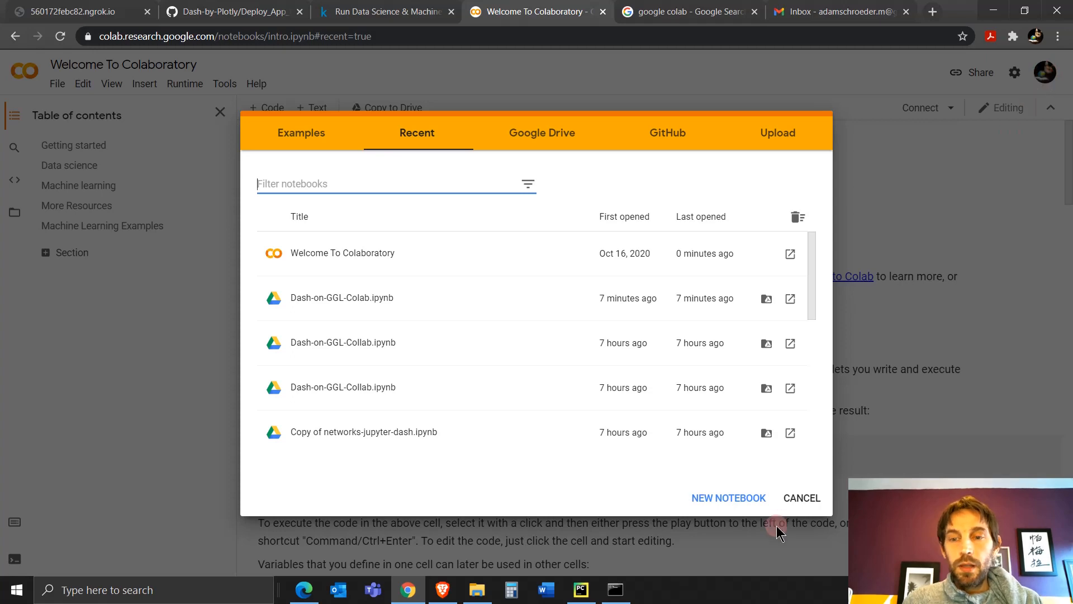
left_click(777, 132)
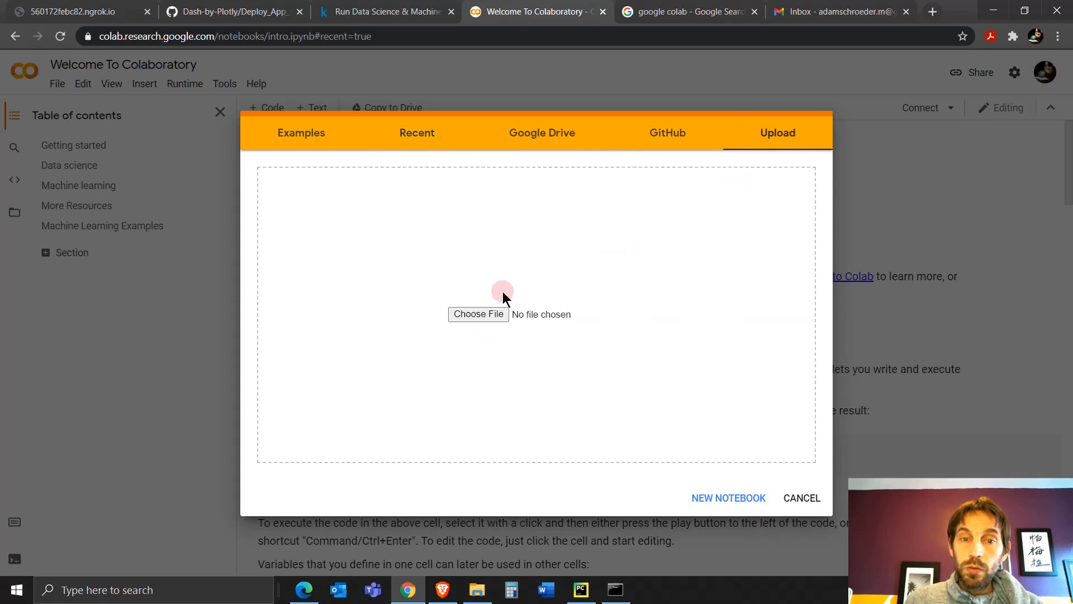
left_click(802, 498)
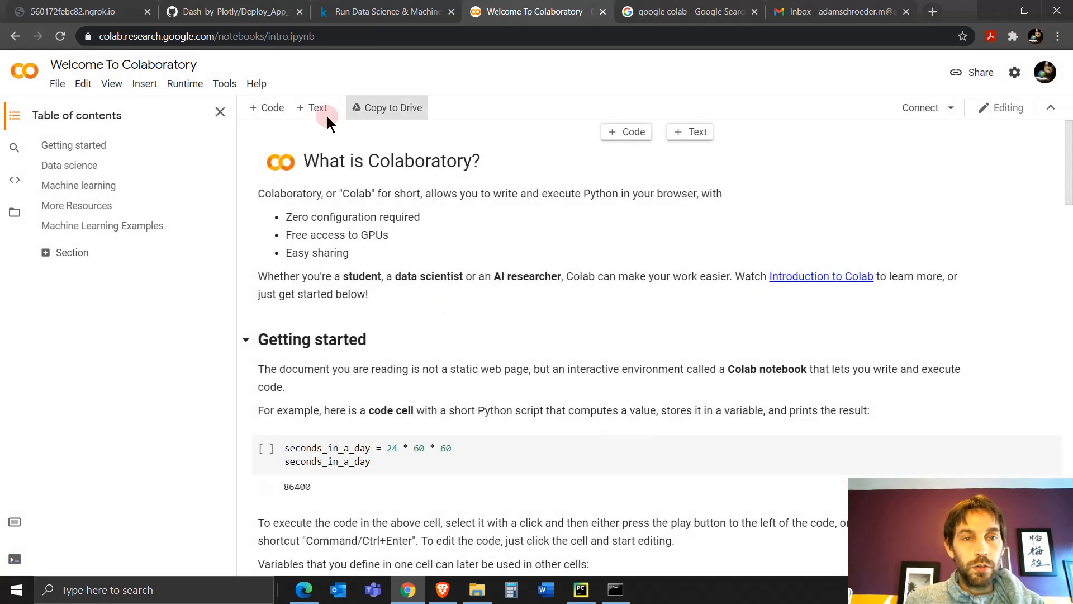
Upload Dash-on-GGL-Colab from the computer via File > Upload notebook and open it.
left_click(57, 83)
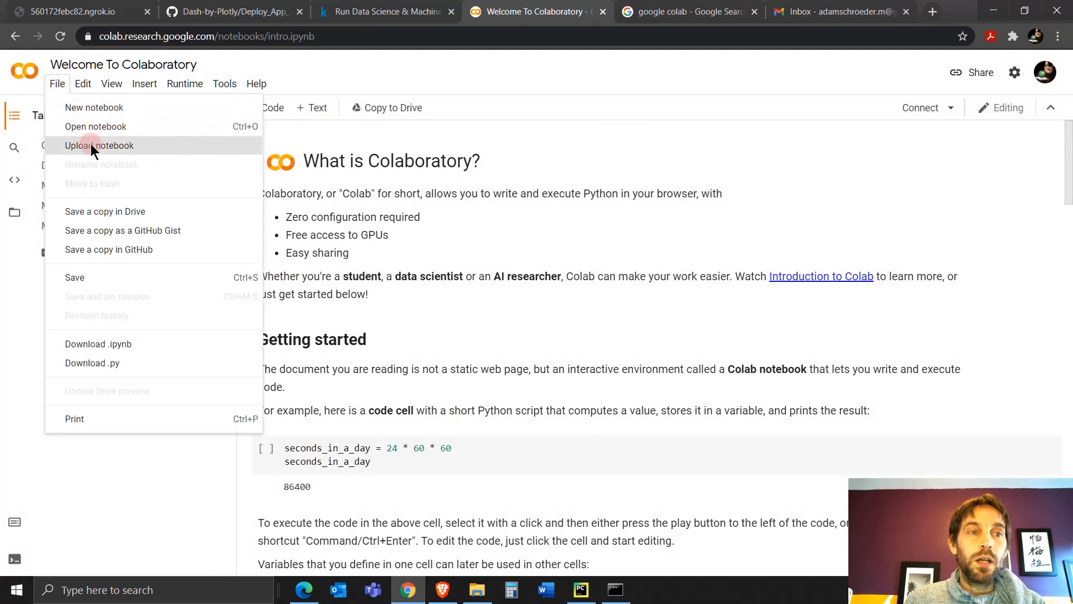
left_click(99, 145)
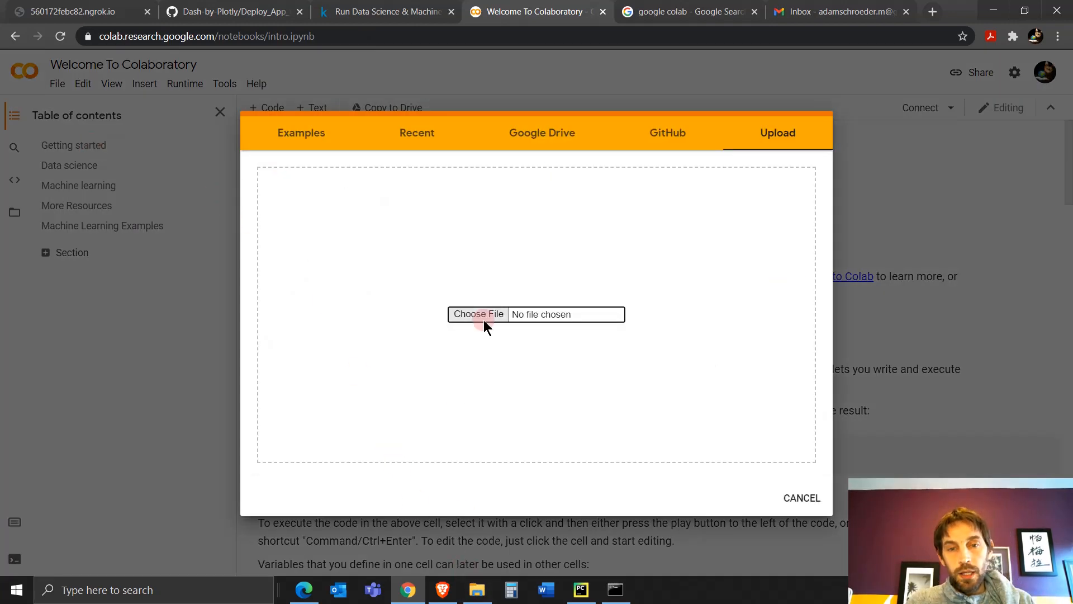
left_click(478, 314)
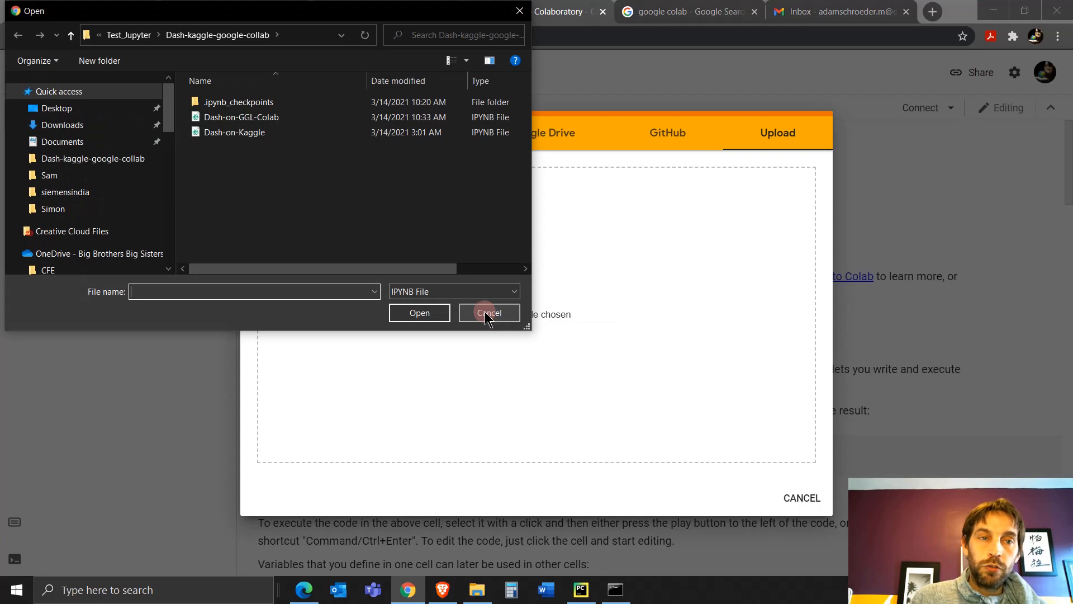
left_click(240, 118)
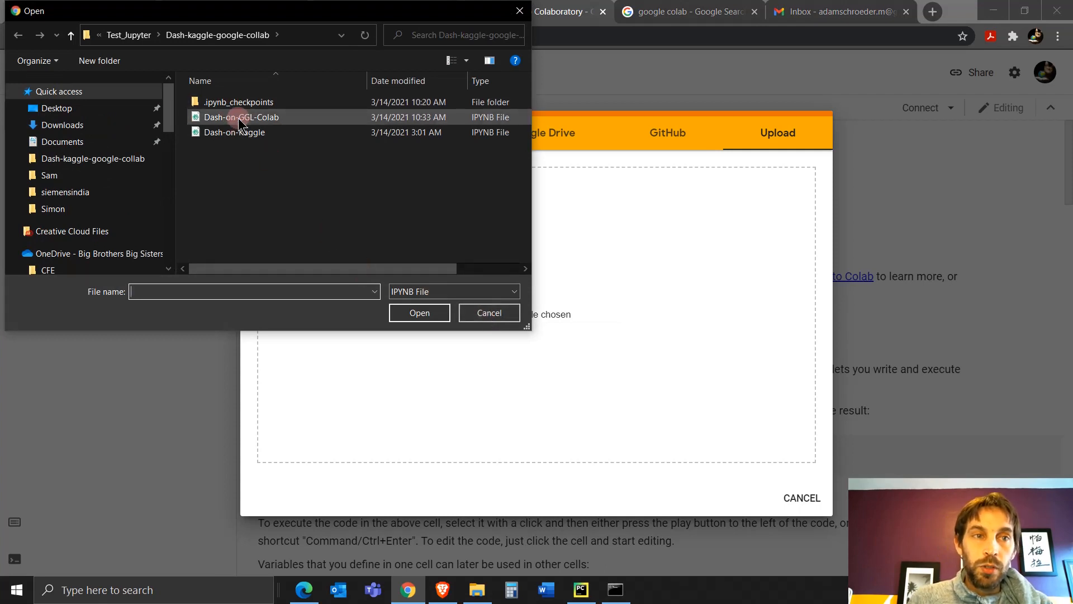
left_click(241, 116)
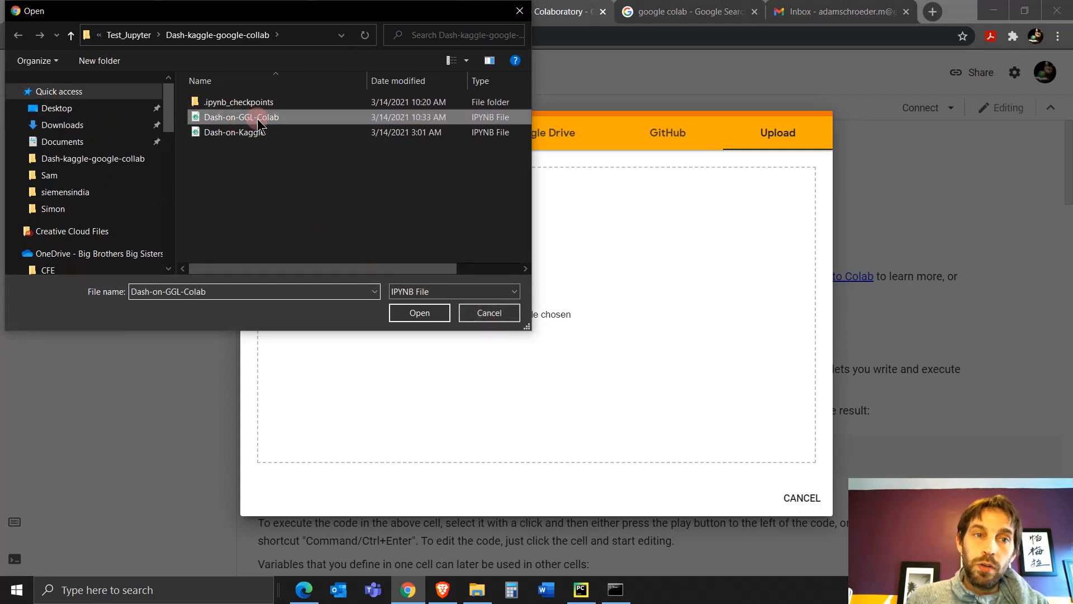
left_click(419, 312)
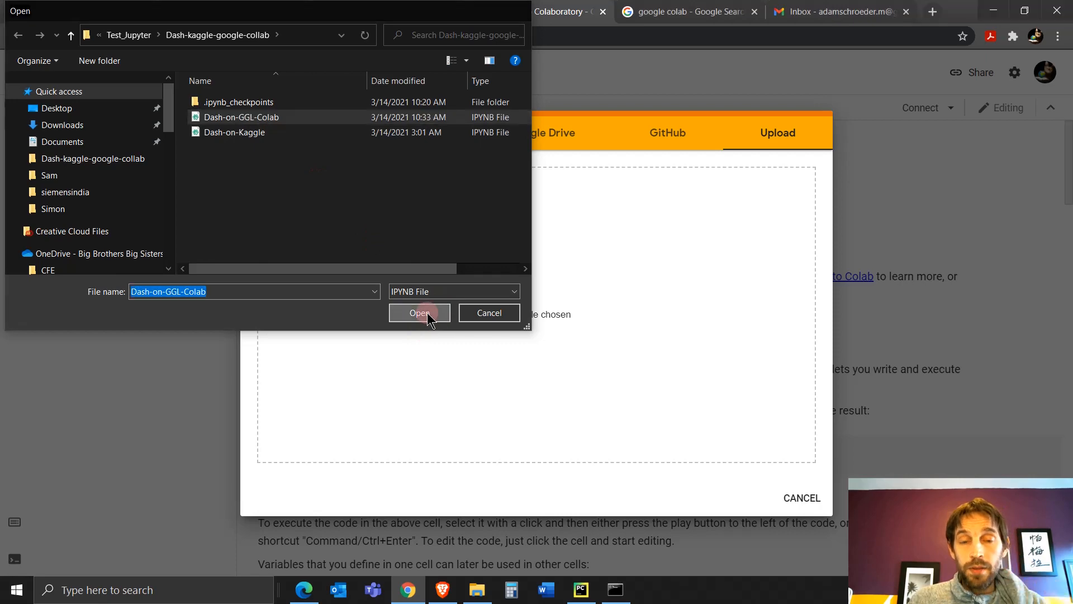
left_click(419, 313)
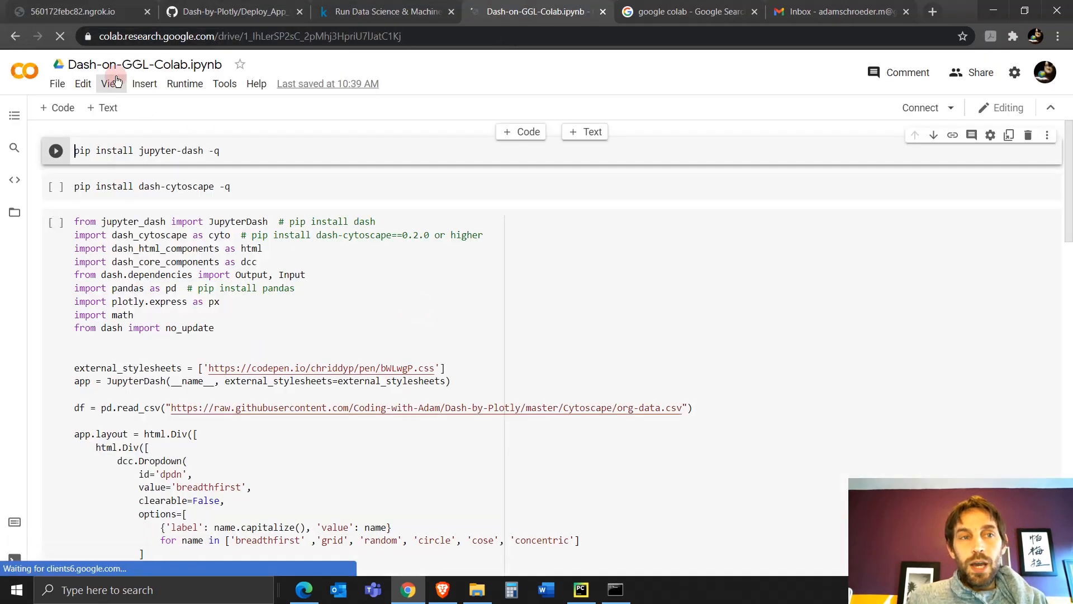
Show the local JupyterLab window with Dash-on-GGL-Colab.ipynb open.
left_click(271, 274)
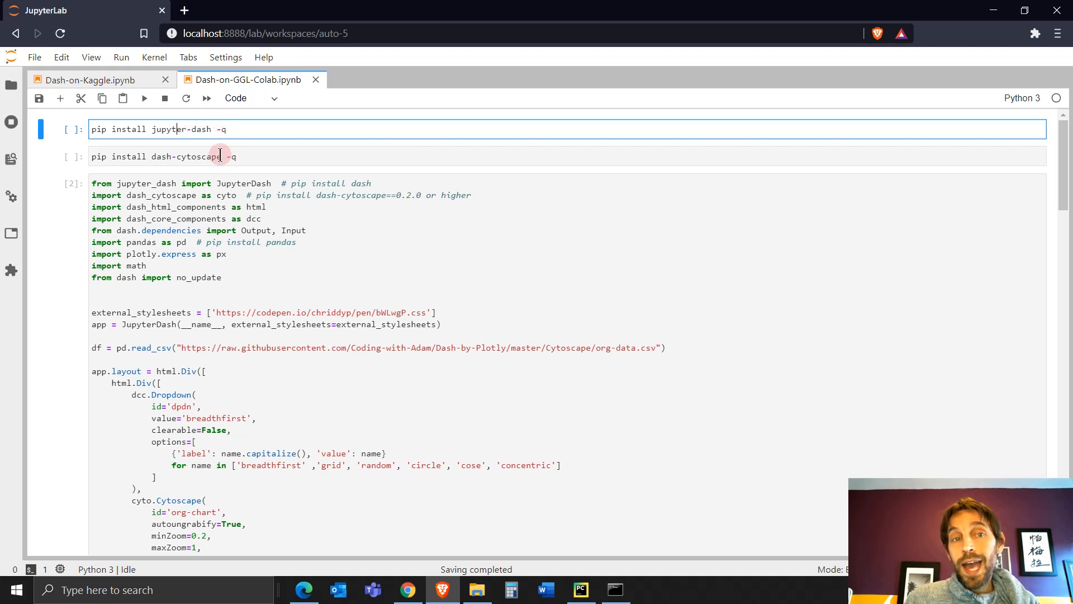
Scroll to the Dash app output, highlight Vice President (Sarah), and open the layout dropdown.
left_click(219, 156)
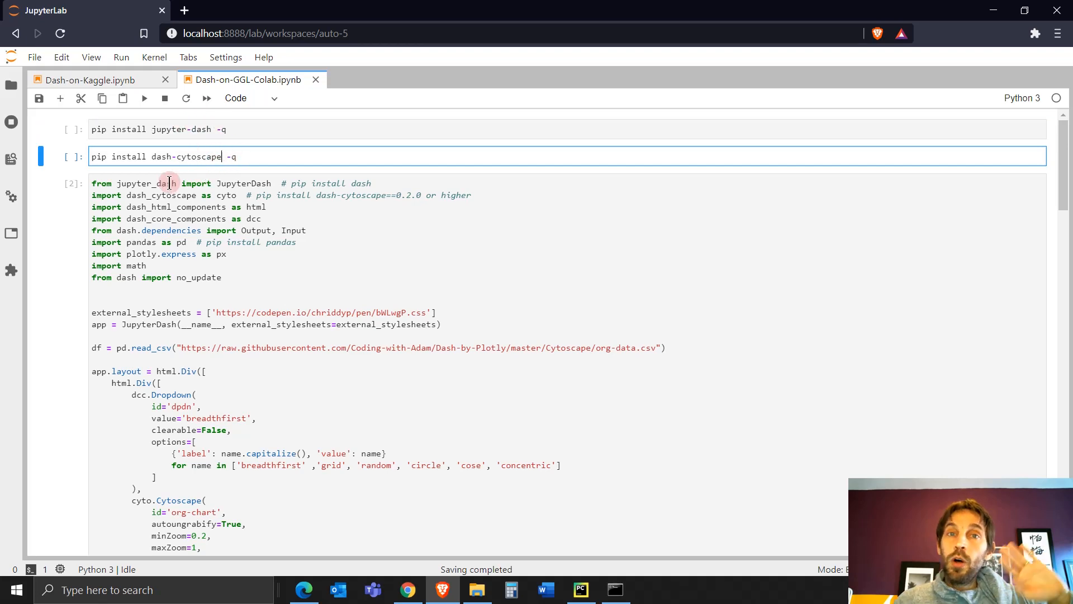
mouse_move(193, 218)
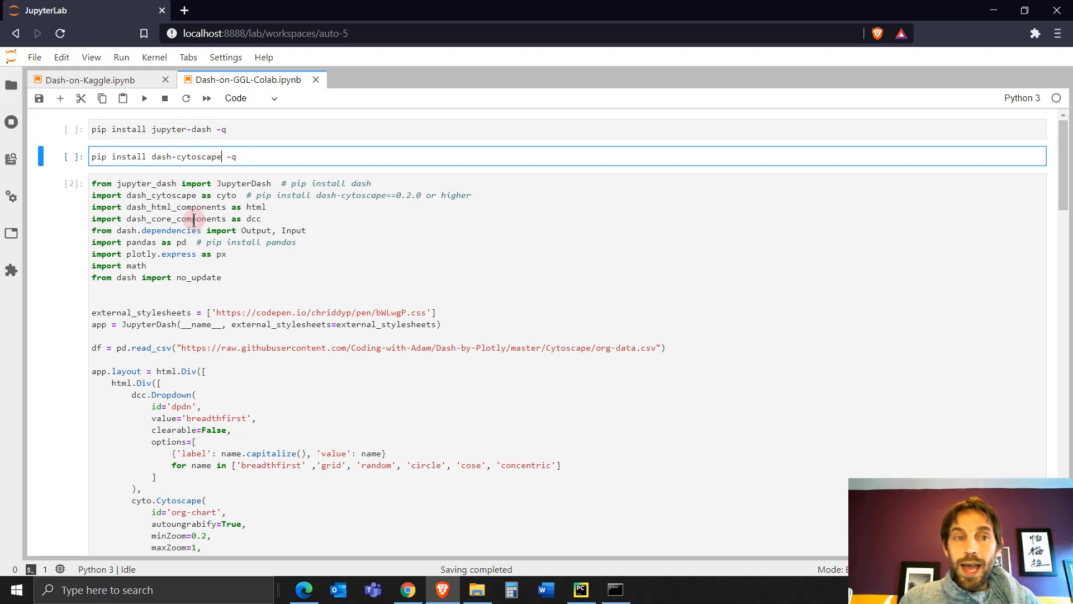
left_click(205, 311)
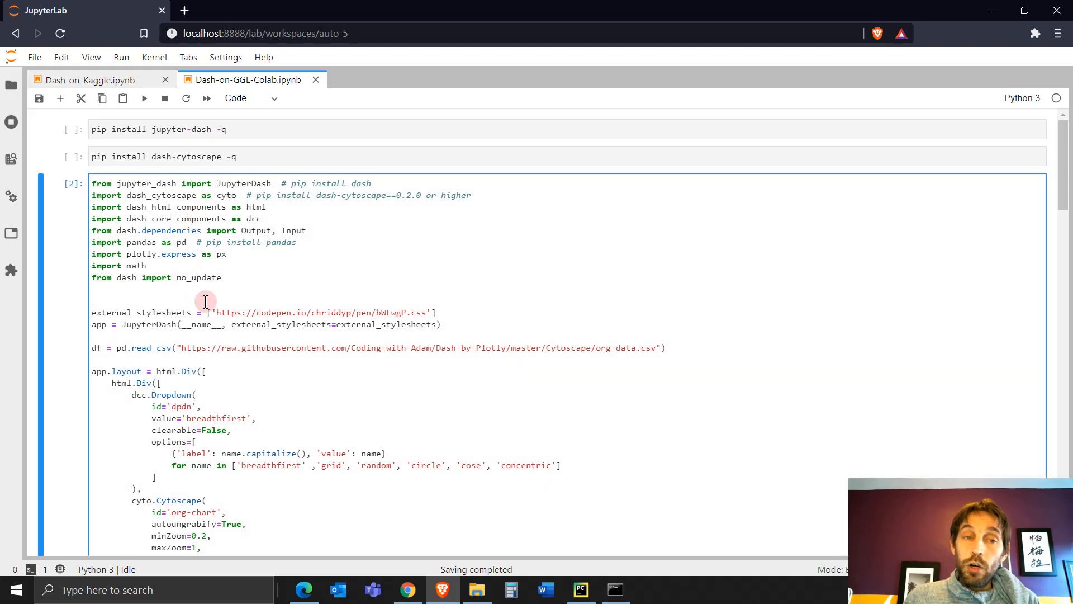
scroll("down", 3)
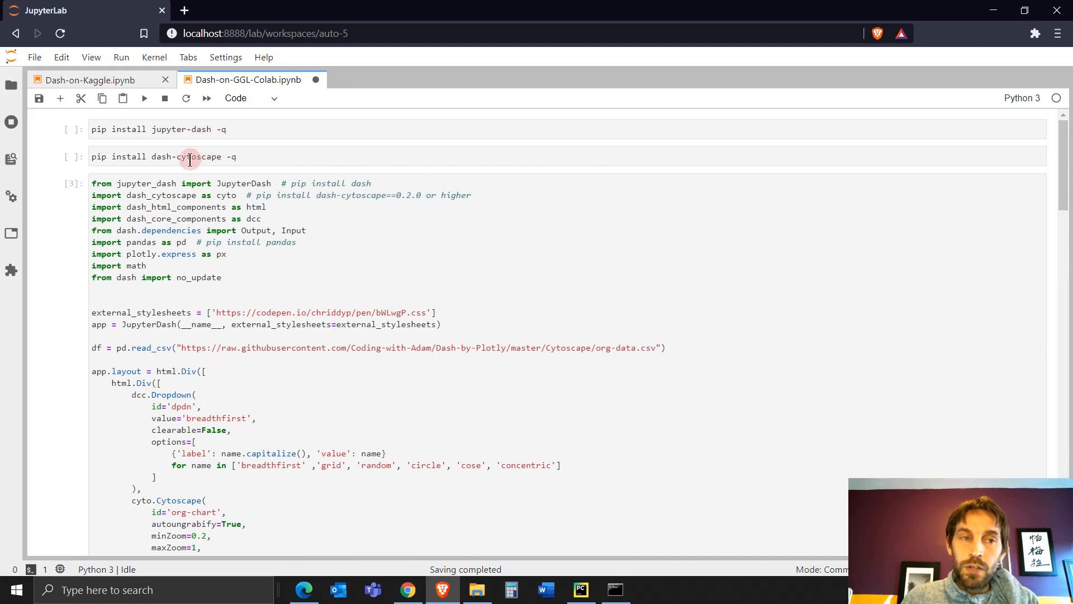
left_click(165, 251)
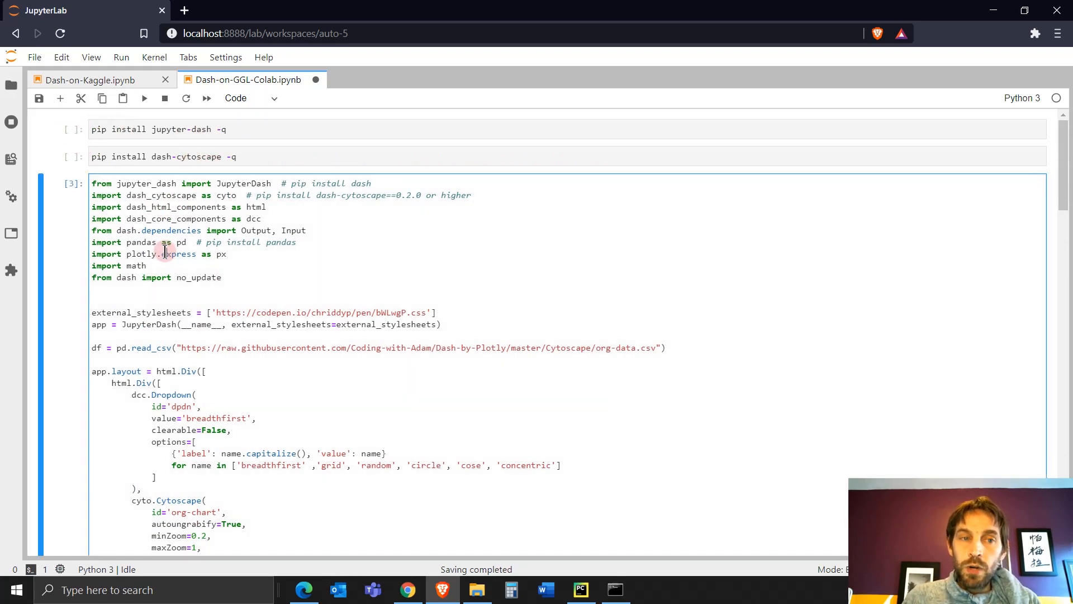
scroll("down", 3)
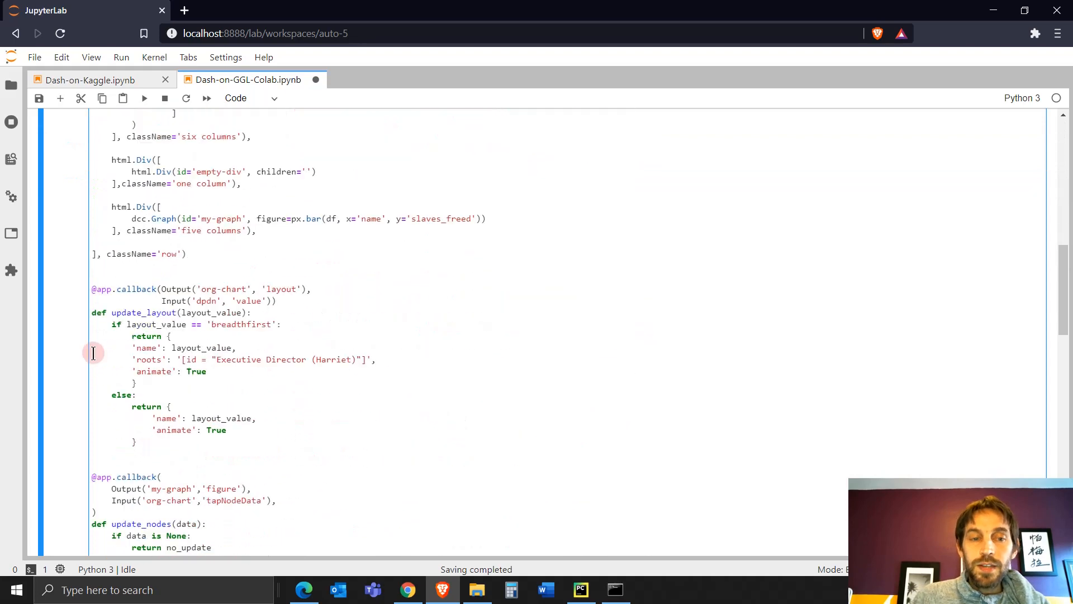
scroll("down", 3)
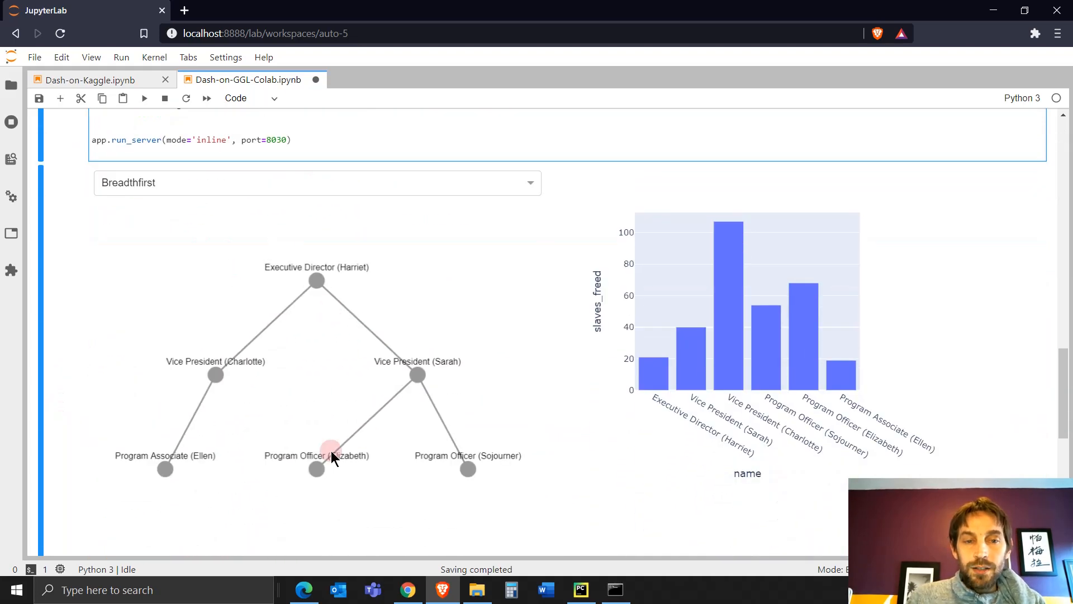
left_click(416, 374)
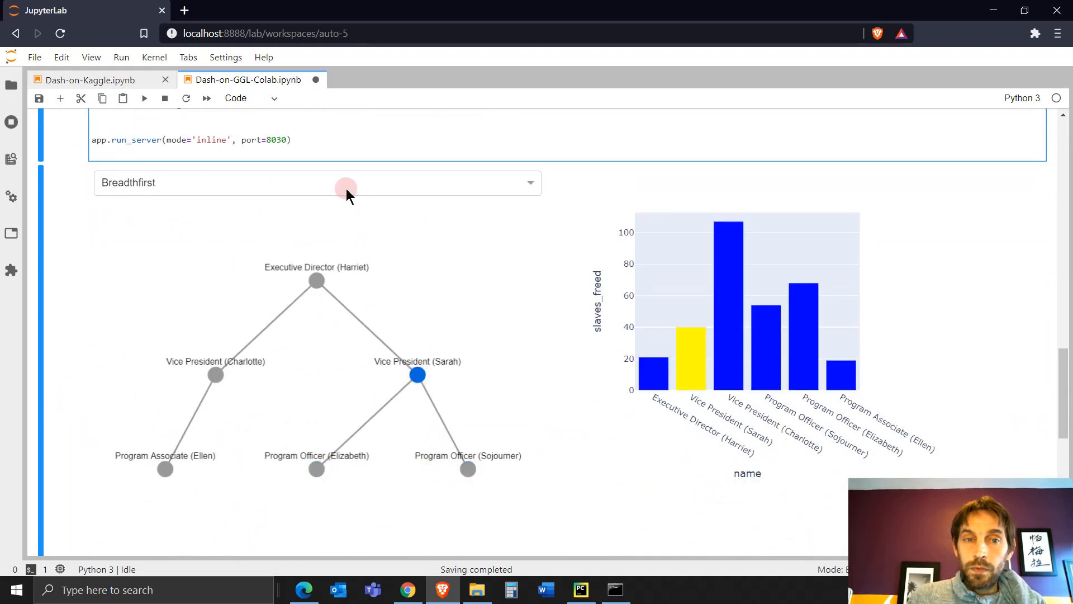
left_click(346, 183)
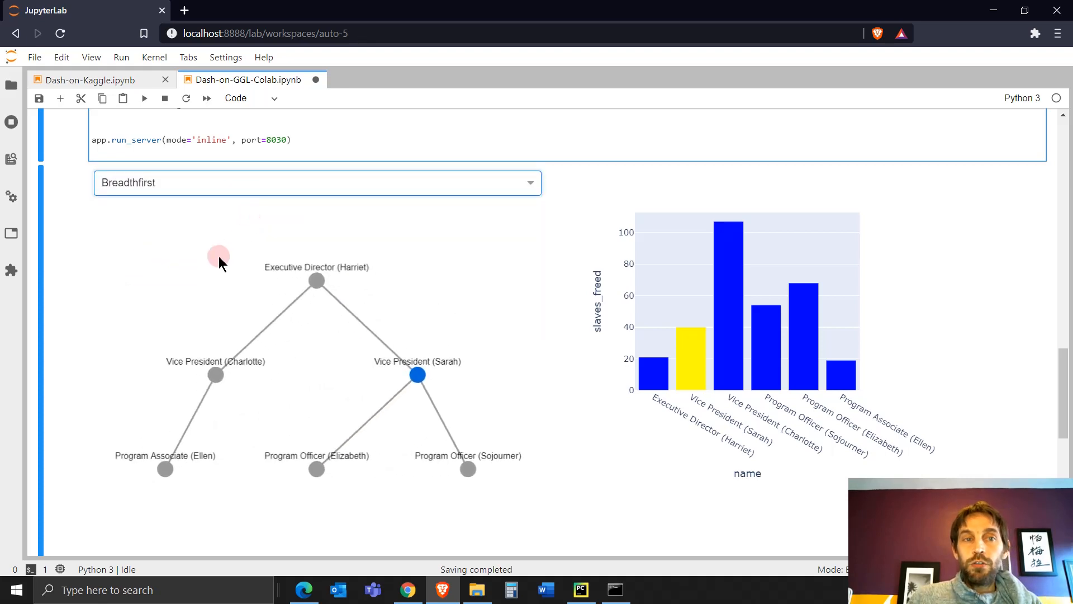
mouse_move(423, 599)
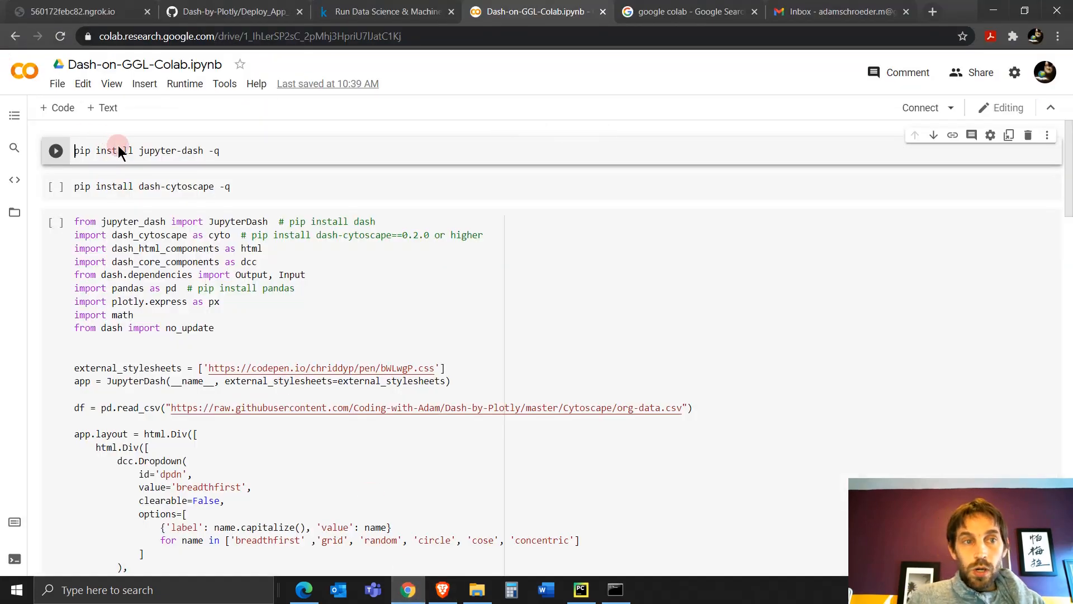
Run the jupyter-dash and dash-cytoscape pip install cells, then select the main app cell.
left_click(54, 151)
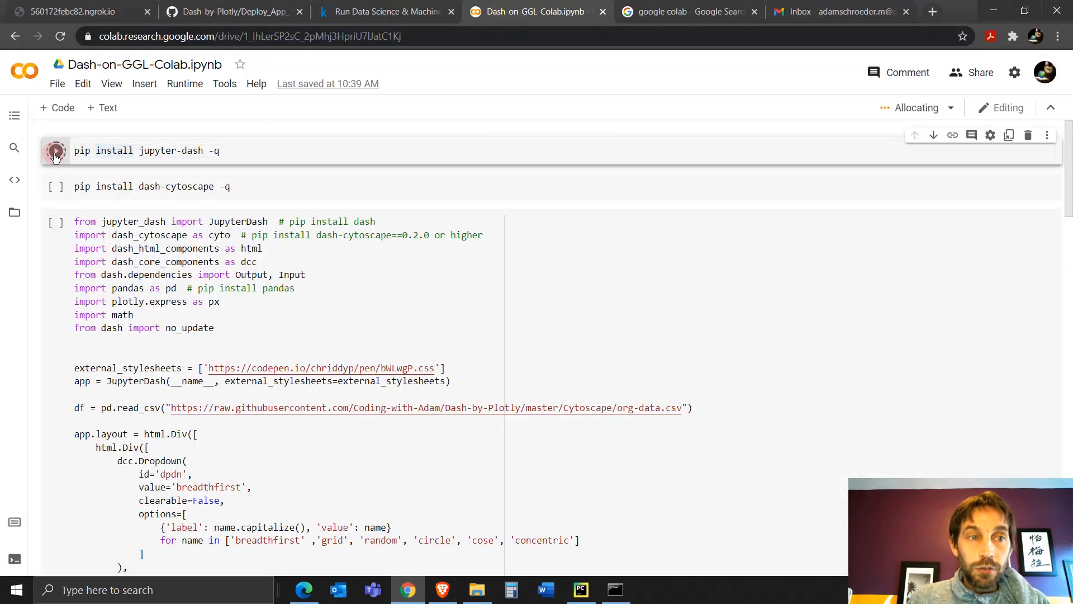
left_click(55, 151)
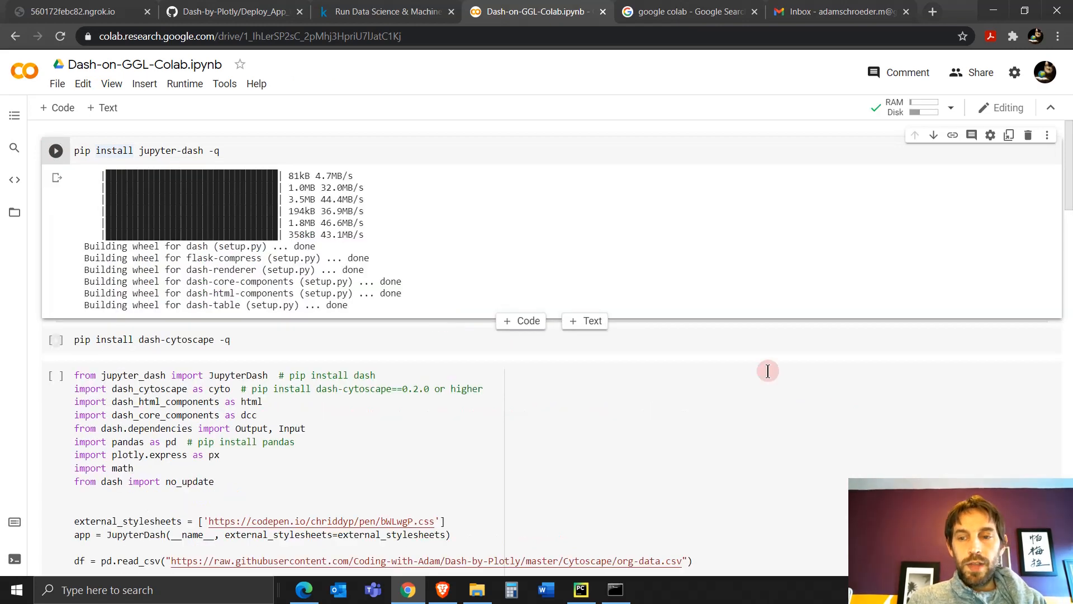
left_click(55, 339)
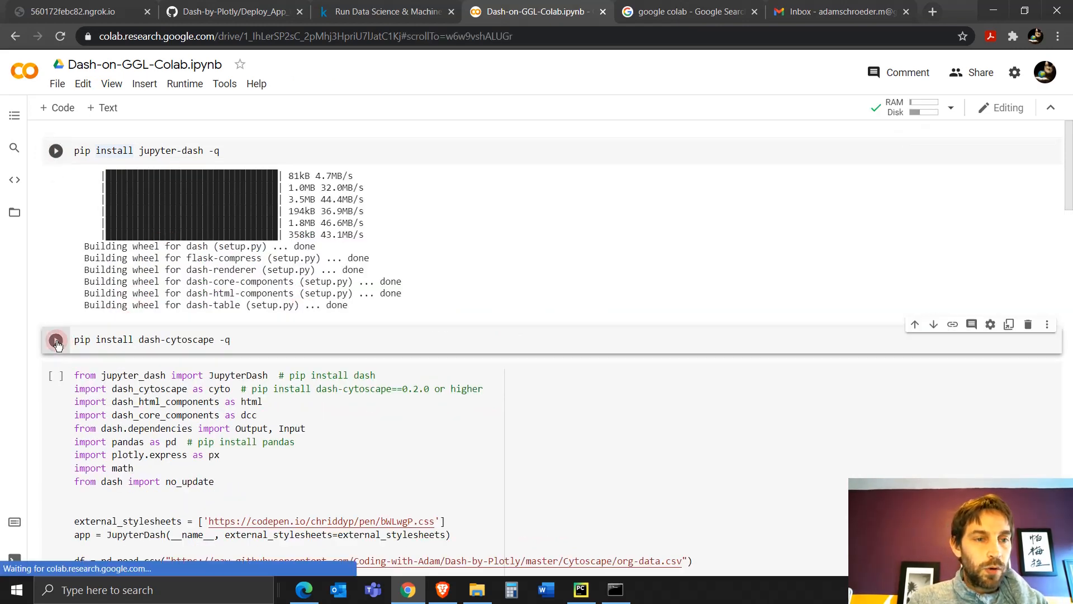
left_click(56, 340)
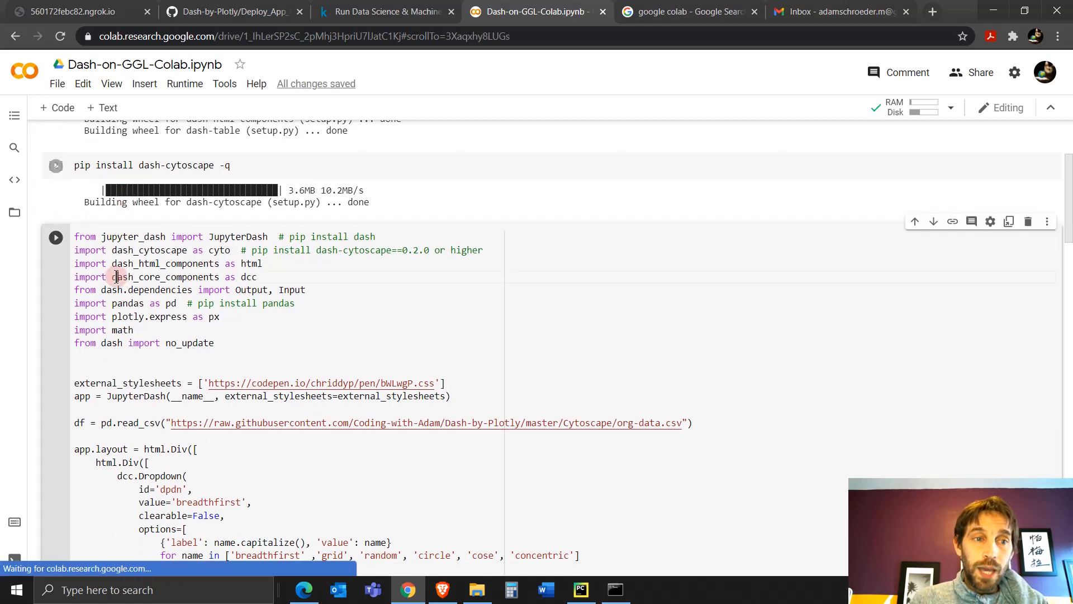
left_click(56, 237)
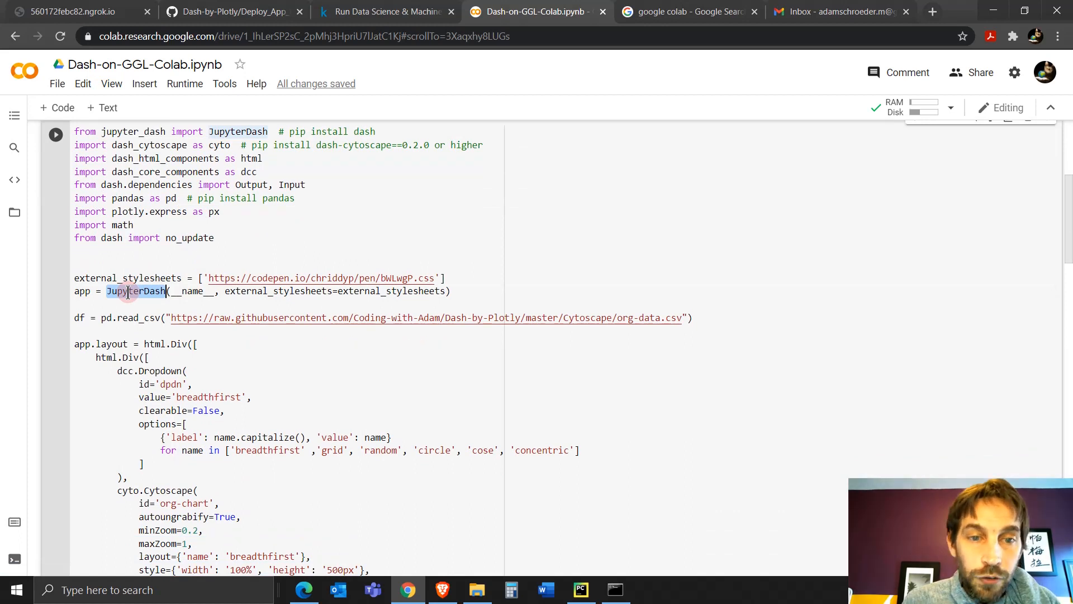
scroll("down", 3)
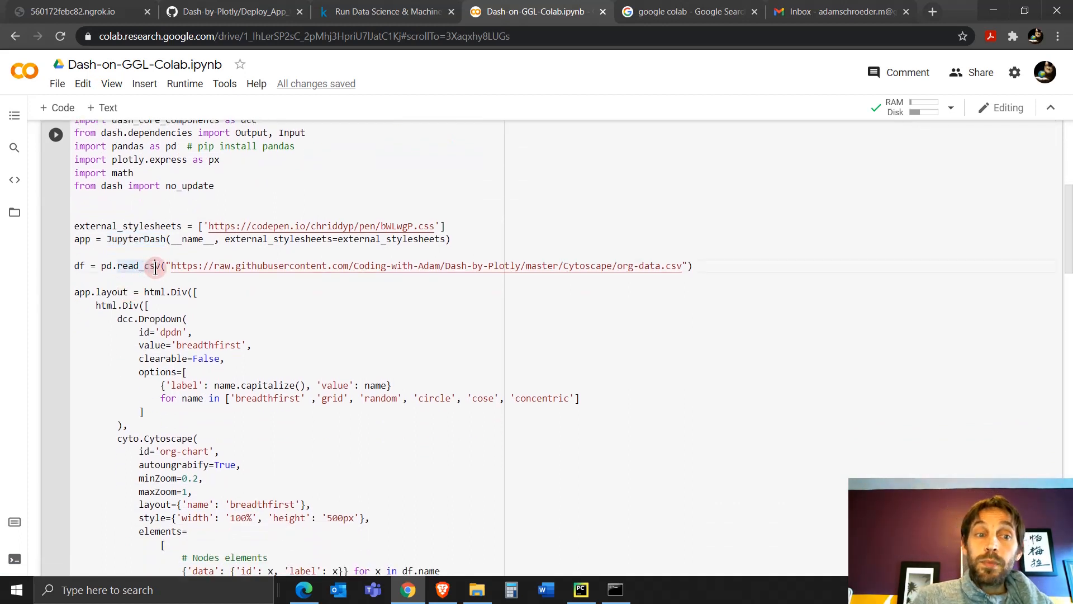
left_click_drag(163, 265, 691, 265)
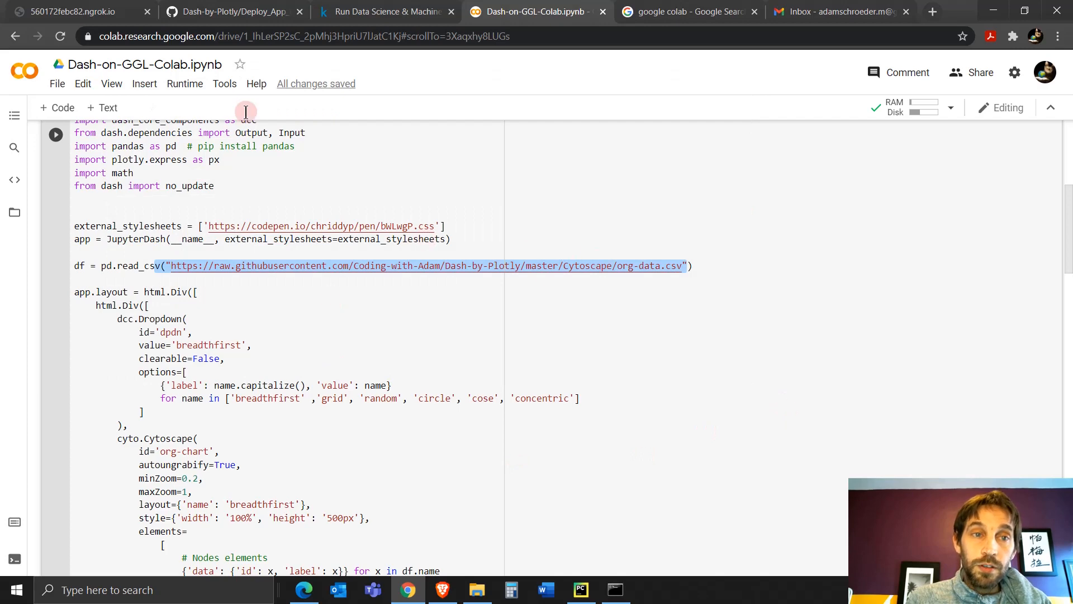
Open Dash-by-Plotly > Cytoscape > org-data.csv on GitHub in Raw view, then return to Colab.
left_click(237, 11)
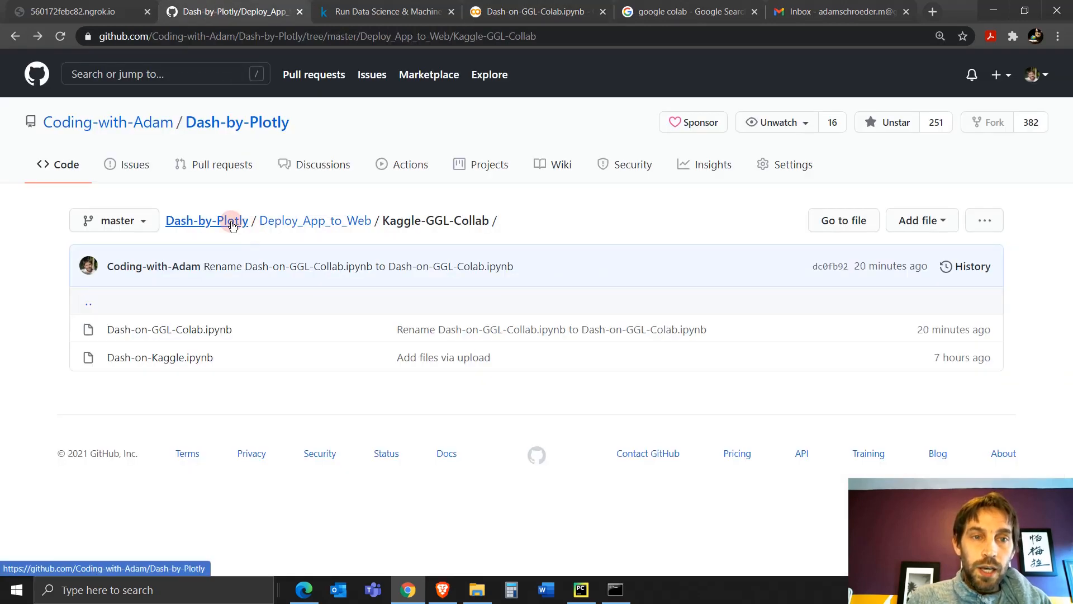
left_click(205, 220)
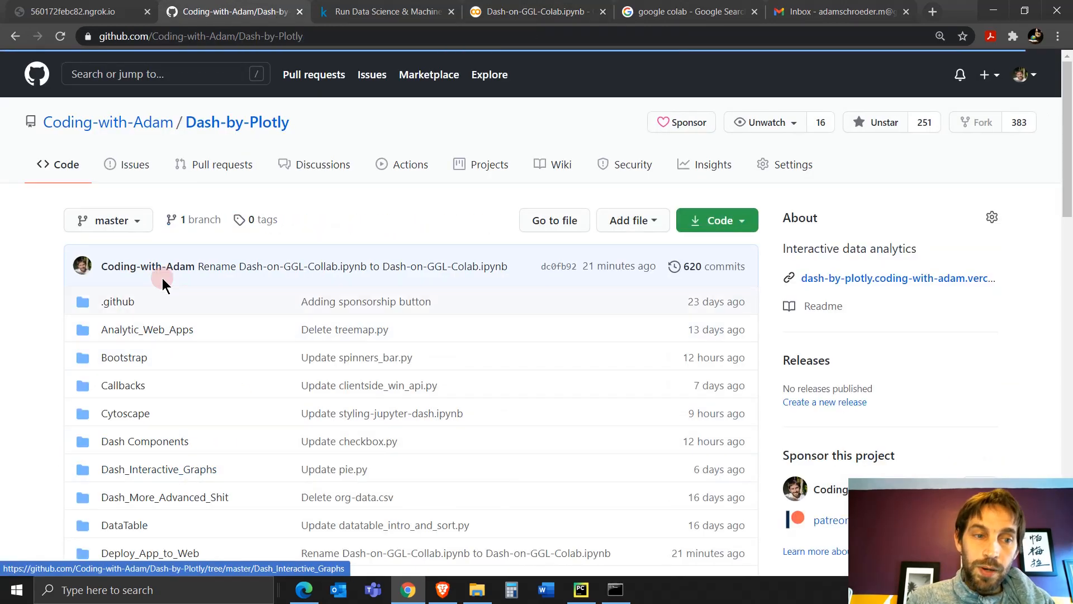
left_click(125, 413)
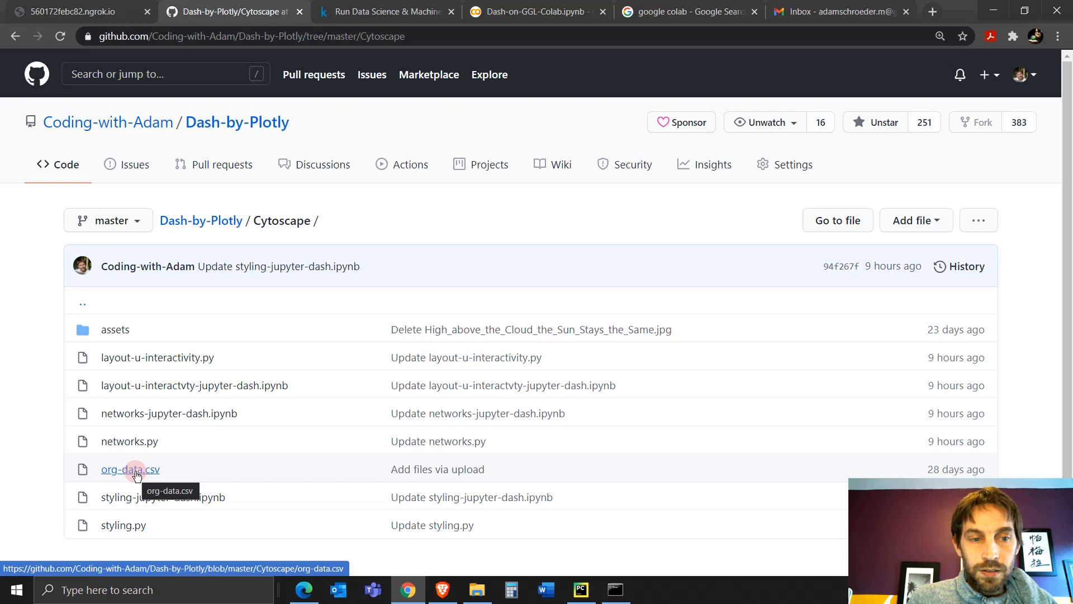
left_click(130, 469)
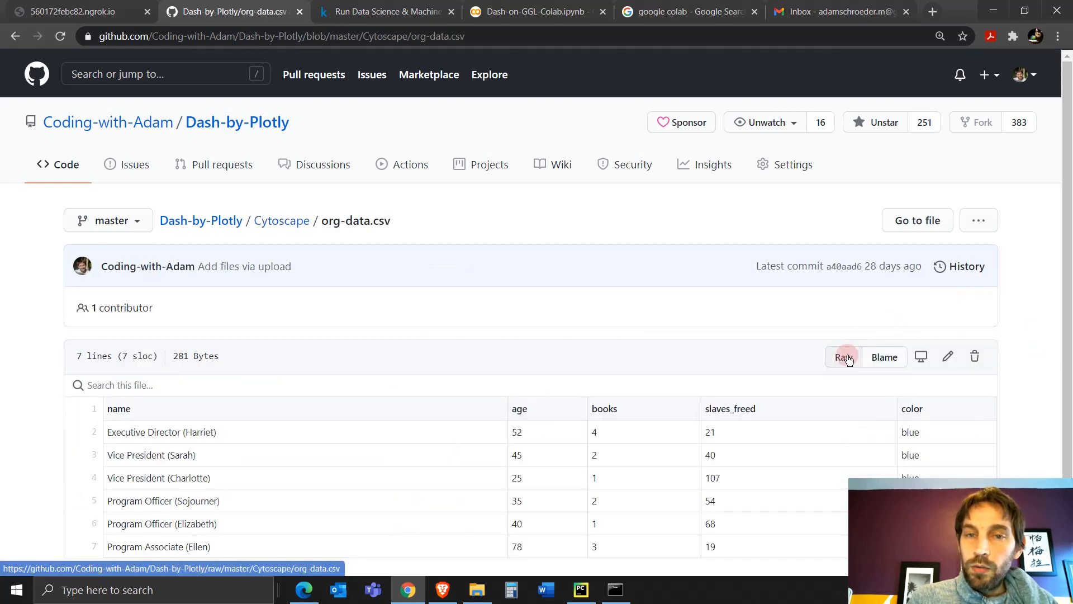
left_click(844, 356)
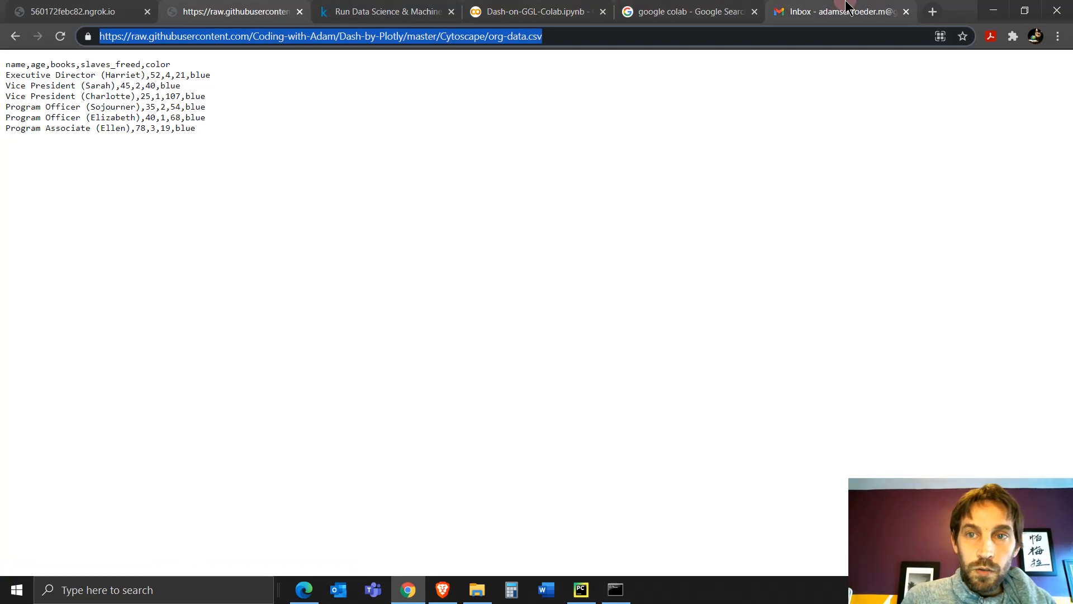
left_click(545, 11)
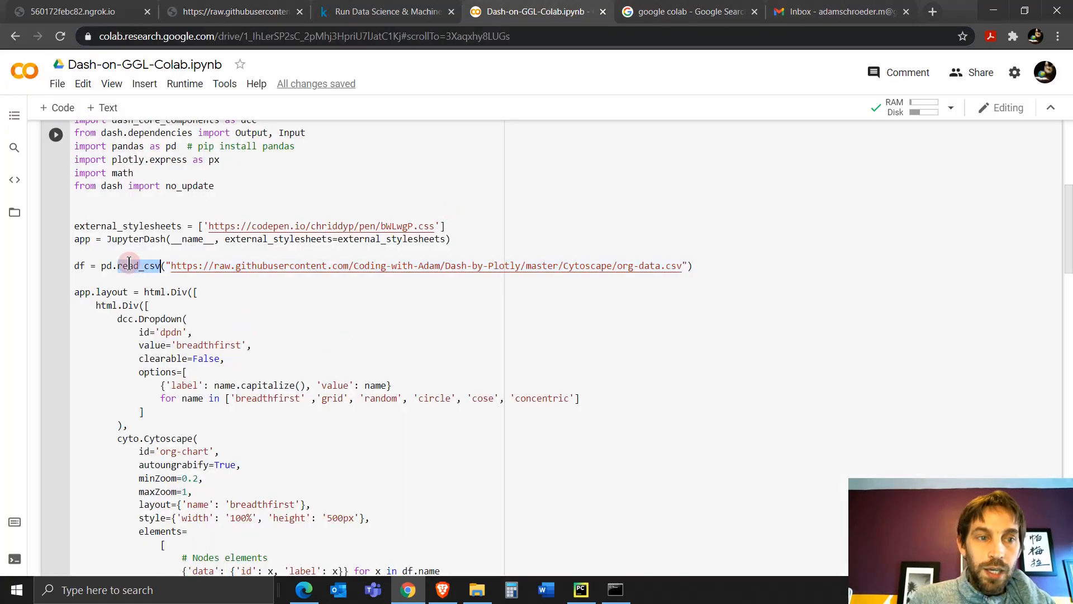
Scroll down to the inline Dash app output in the Colab notebook.
scroll("down", 3)
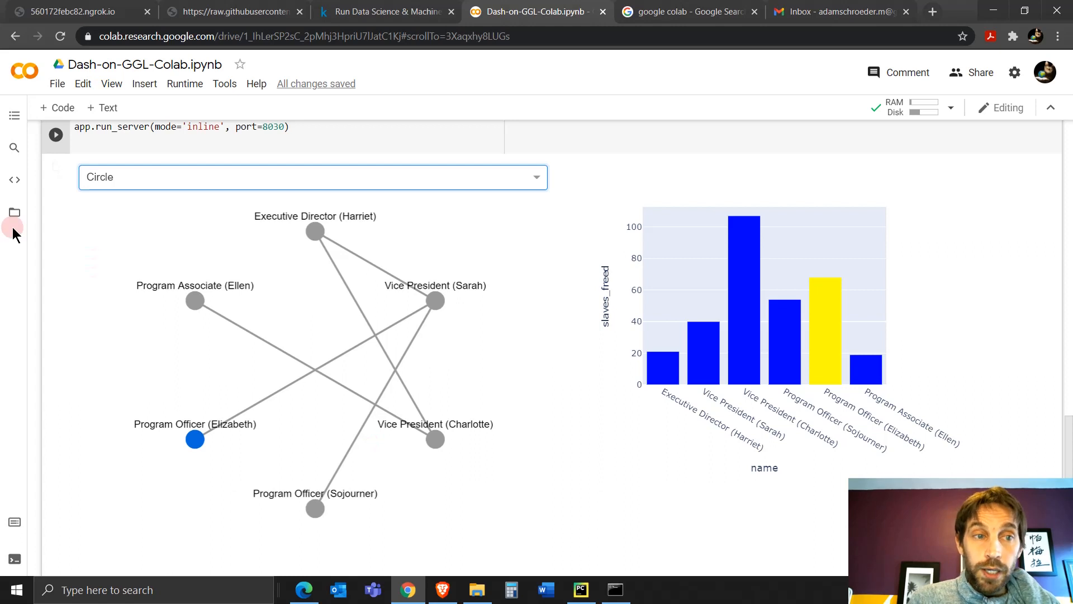
mouse_move(965, 89)
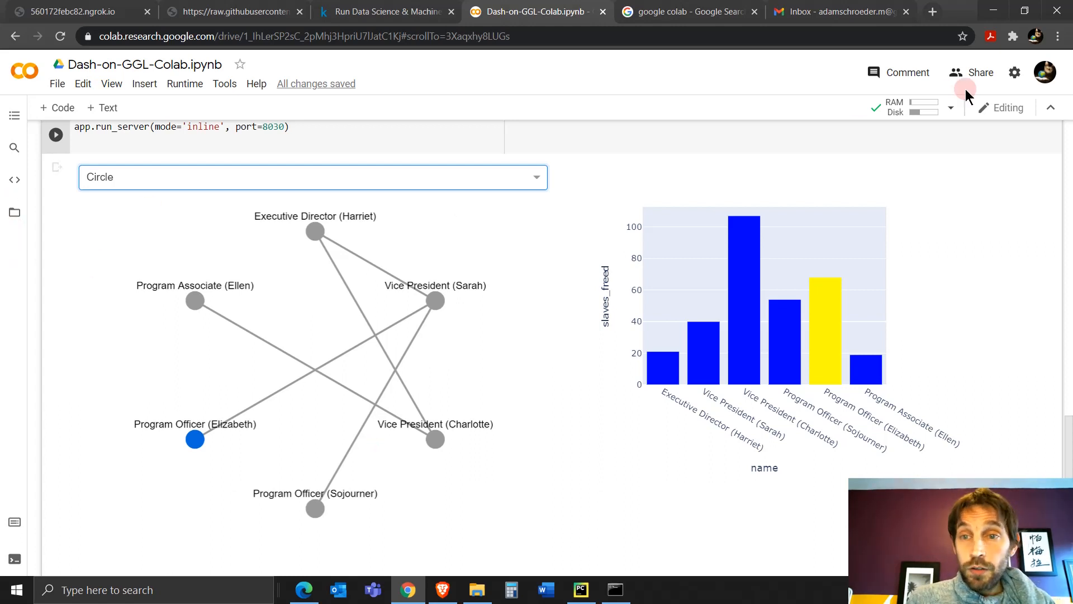
Share the notebook with 'Anyone with the link' as Viewer and copy the link.
left_click(980, 73)
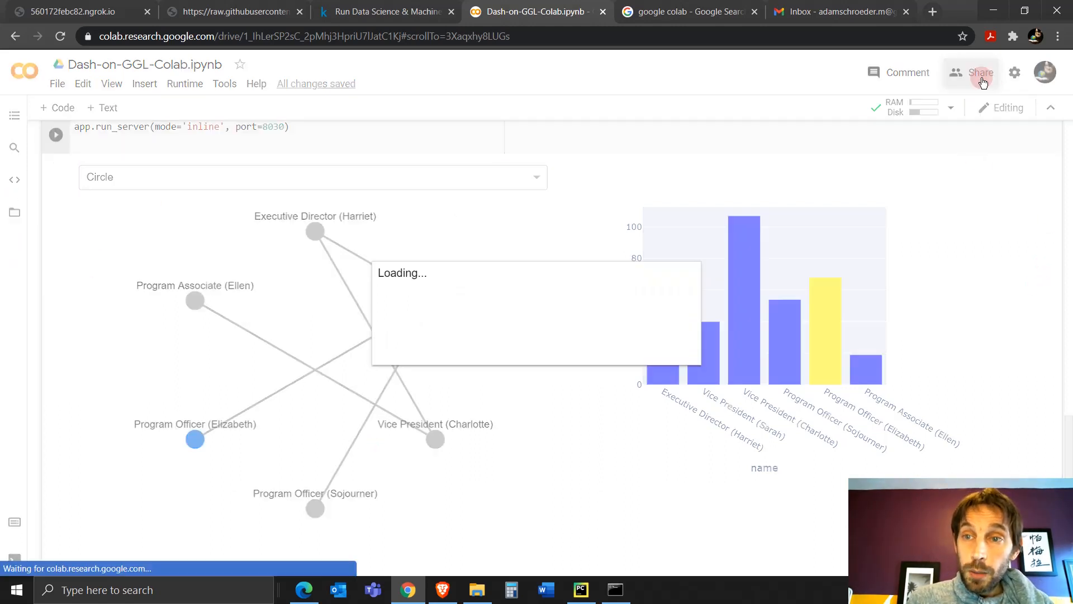
left_click(981, 72)
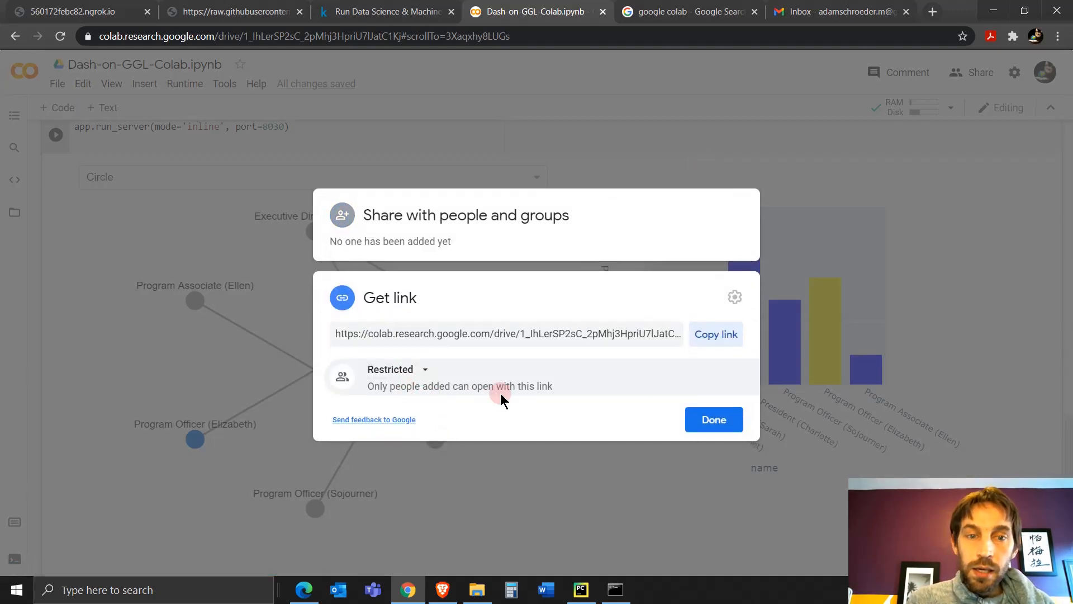
left_click(396, 369)
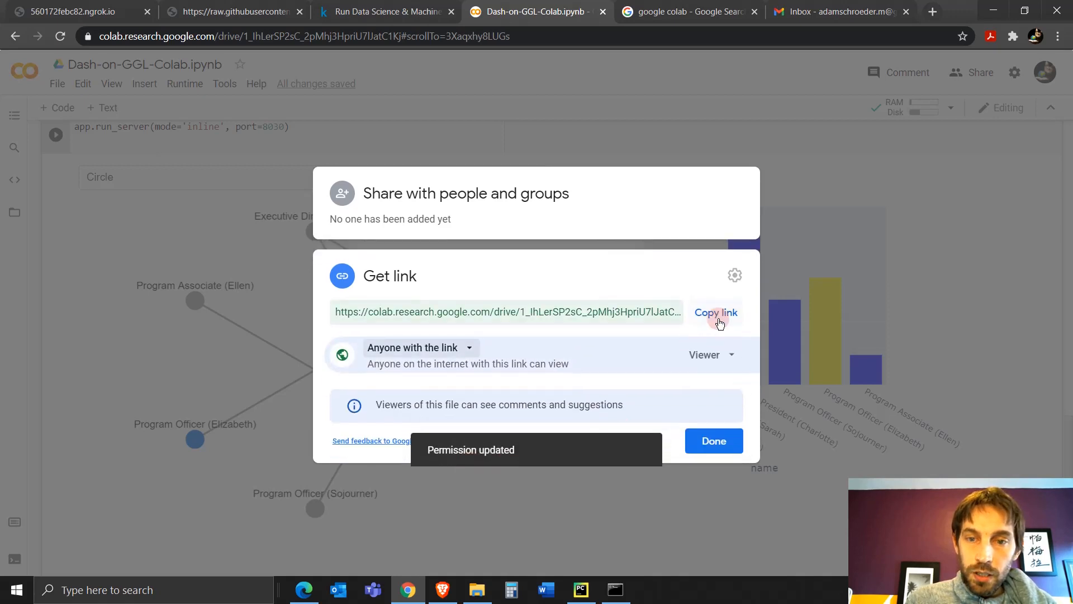
left_click(711, 355)
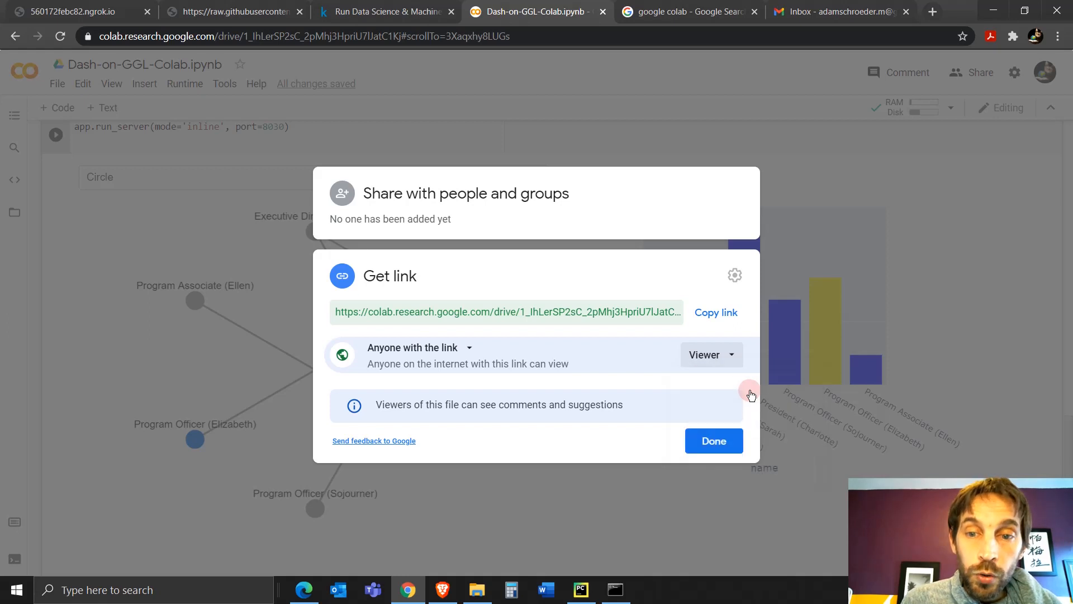
left_click(715, 313)
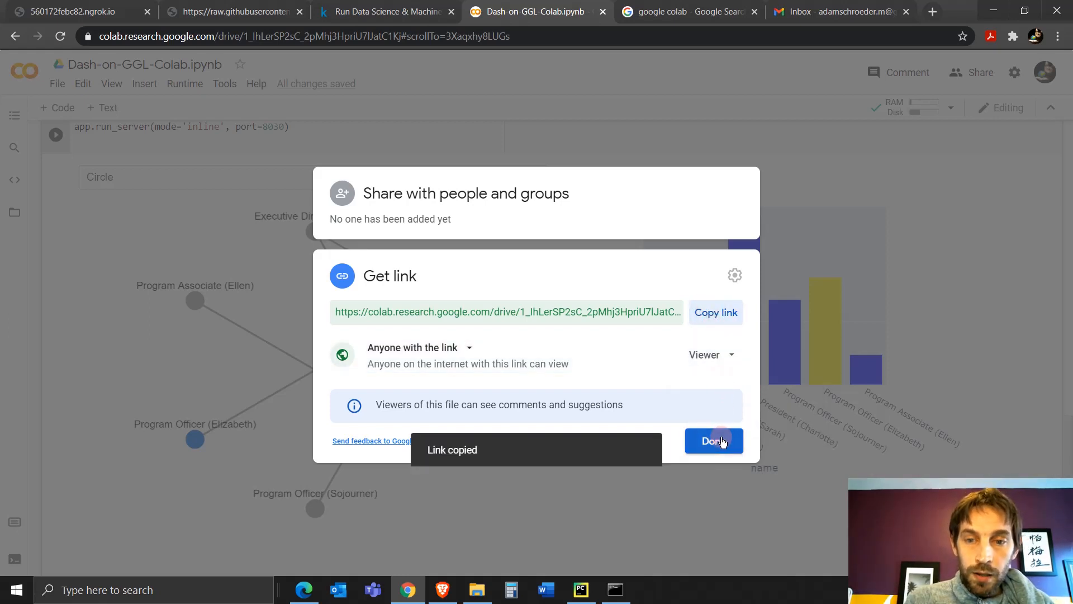
left_click(840, 11)
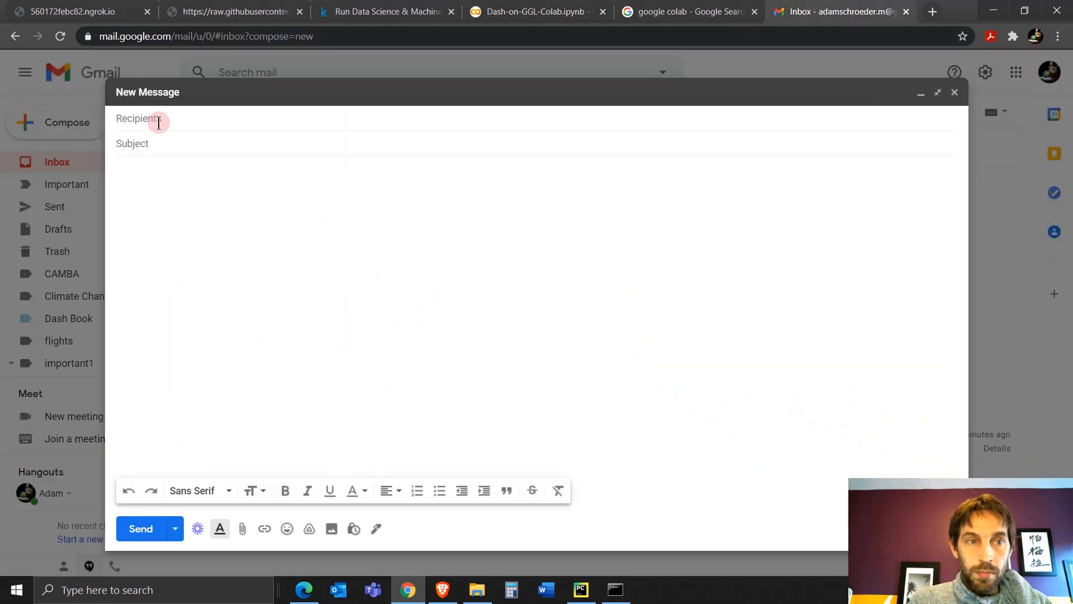
Email the notebook share link to the tutorial address with subject 'great link'.
type("a")
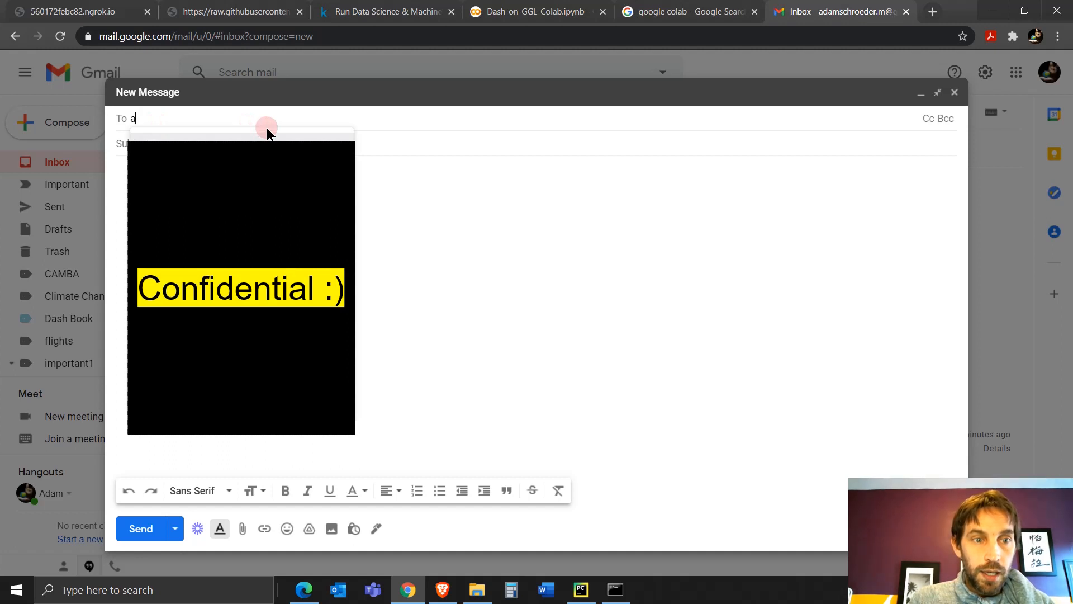
type("tut")
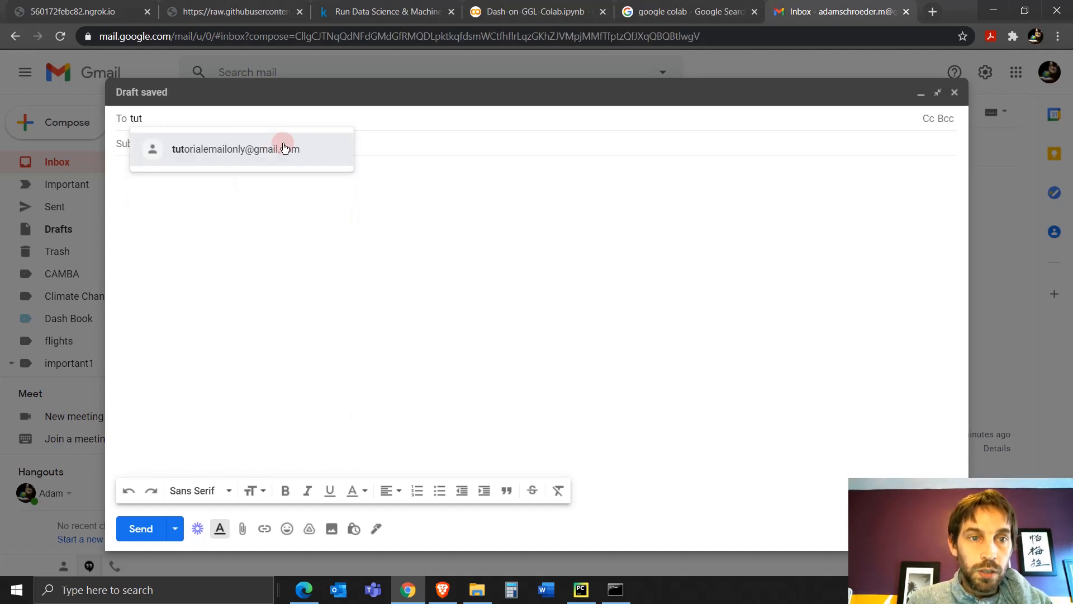
left_click(243, 149)
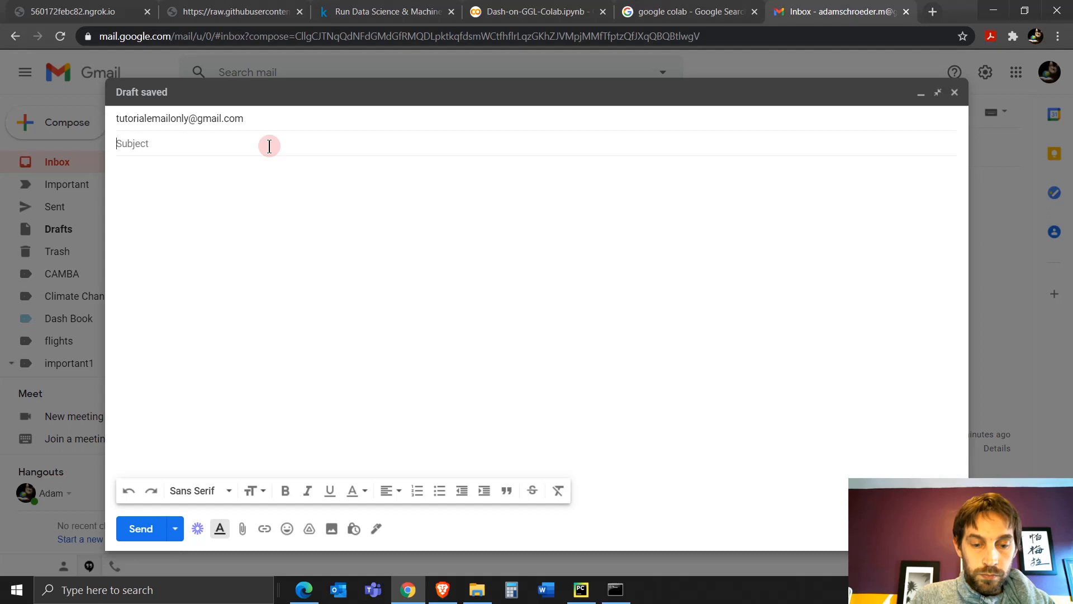
type("great link")
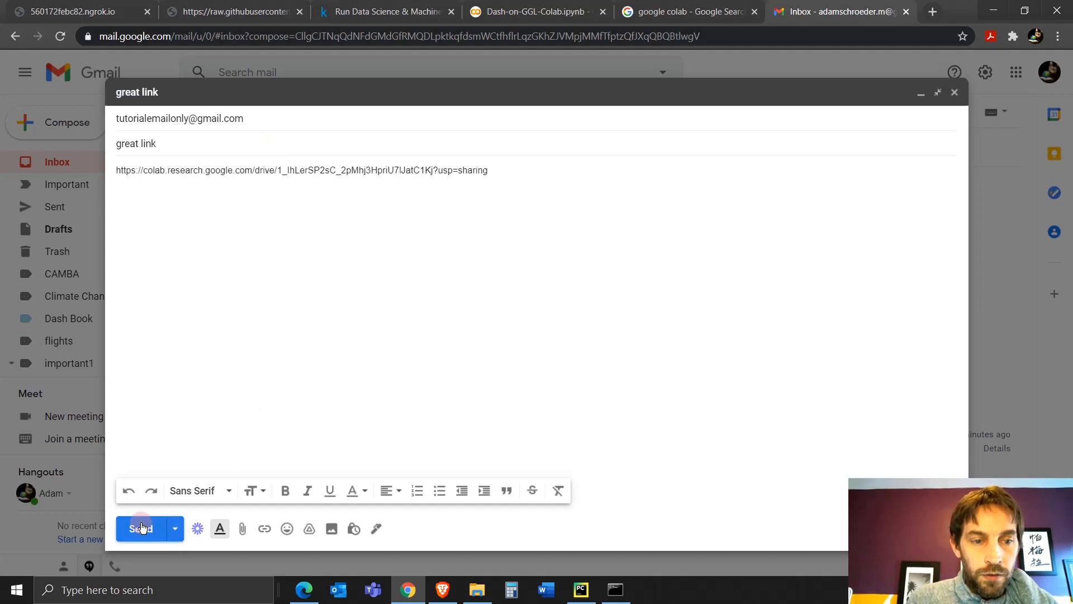
left_click(141, 528)
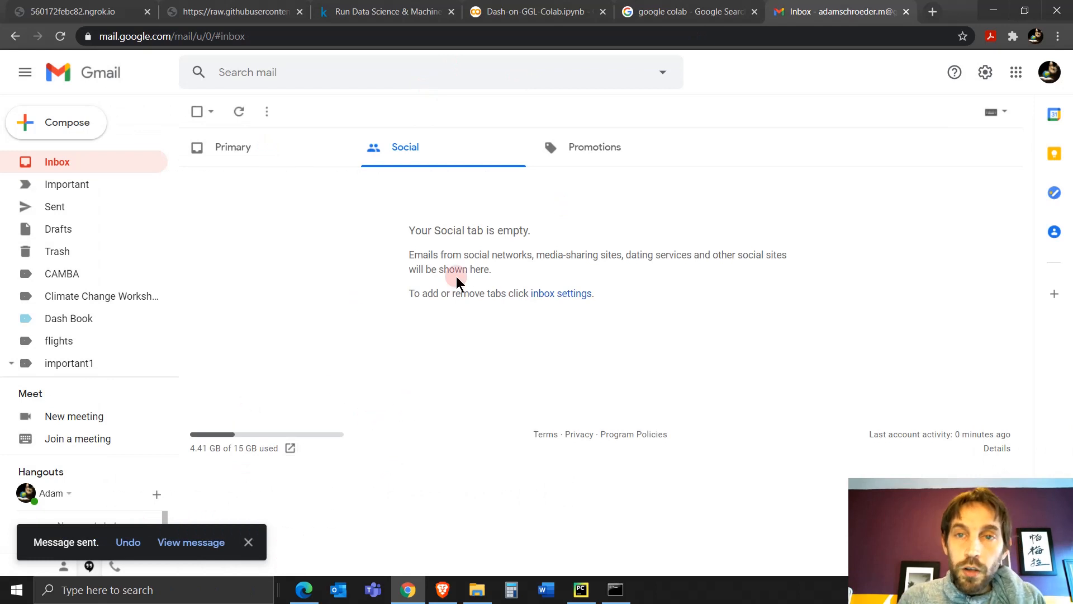
mouse_move(312, 603)
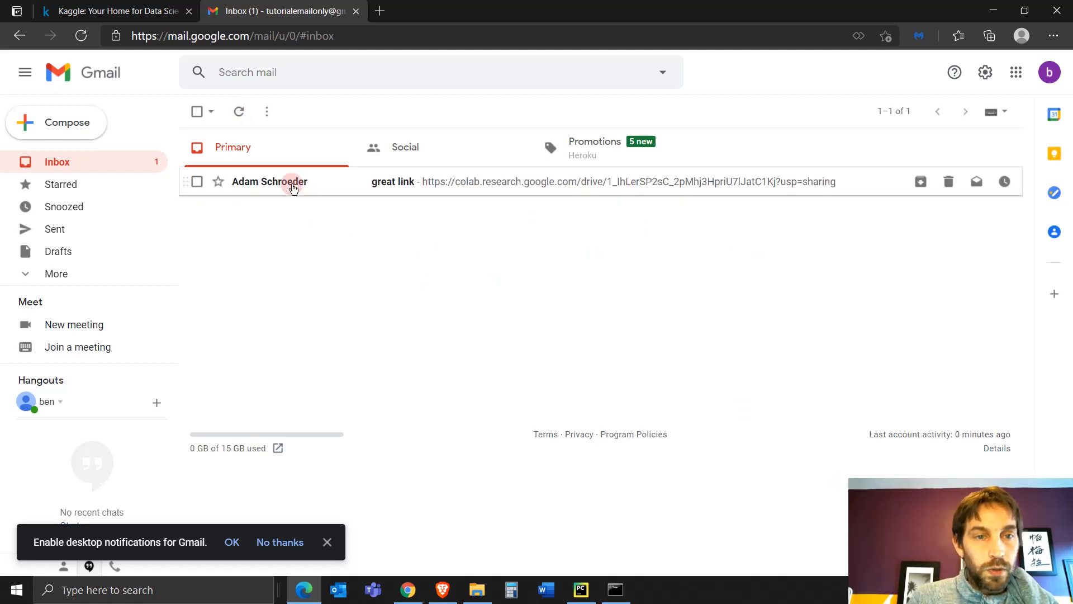
Open the 'great link' email in the second account's inbox to reach the Colab notebook.
left_click(292, 184)
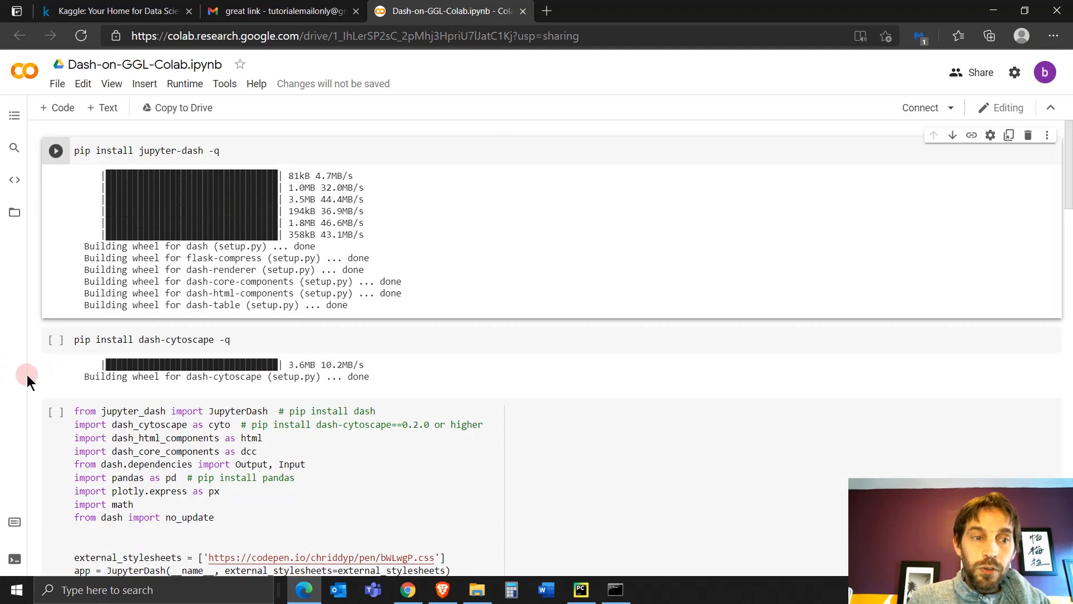
Run the imports cell past the not-authored-by-Google warning, then install jupyter-dash.
left_click(56, 150)
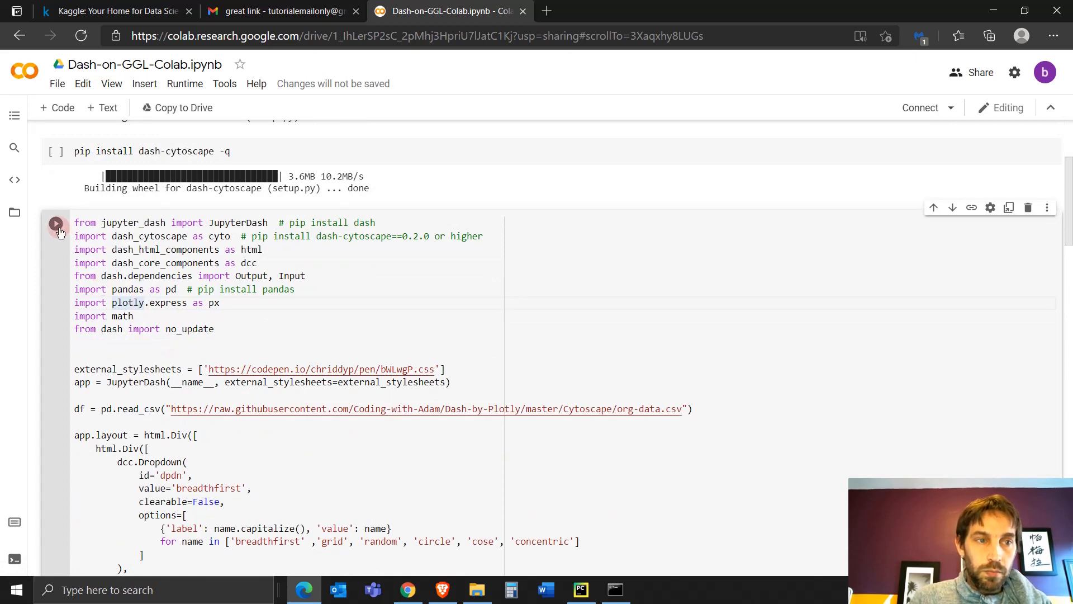
left_click(56, 223)
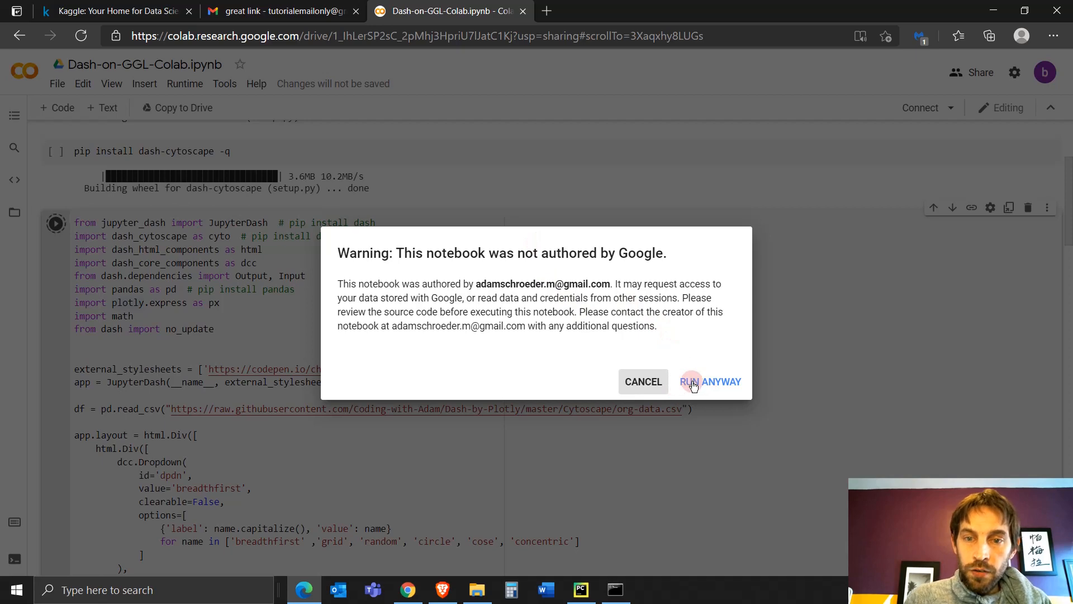
left_click(711, 381)
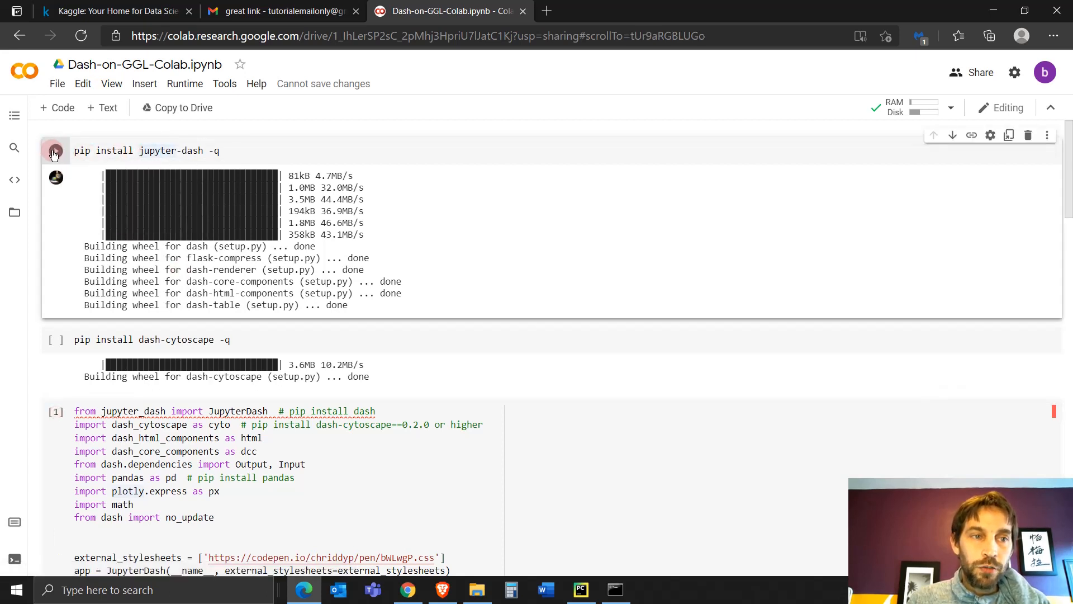
left_click(53, 151)
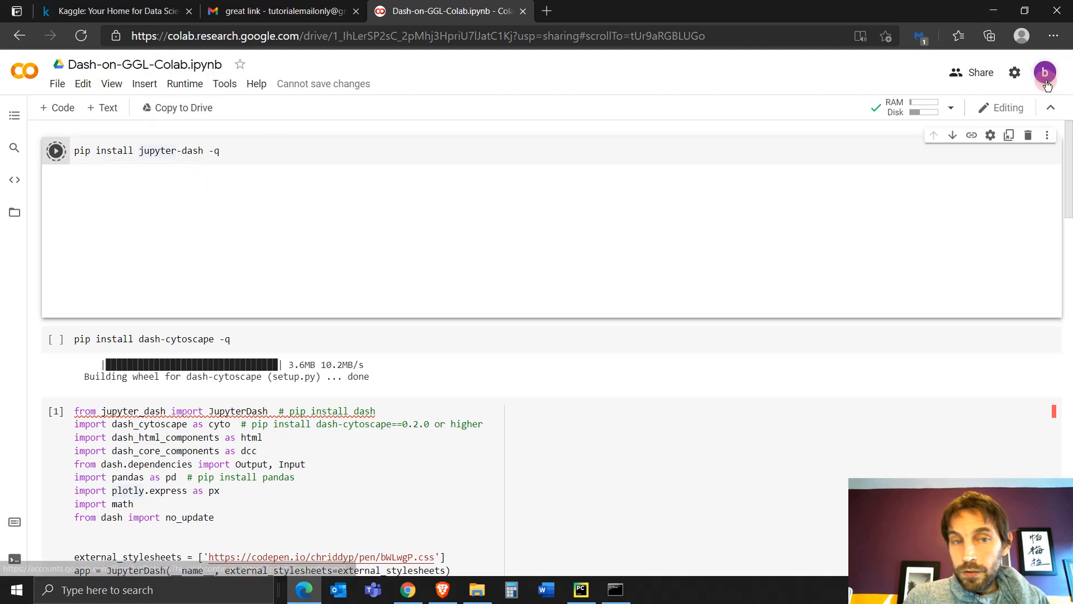
left_click(55, 150)
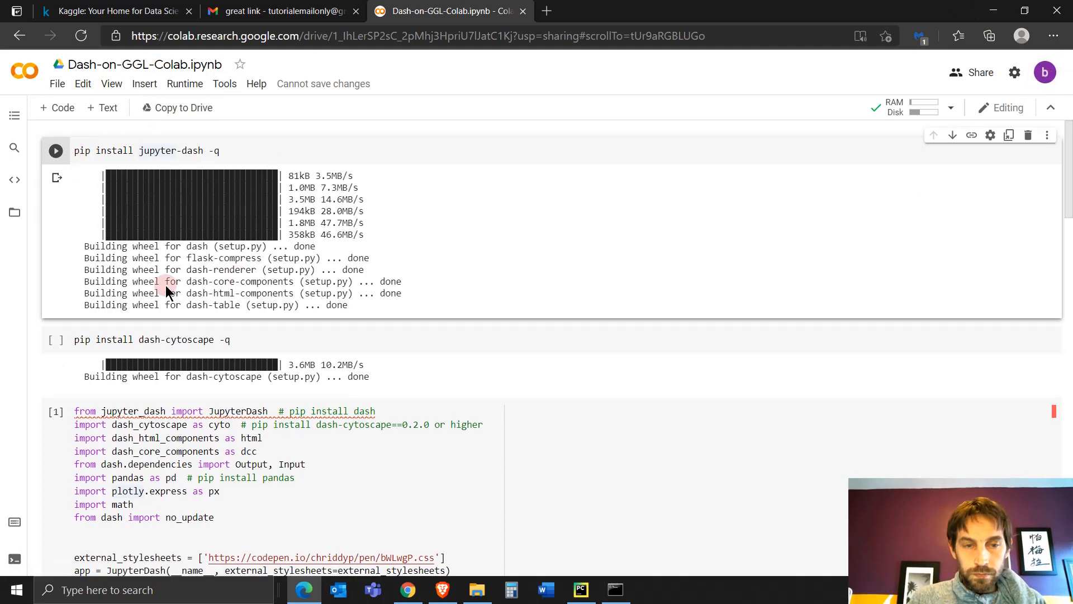
left_click(55, 339)
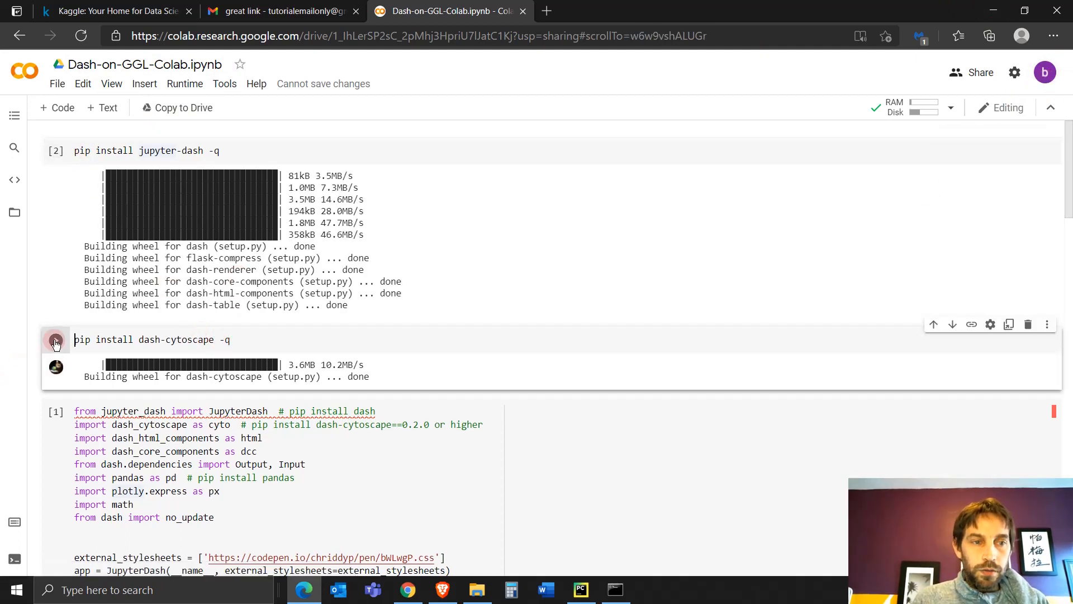
Install dash-cytoscape, run the app, and select the Vice President (Sarah) node.
left_click(55, 340)
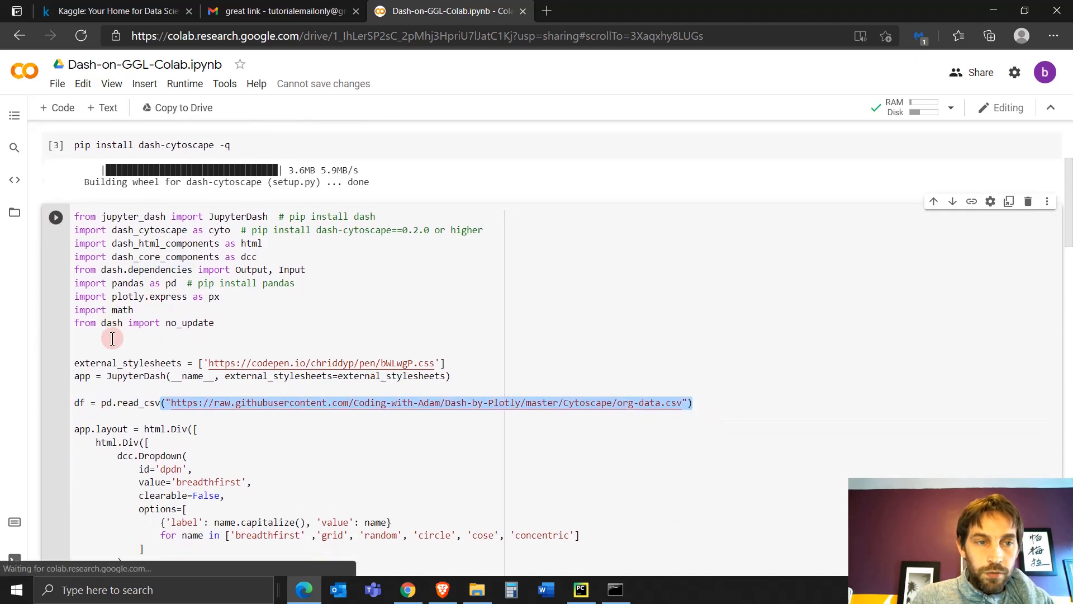
scroll("down", 3)
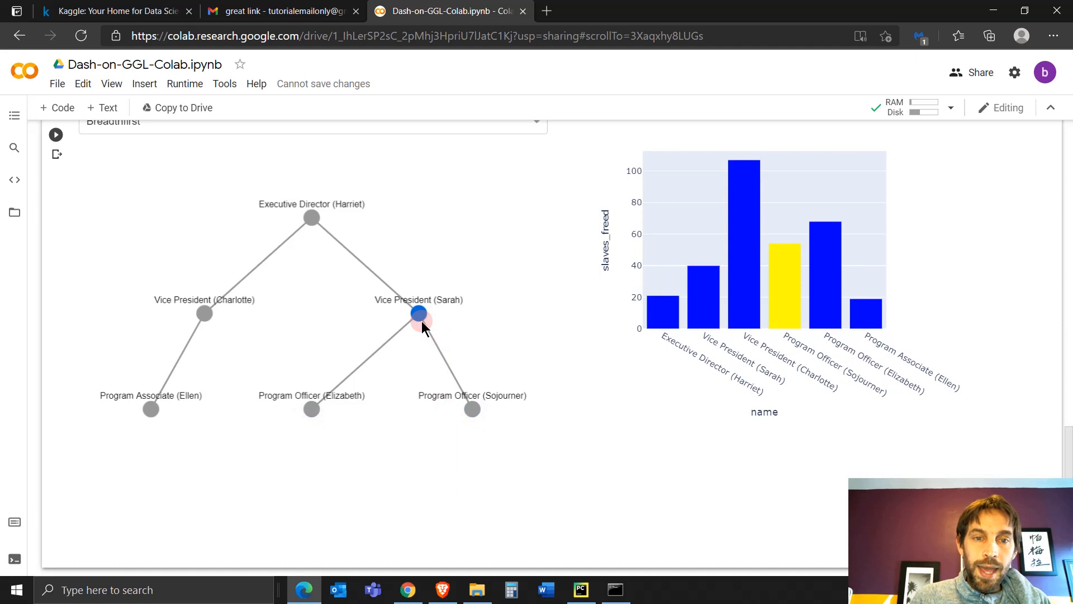
left_click(150, 408)
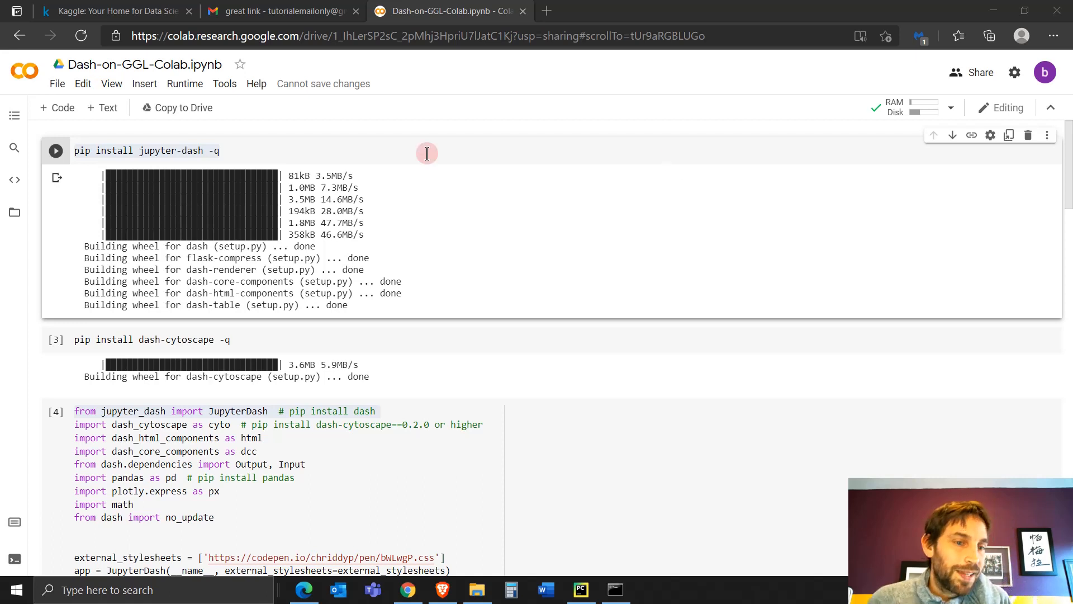
mouse_move(251, 214)
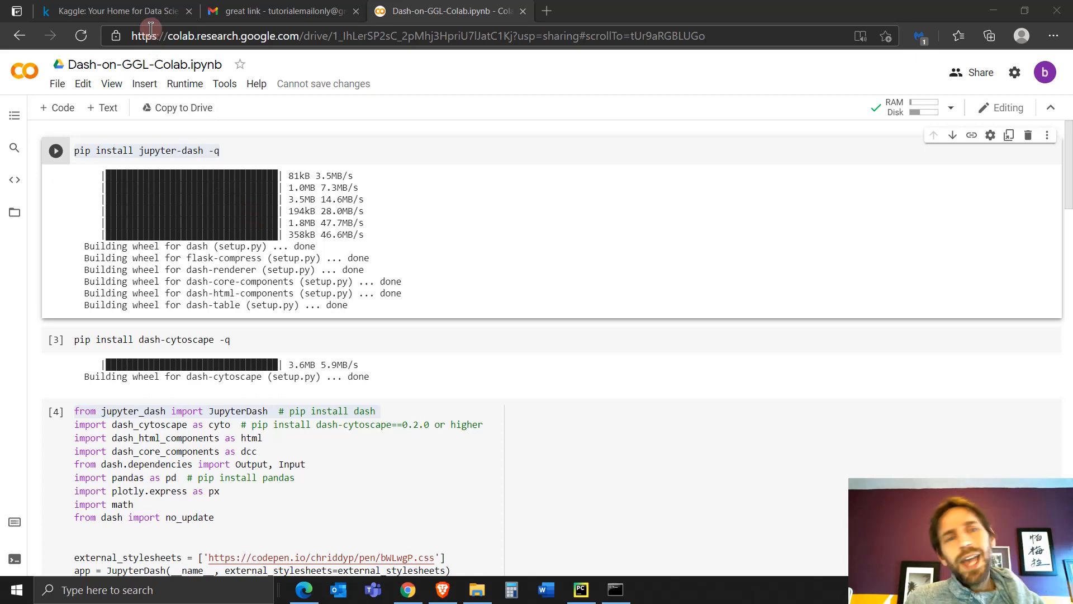
mouse_move(130, 9)
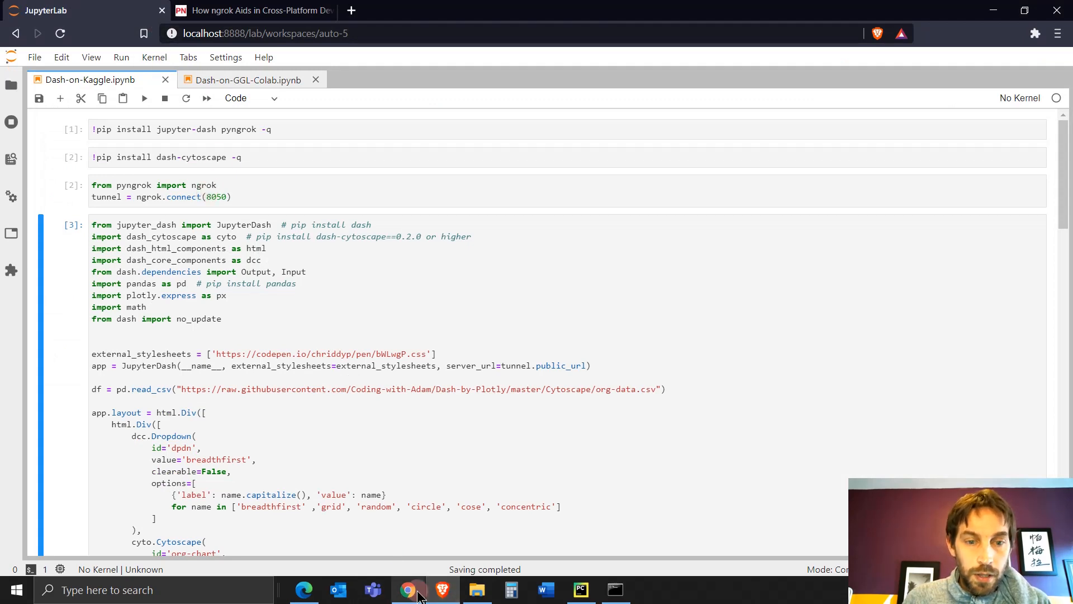
left_click(407, 590)
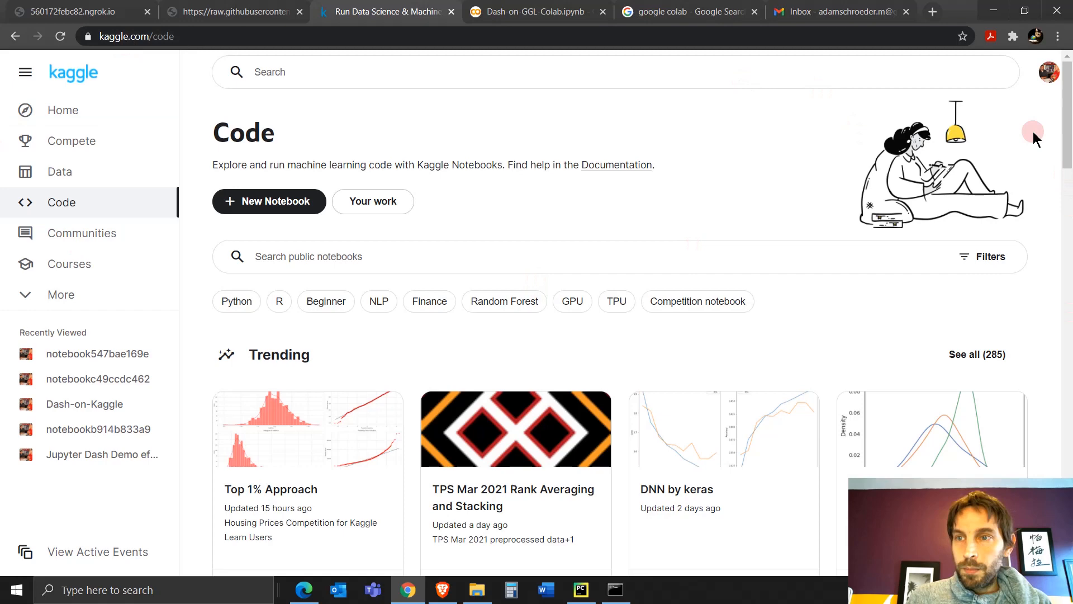
left_click(1050, 72)
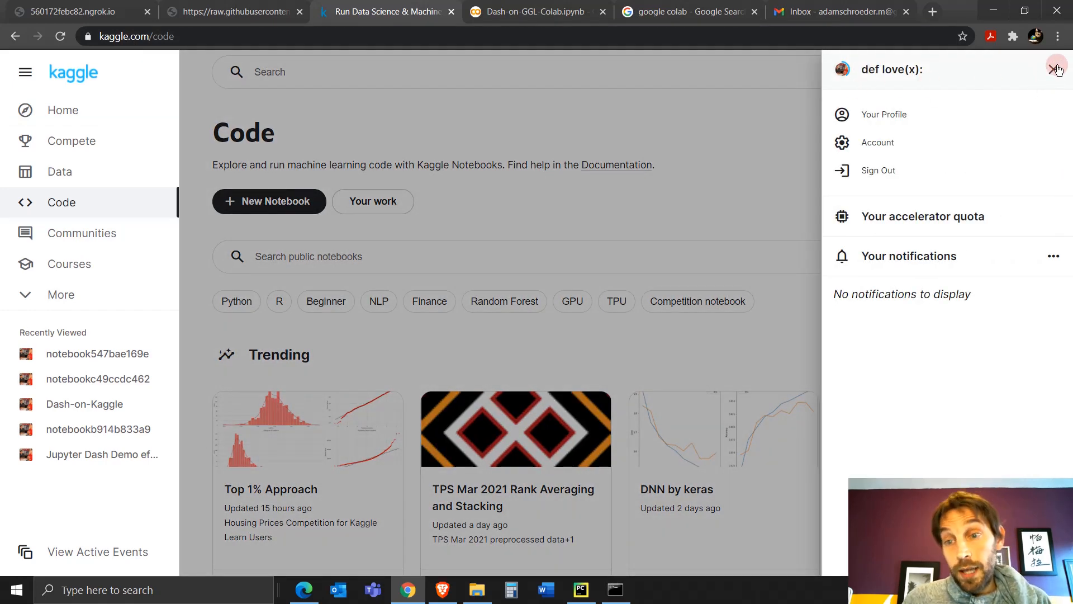
left_click(1054, 69)
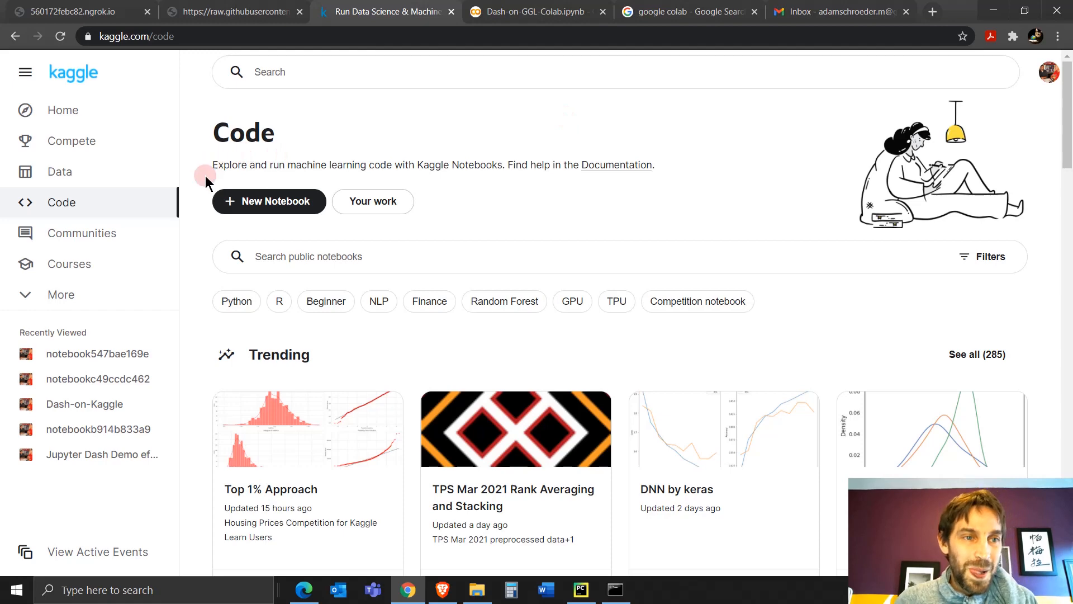
left_click(61, 203)
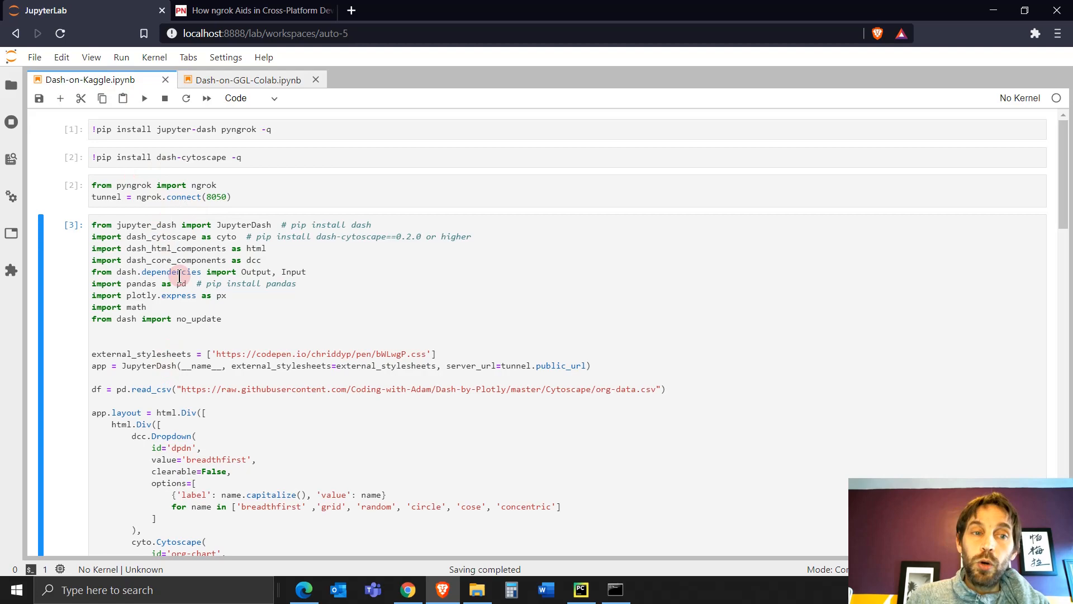
Scroll through Dash-on-Kaggle.ipynb and compare it with the Dash-on-GGL-Colab notebook.
scroll("down", 3)
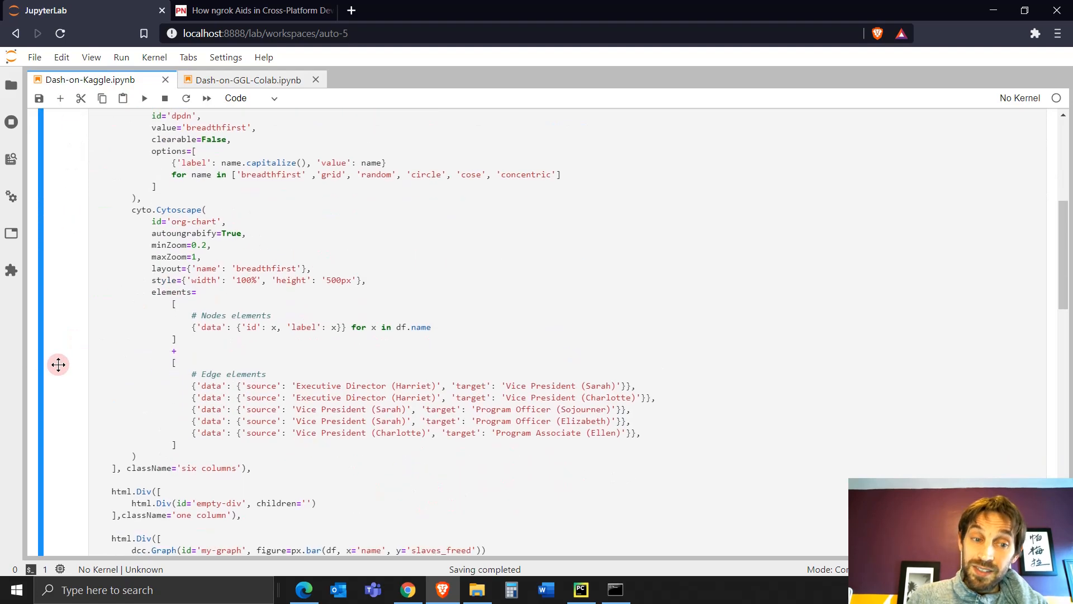
scroll("down", 3)
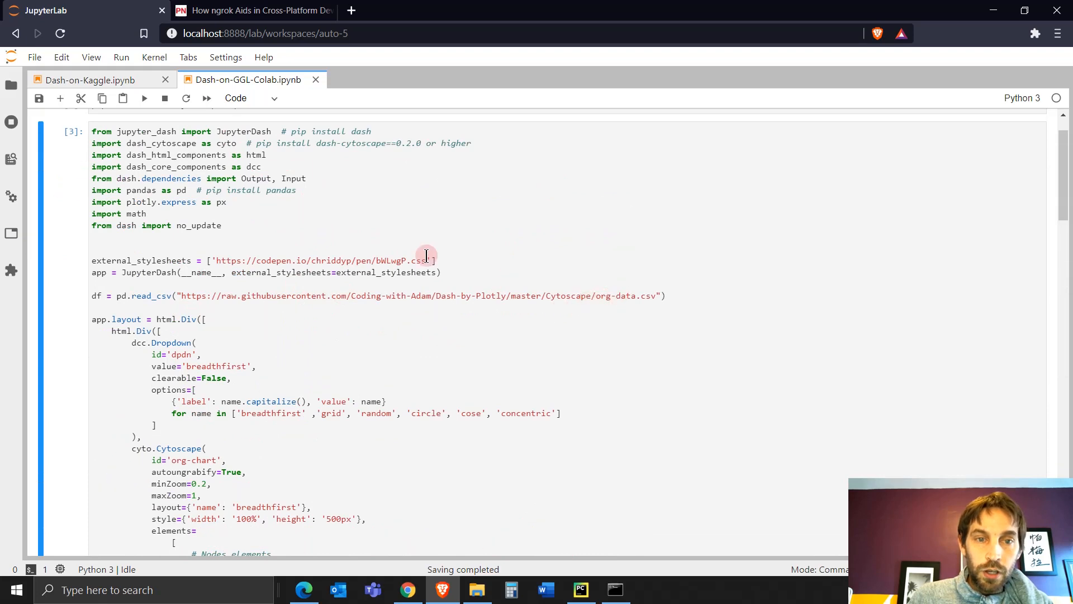
left_click(304, 272)
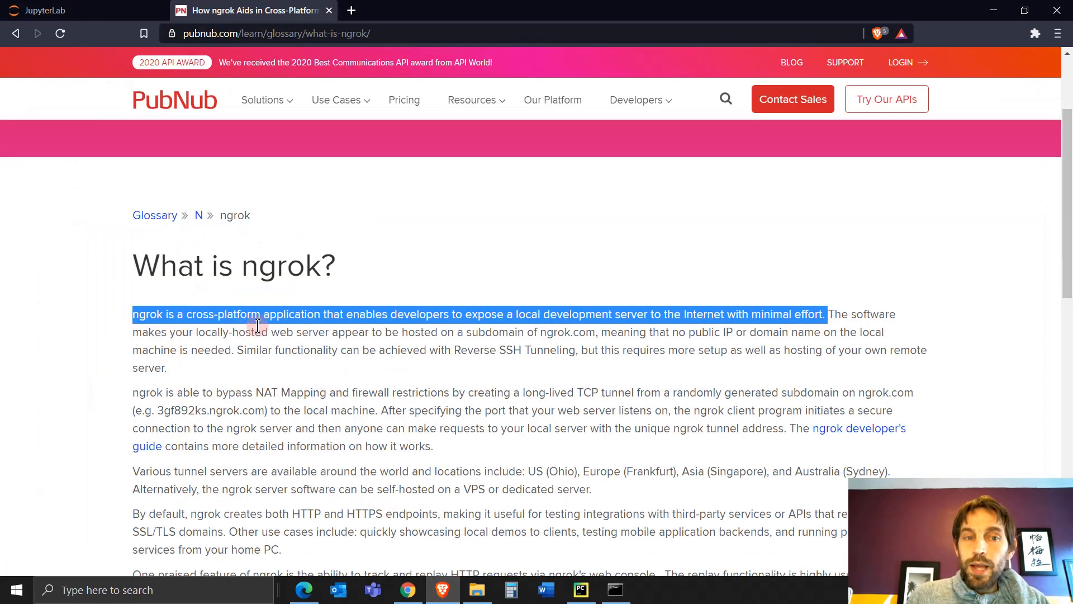
mouse_move(527, 333)
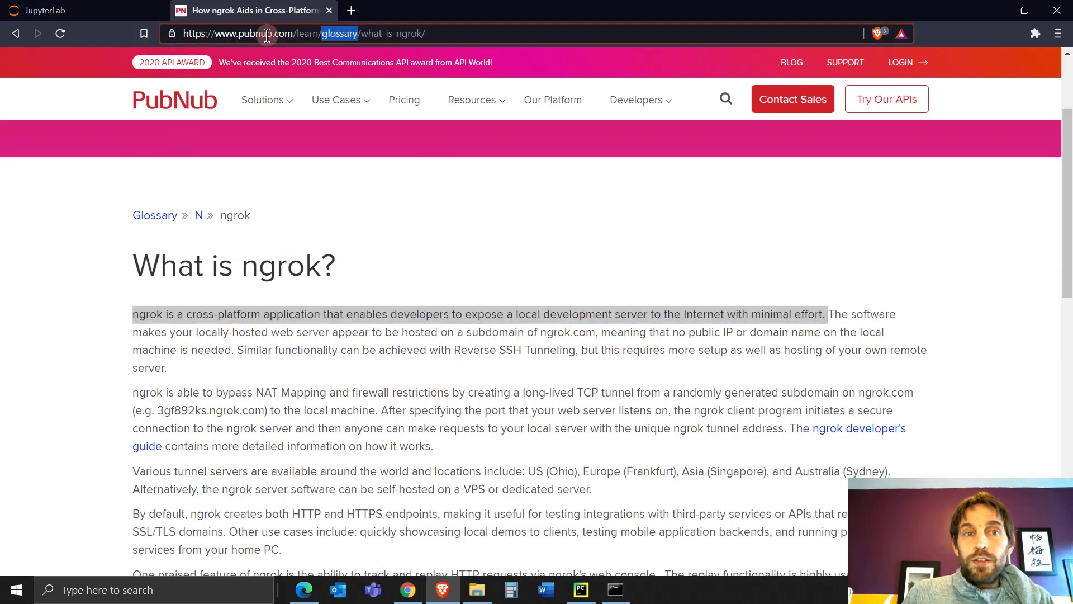
Read the PubNub ngrok definition, then return to the Dash-on-Kaggle notebook.
double_click(255, 34)
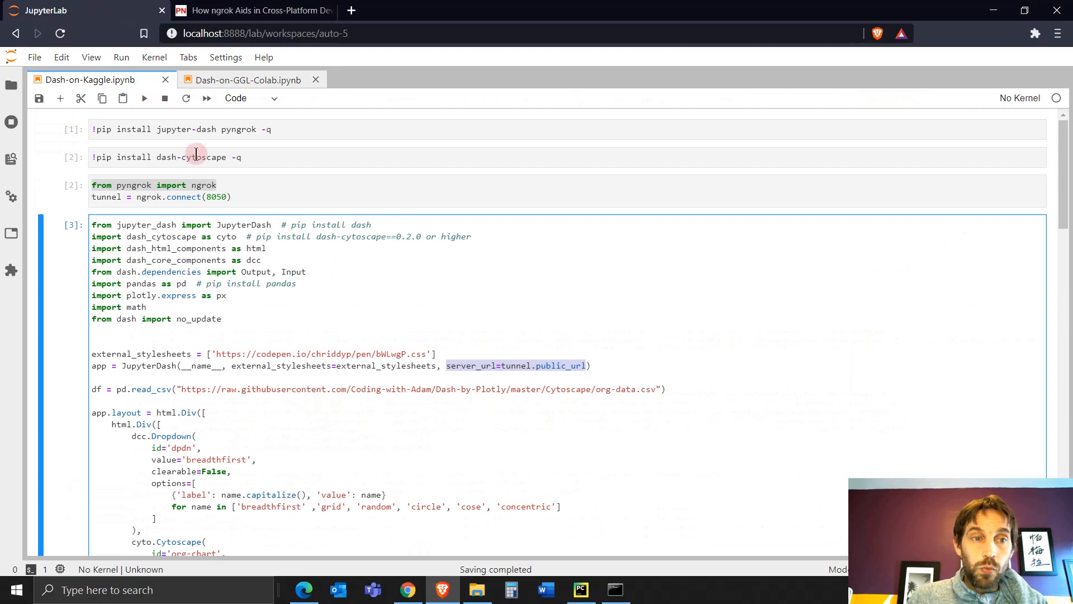
Inspect the ngrok import cell, then close Dash-on-Kaggle discarding unsaved changes.
left_click(218, 184)
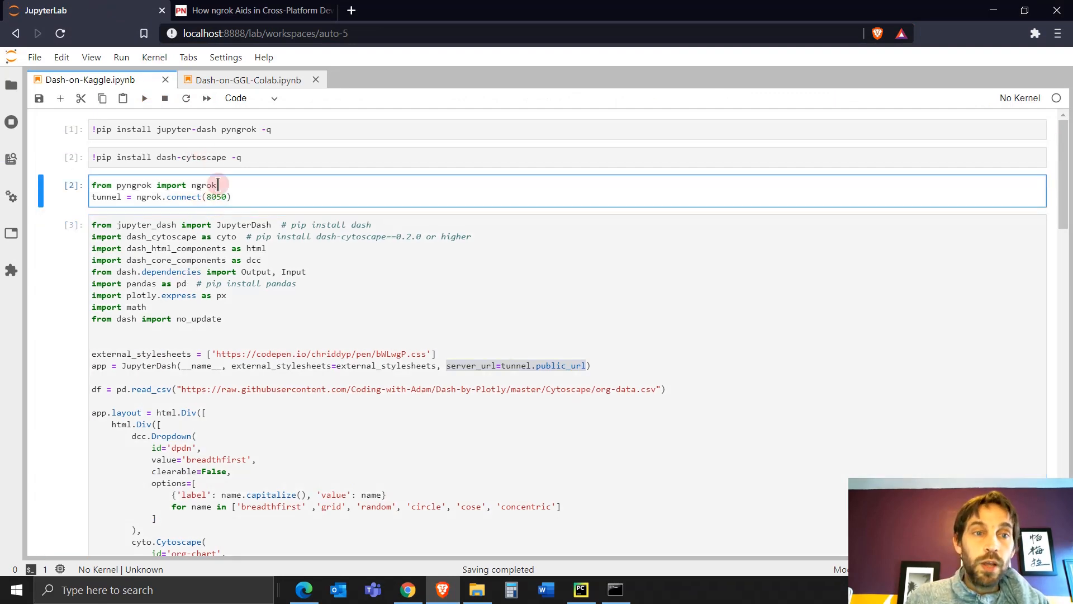
left_click(202, 318)
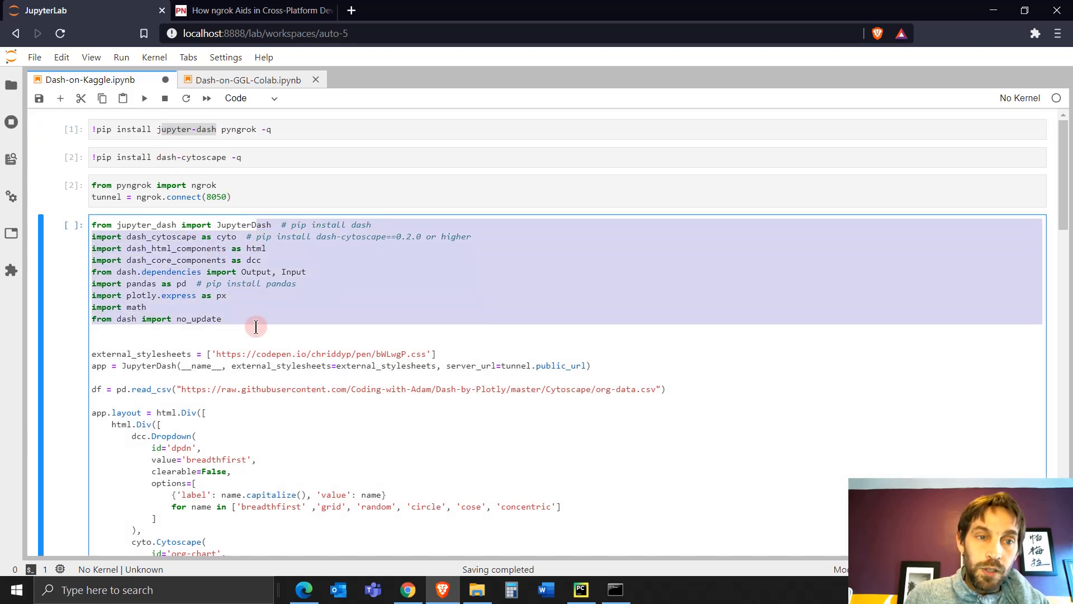
scroll("down", 3)
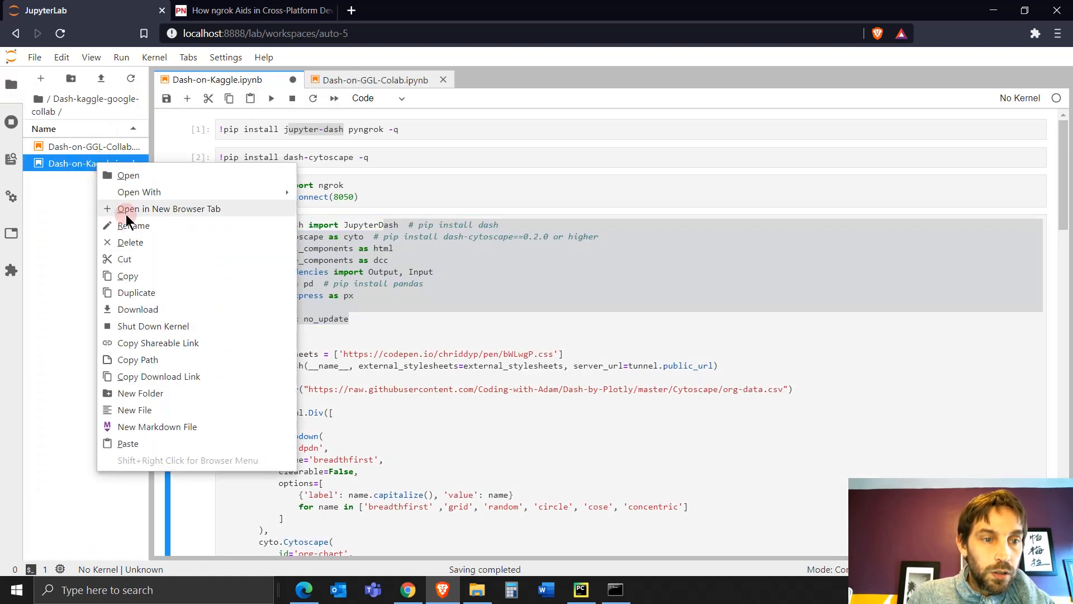
left_click(72, 163)
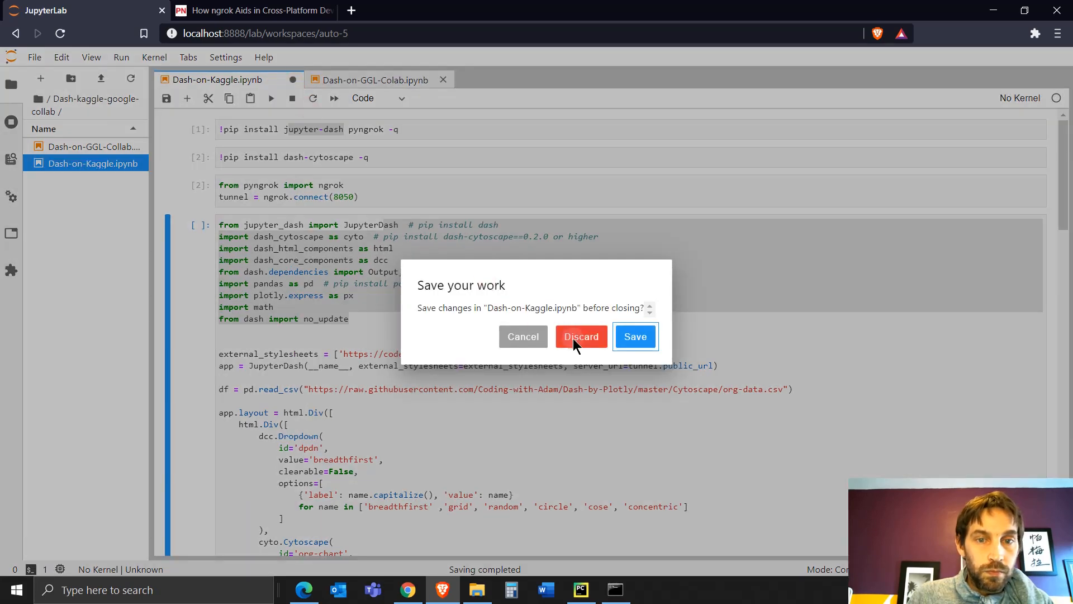
left_click(581, 337)
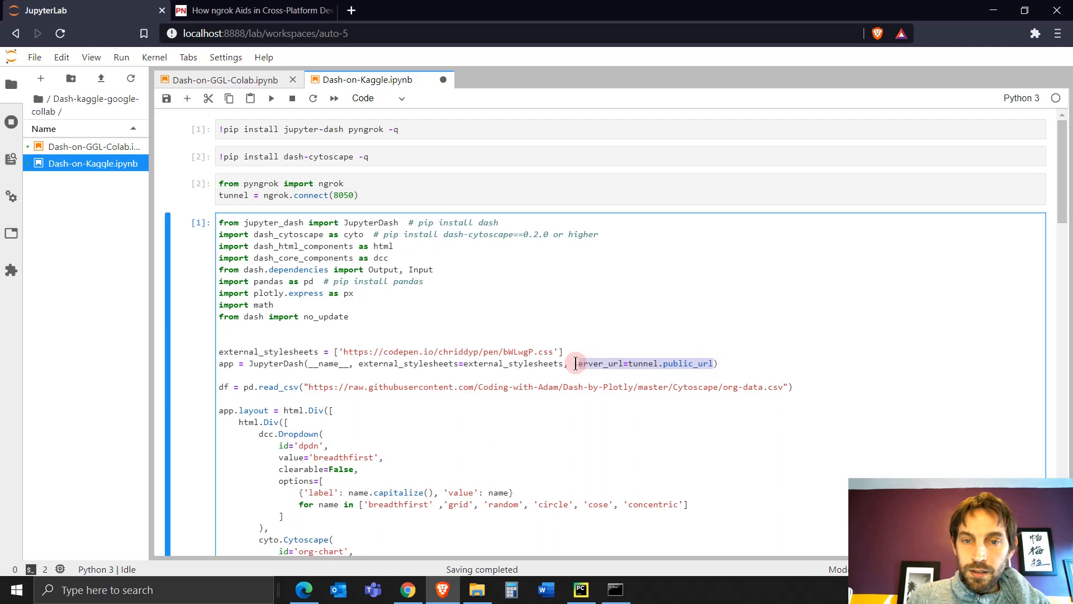
Delete server_url=tunnel.public_url from the JupyterDash line and scroll to the app output.
key("Delete")
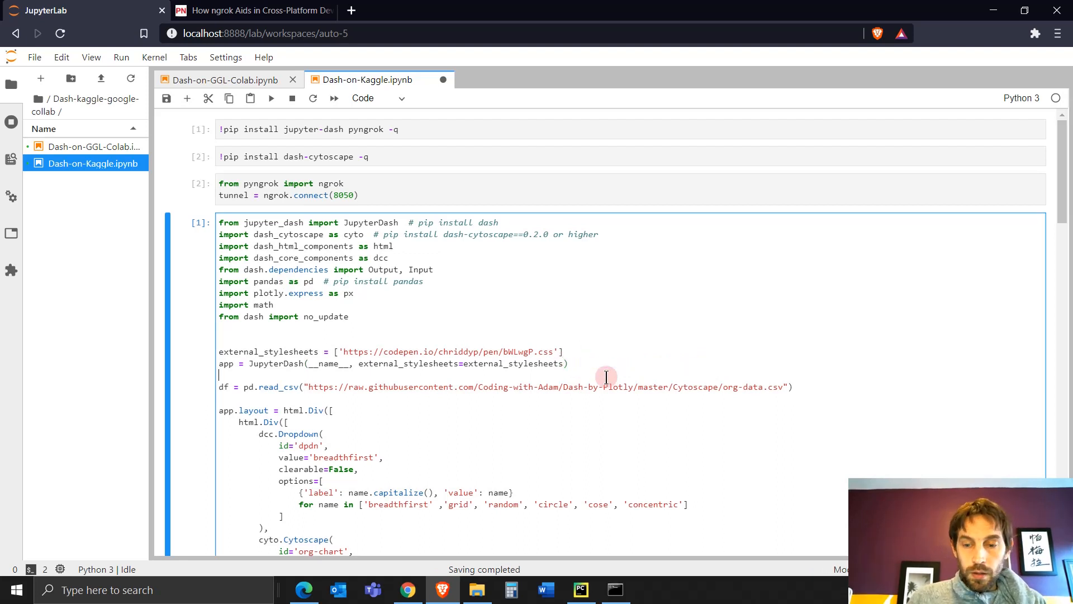
scroll("down", 3)
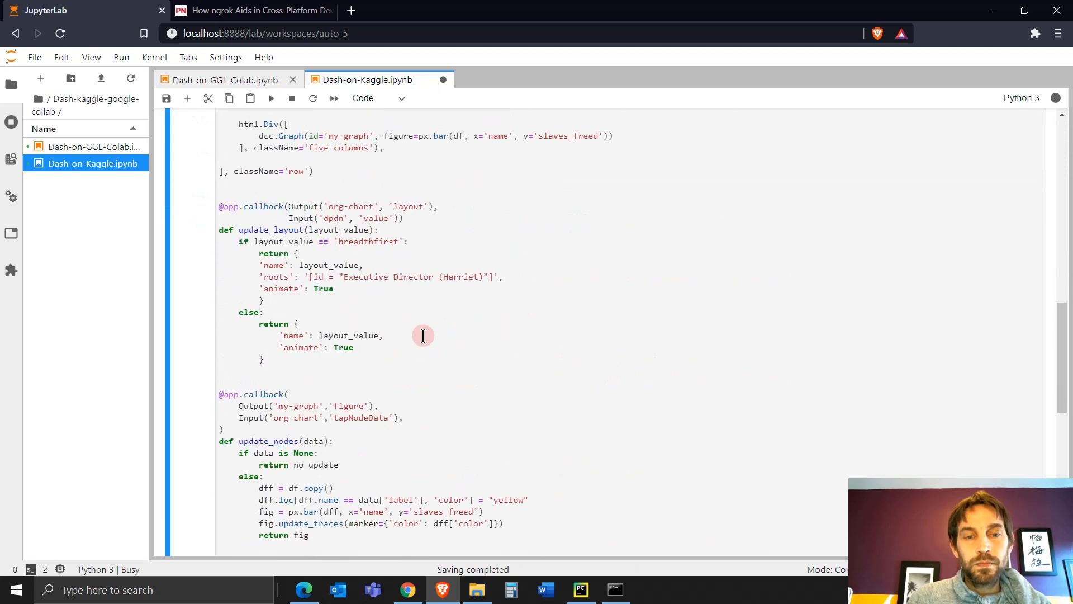
scroll("down", 3)
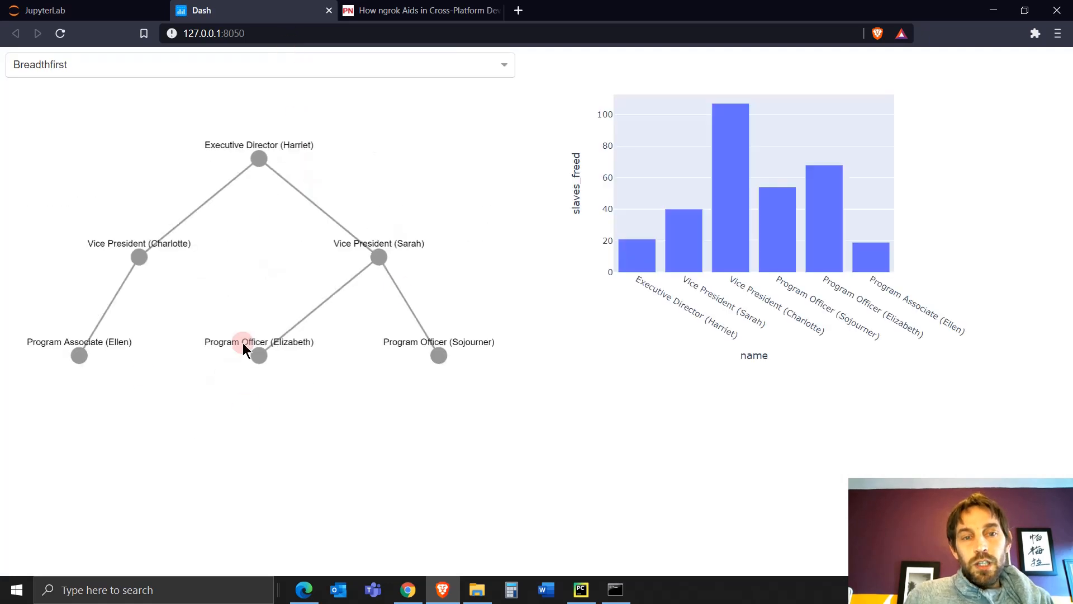
Highlight Vice President (Sarah)'s bar in circle layout, then return to the notebook tab.
left_click(257, 356)
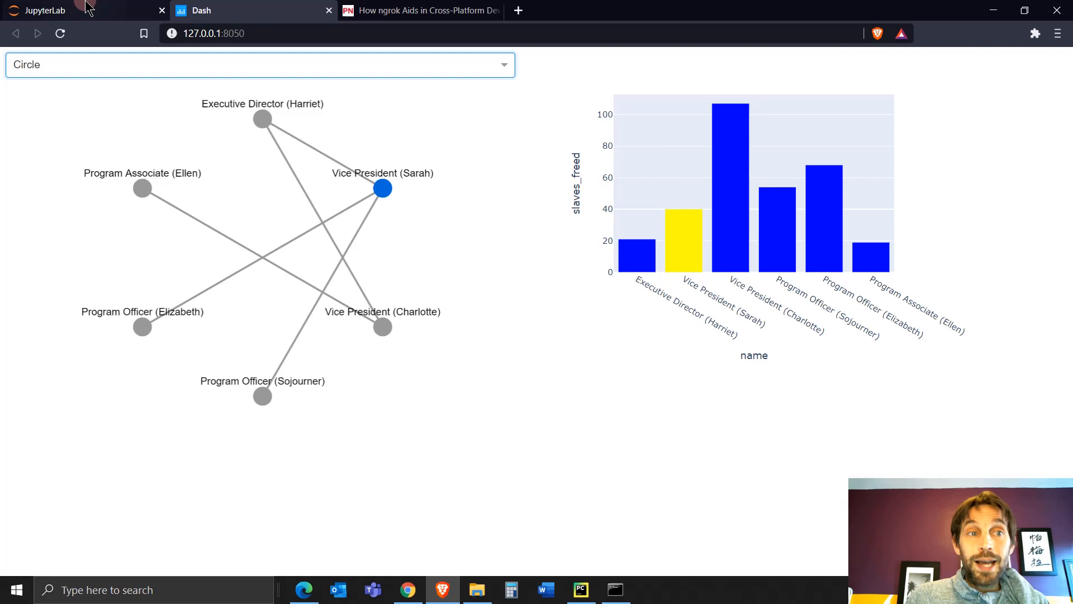
left_click(42, 11)
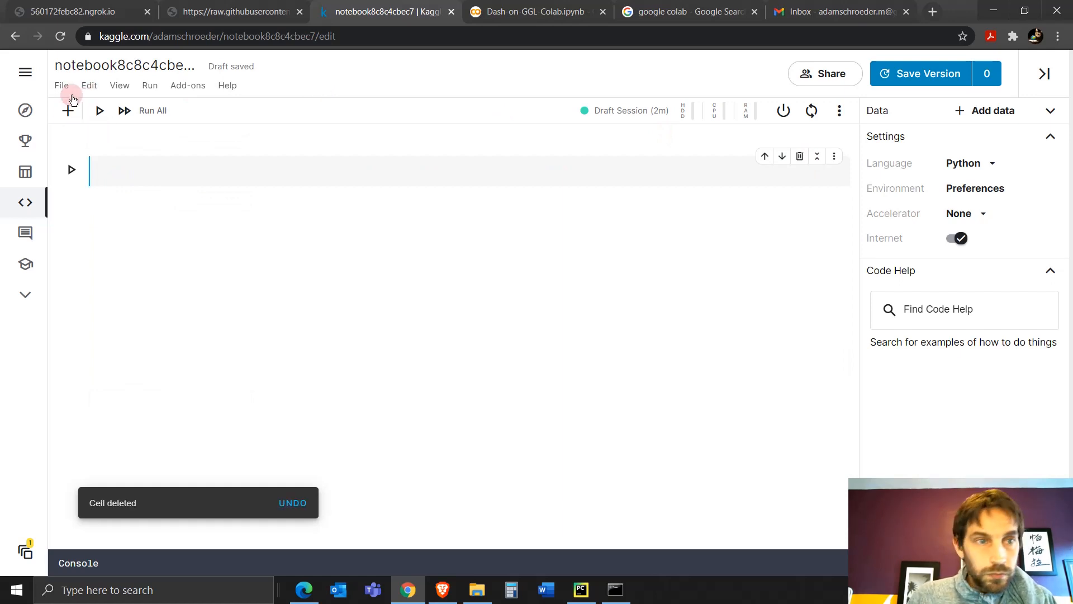
mouse_move(25, 203)
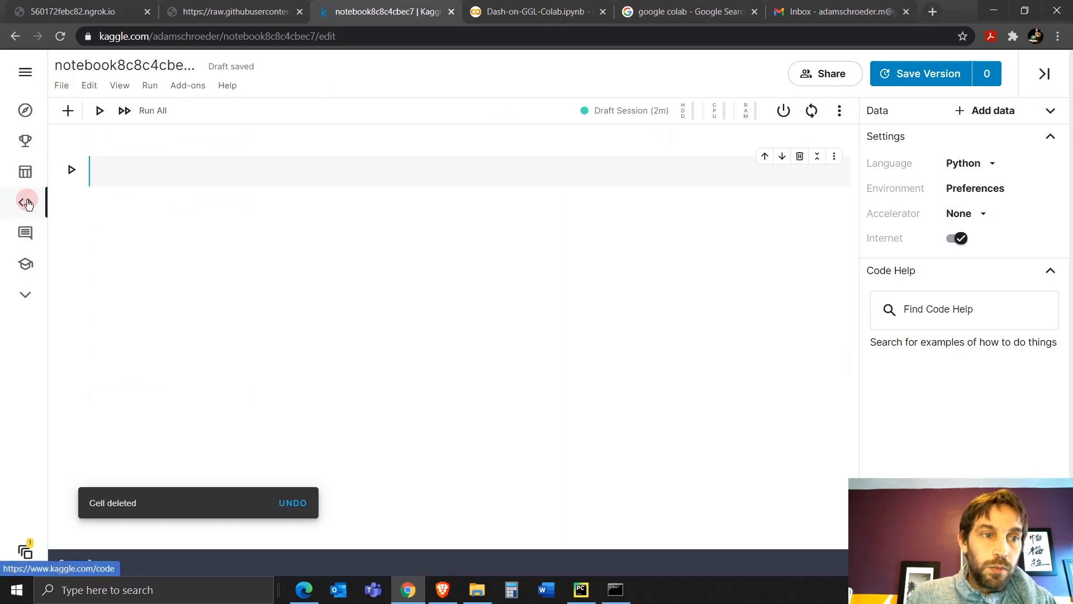
Create a new Kaggle notebook from the Code section.
left_click(26, 203)
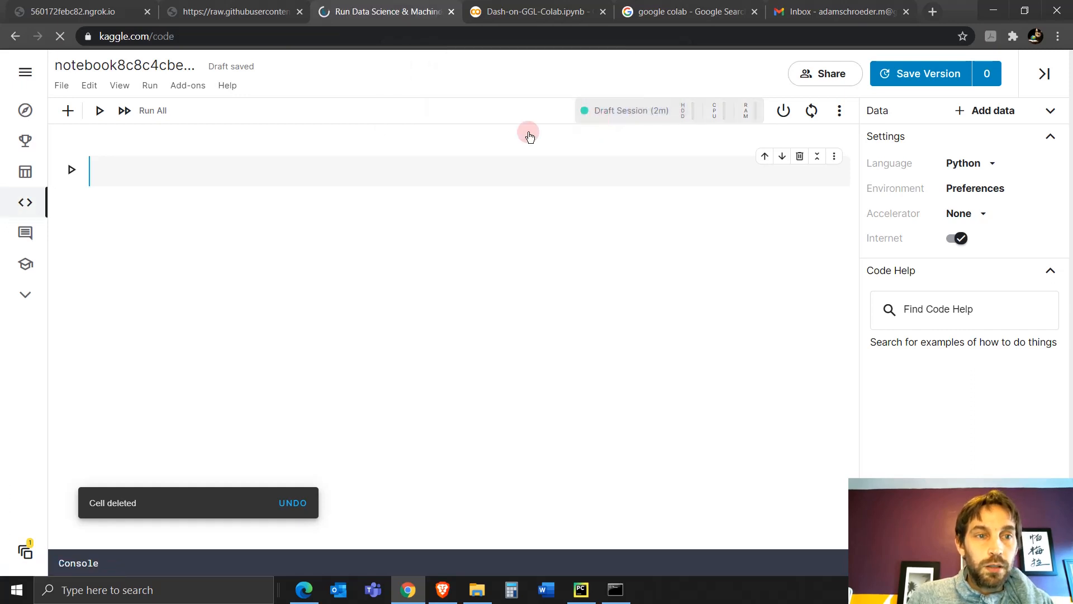
left_click(25, 202)
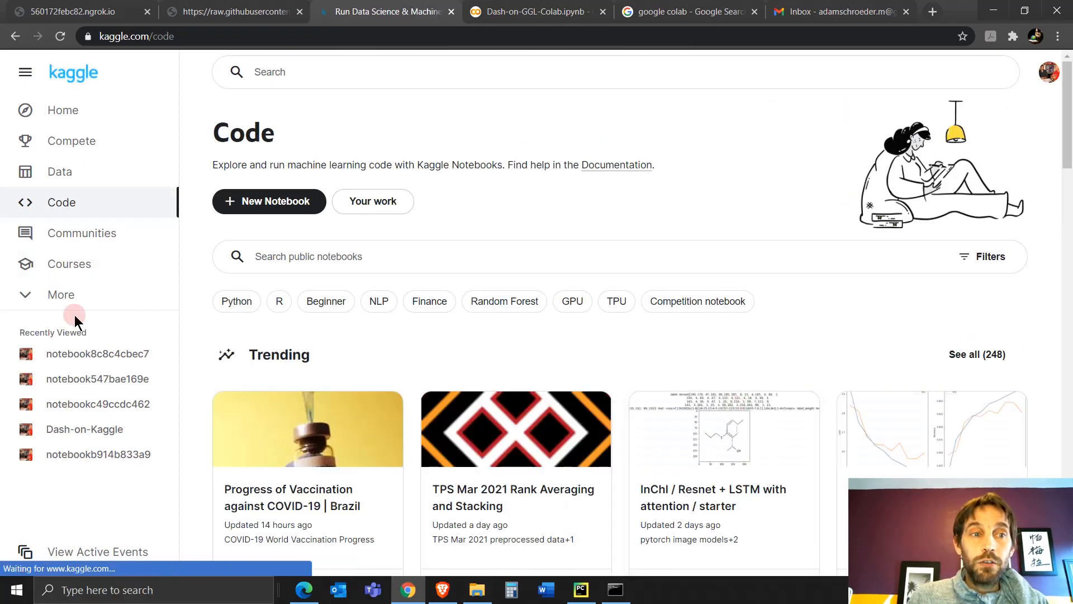
left_click(269, 202)
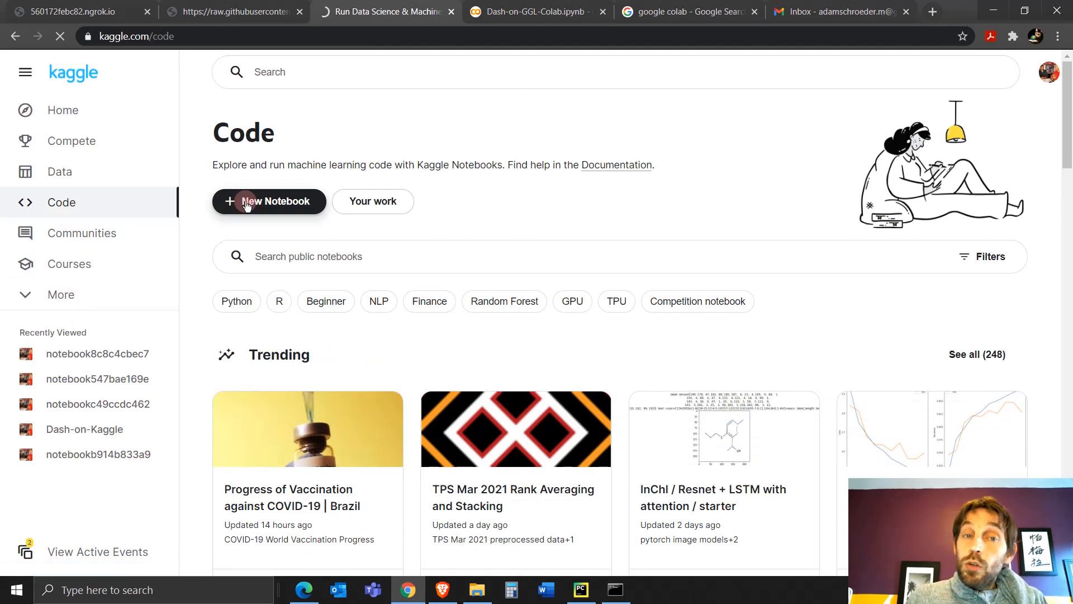
left_click(269, 202)
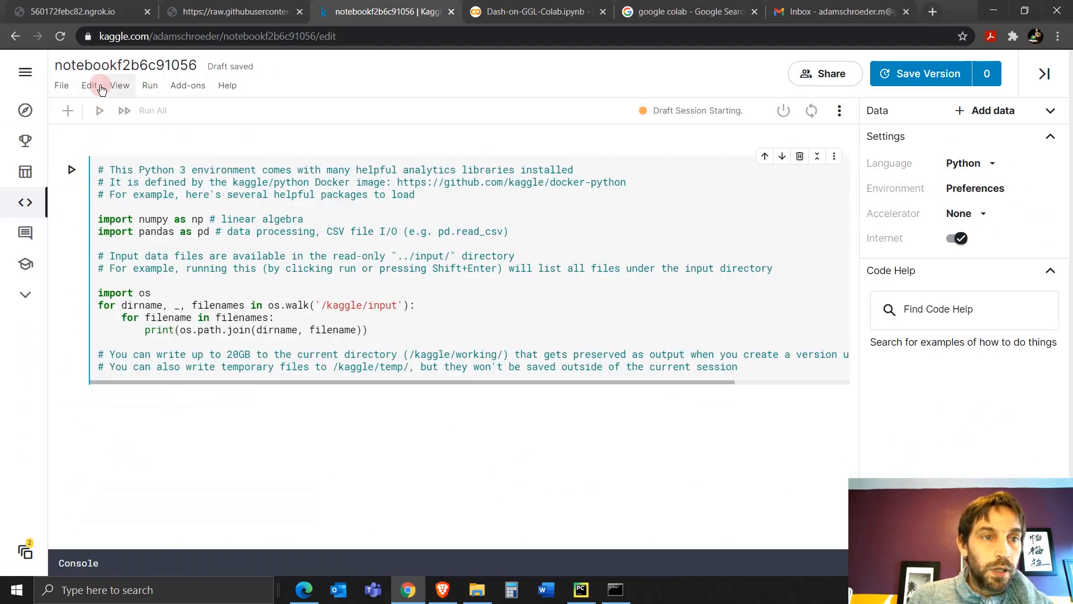
Upload Dash-on-Kaggle.ipynb via File > Open Notebook, replacing the starter cell with its code cells.
left_click(61, 85)
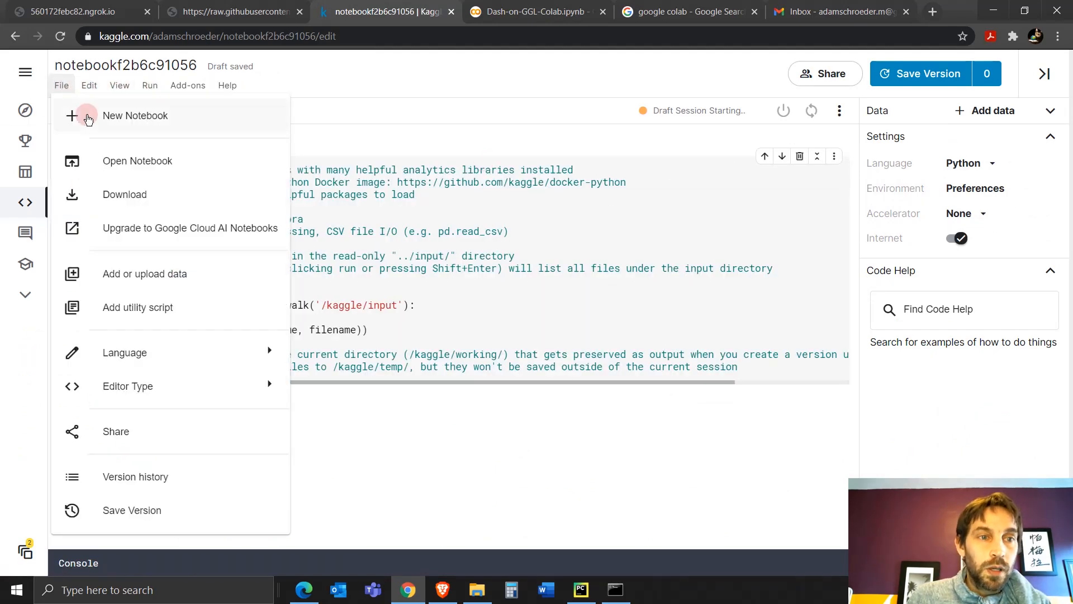
mouse_move(146, 165)
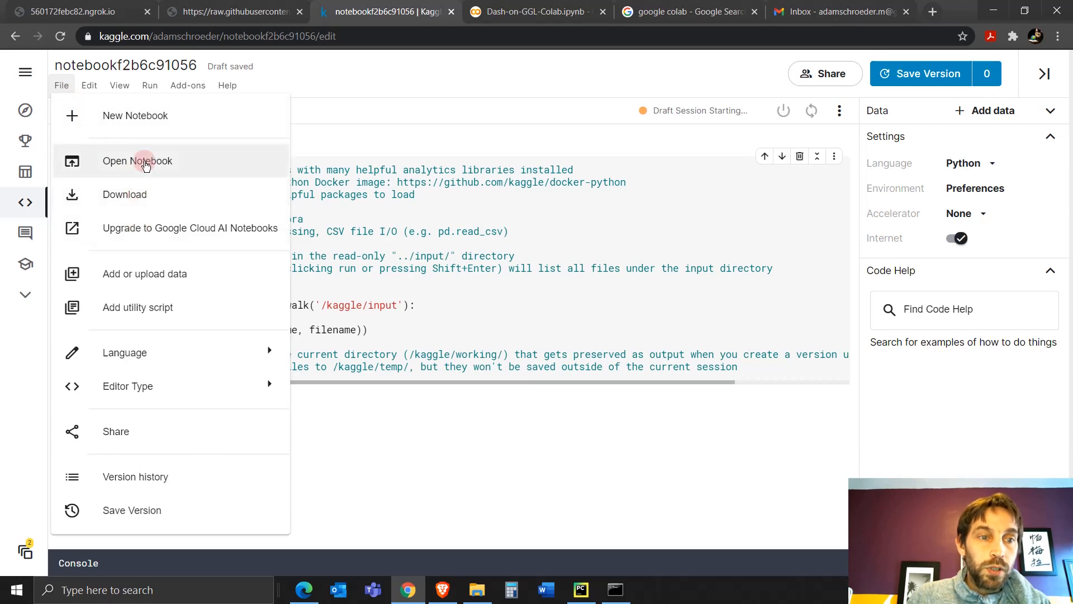
left_click(137, 161)
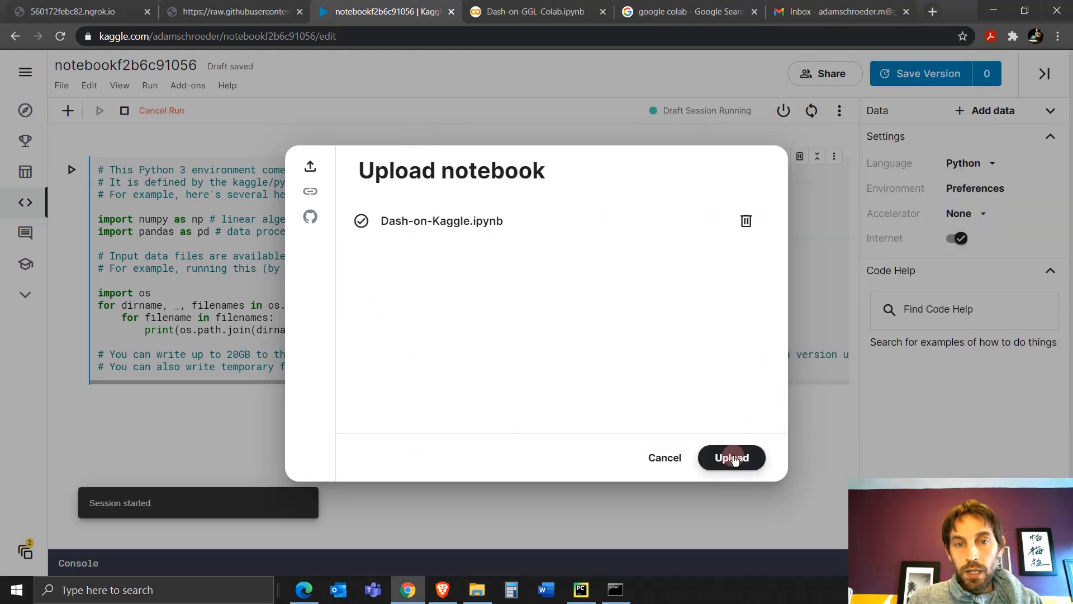
left_click(732, 457)
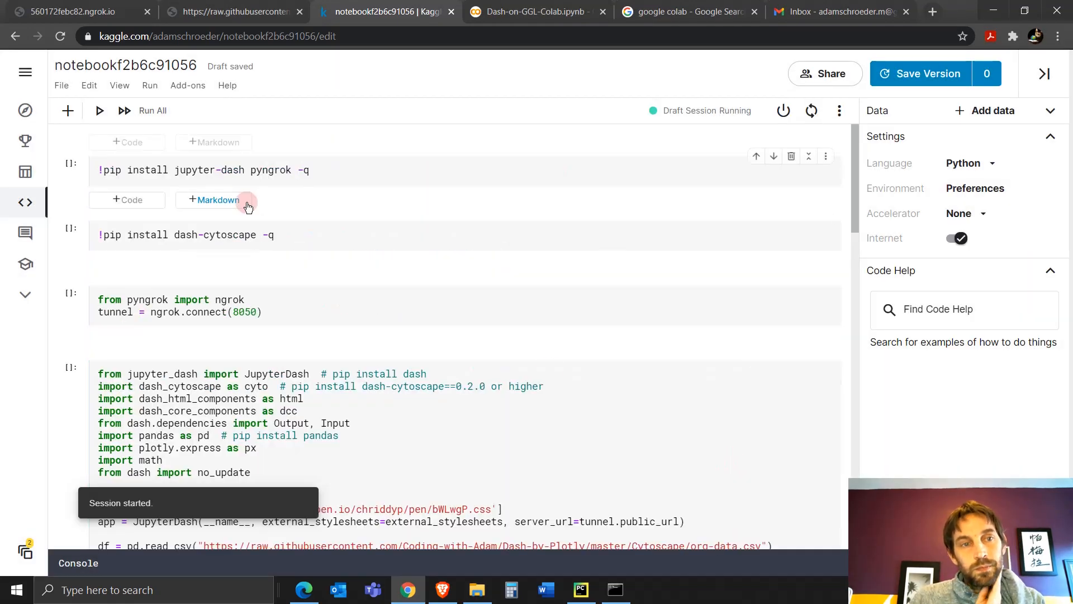
left_click(251, 170)
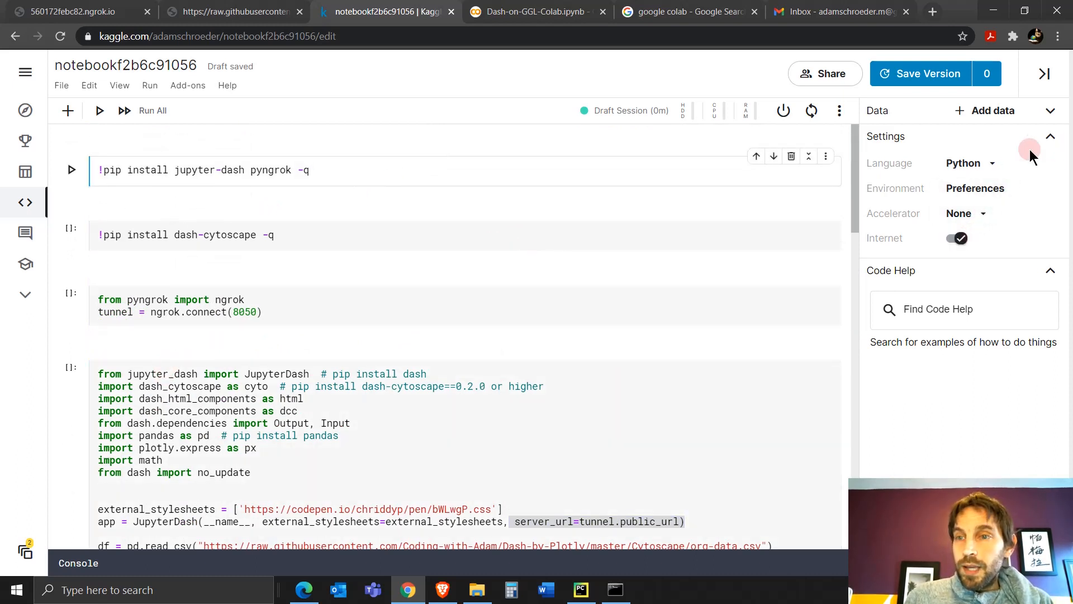
Re-expand Settings and toggle the Internet switch off and on until it reads enabled.
left_click(1050, 136)
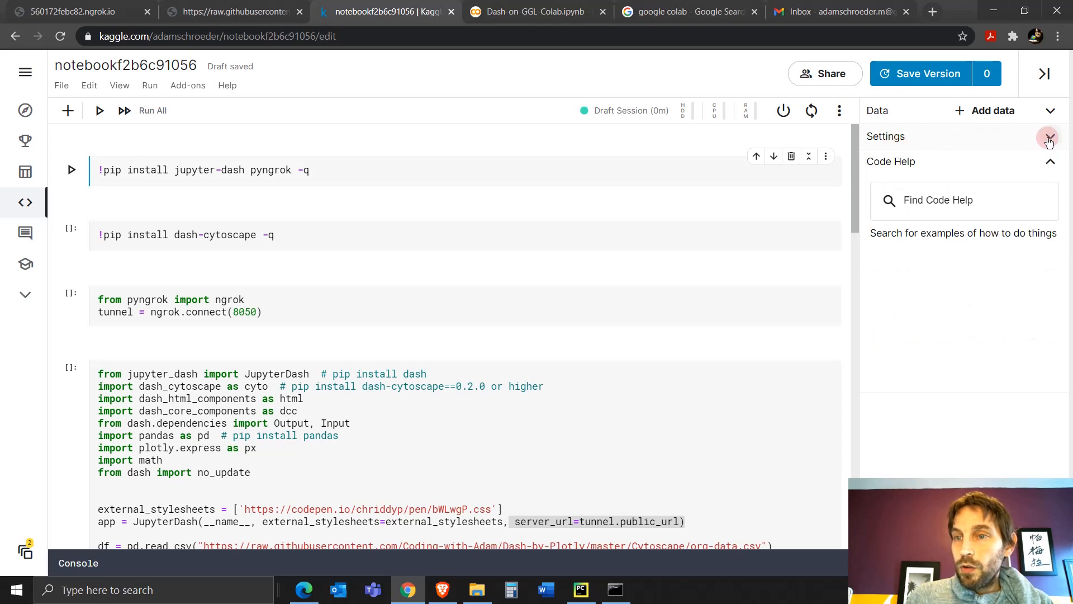
left_click(1050, 137)
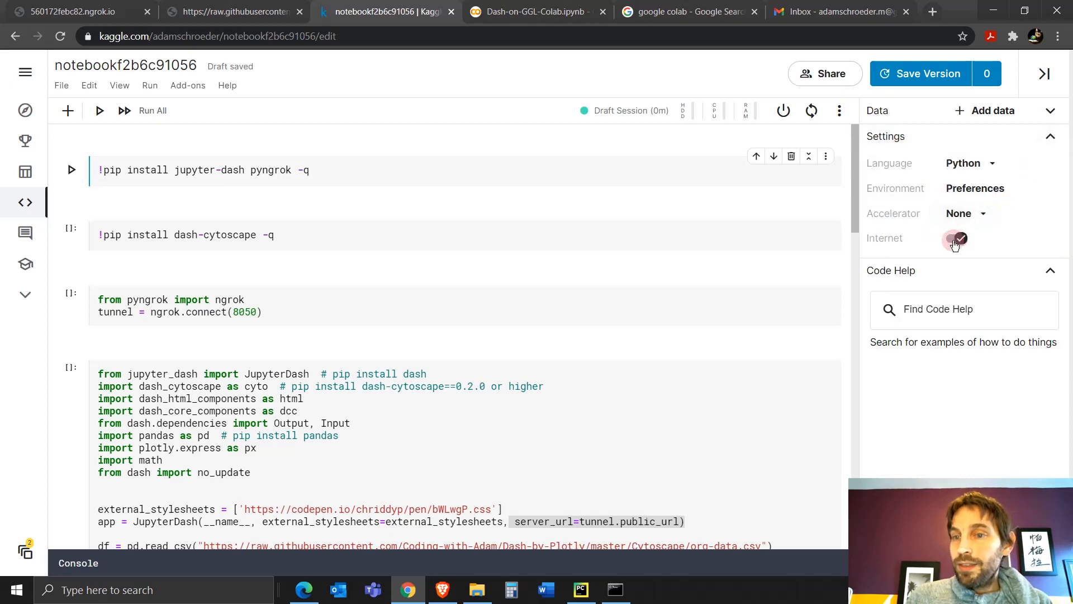
left_click(957, 240)
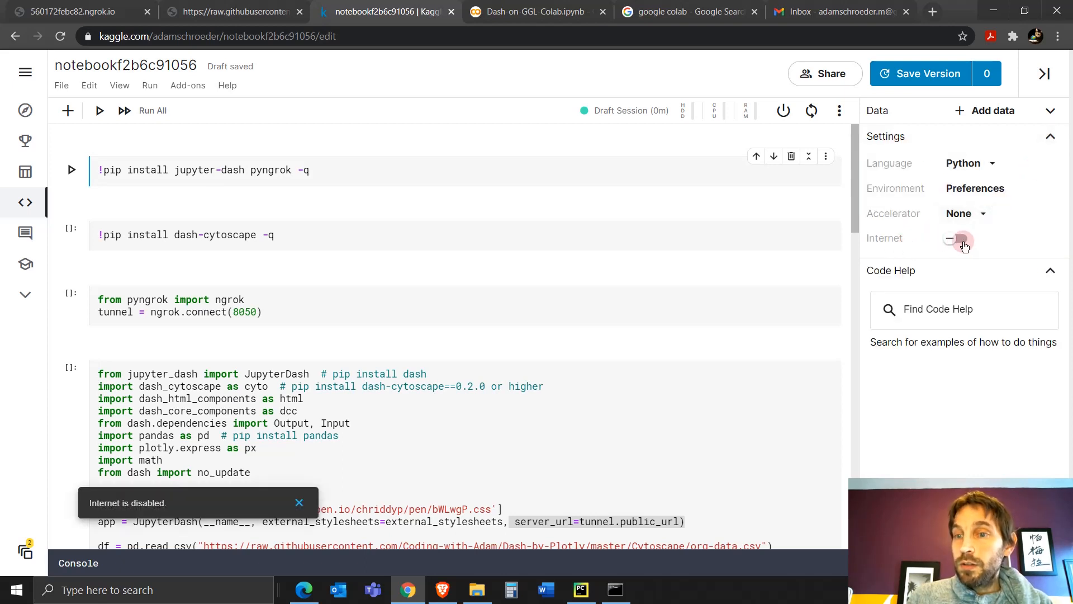
left_click(958, 240)
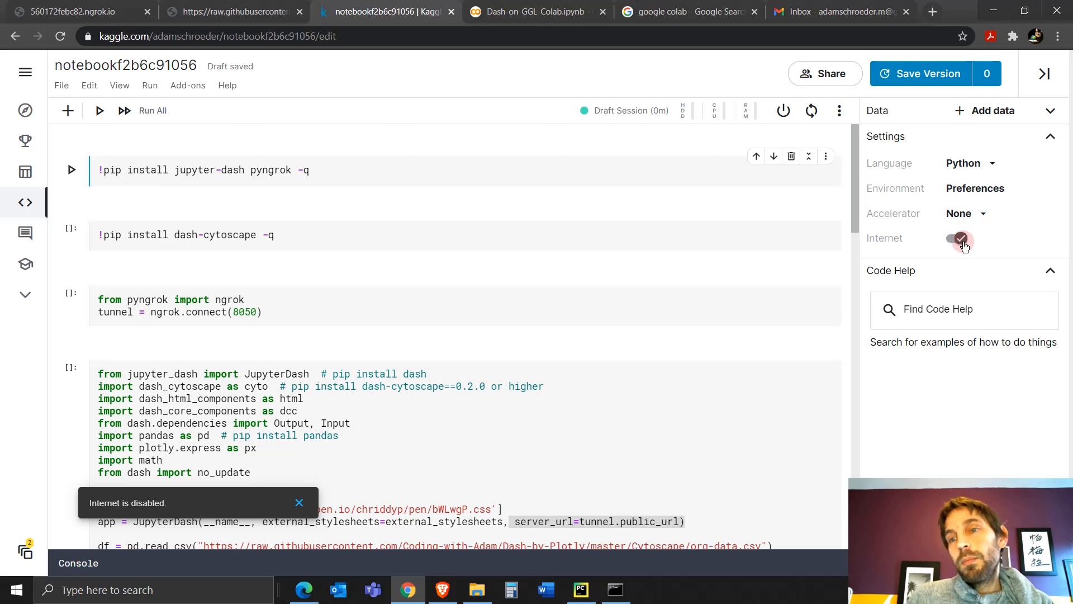
left_click(959, 238)
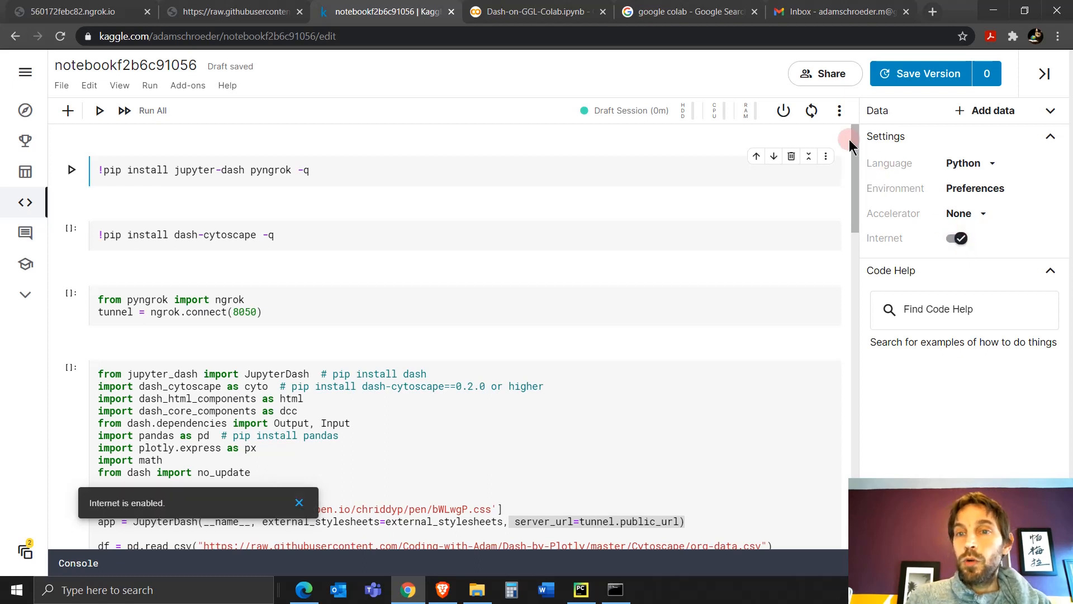
mouse_move(942, 247)
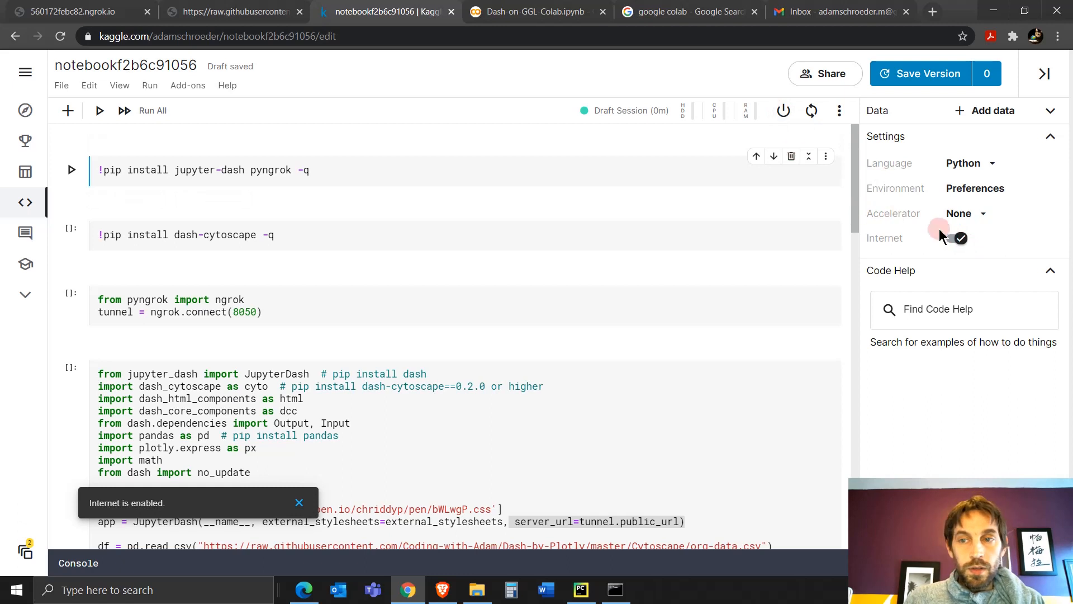
left_click(300, 171)
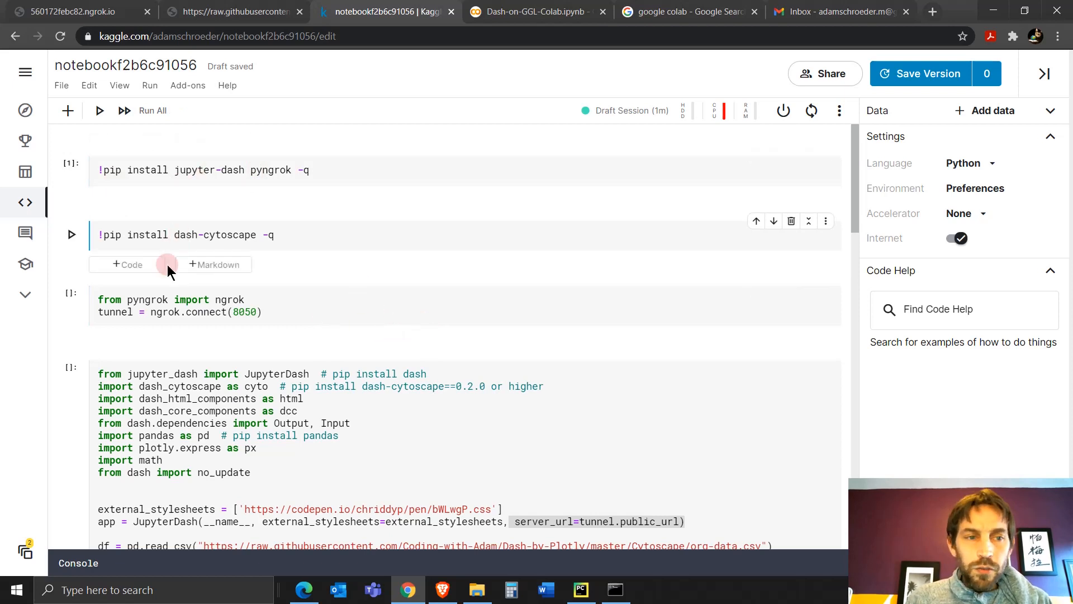
Run the dash-cytoscape install and ngrok tunnel cells, then scroll down to the app output.
left_click(71, 234)
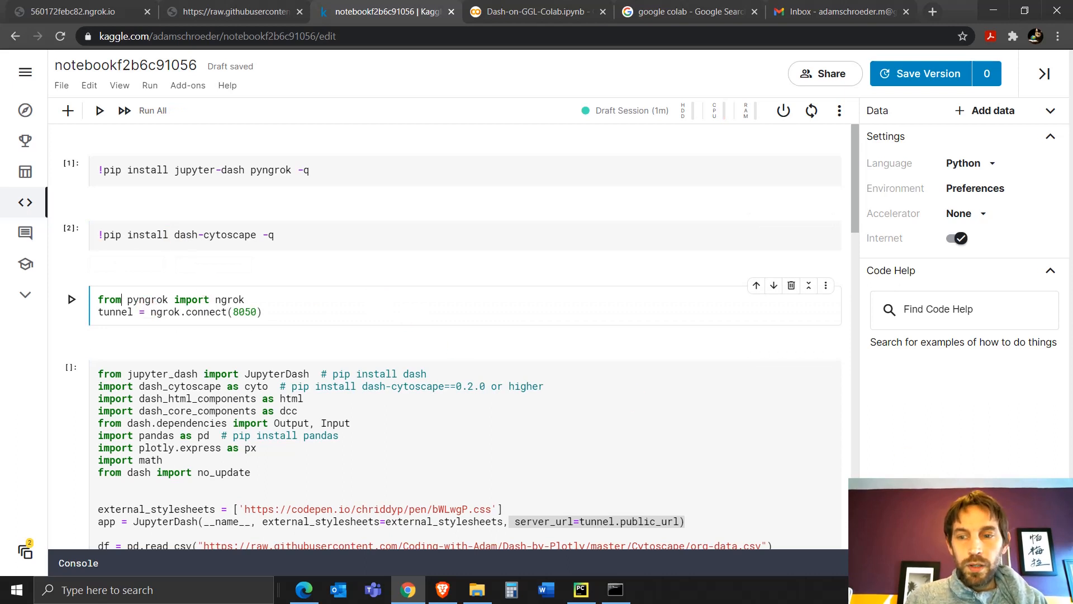
left_click(72, 299)
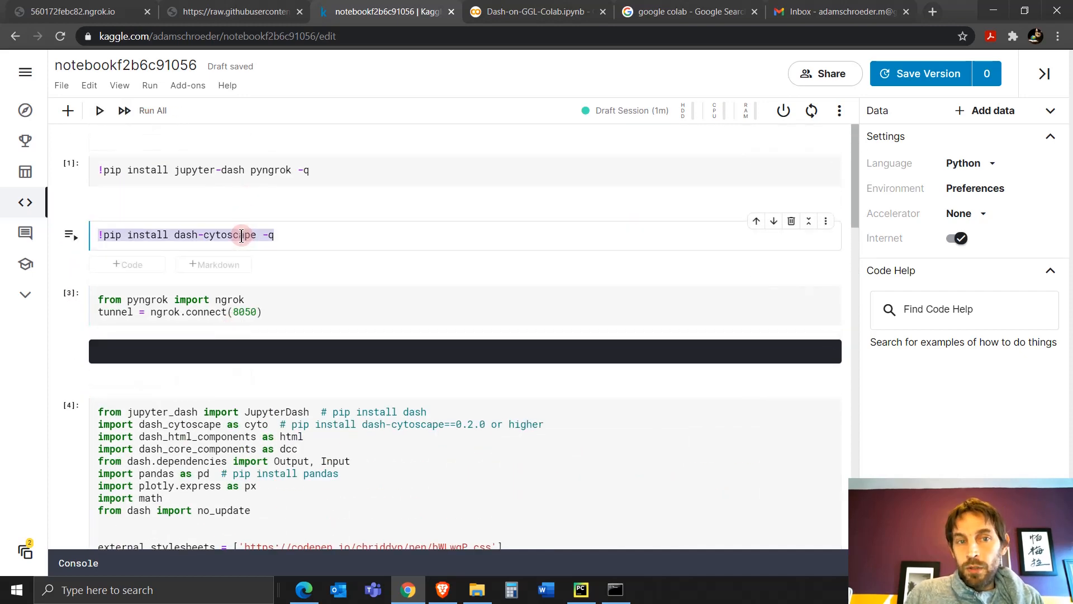
scroll("down", 3)
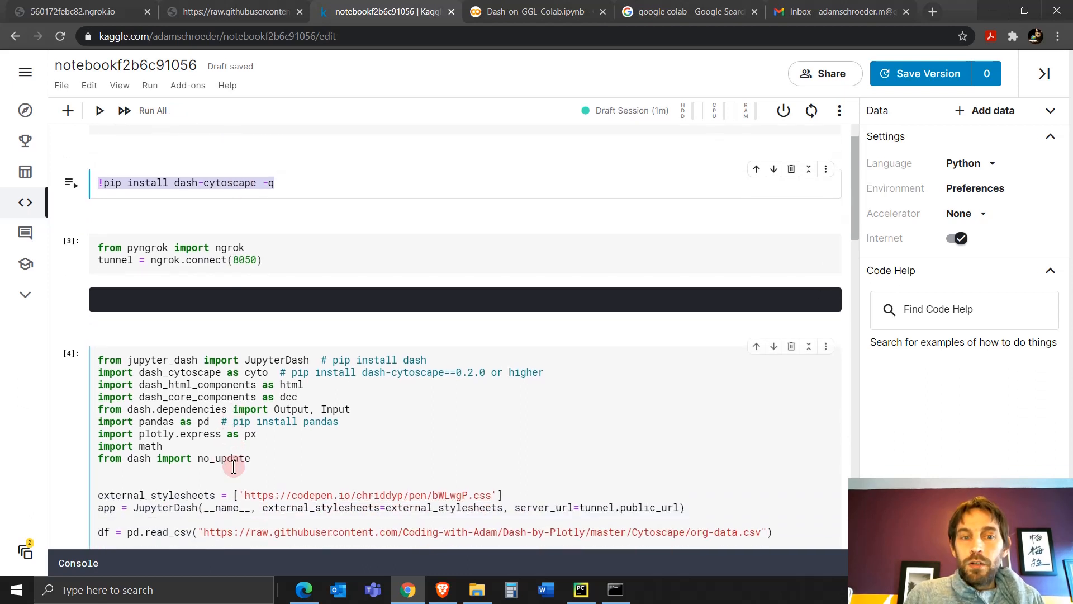
scroll("down", 3)
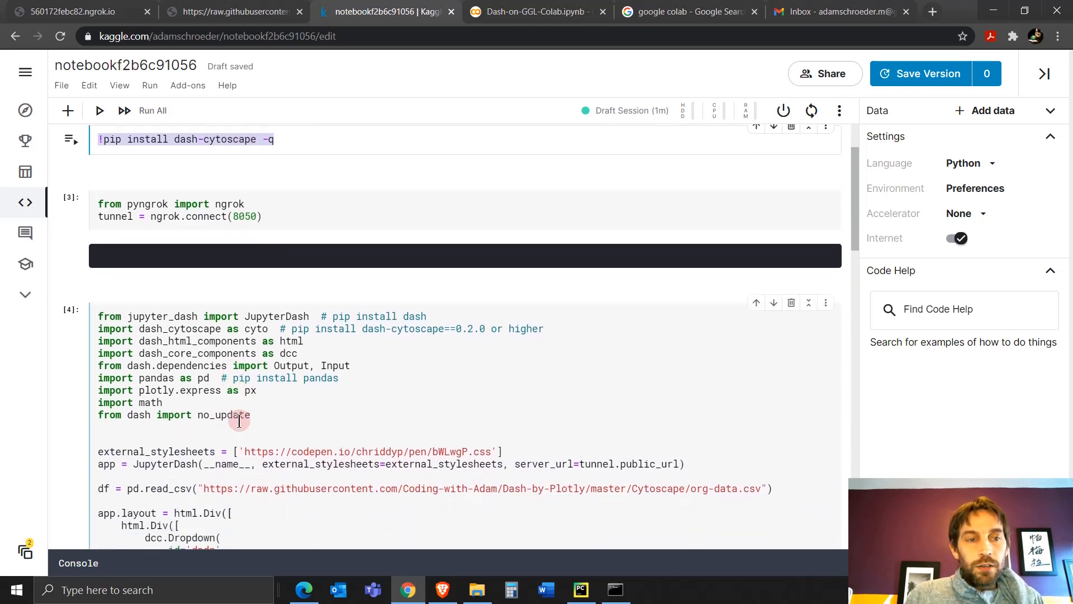
scroll("down", 3)
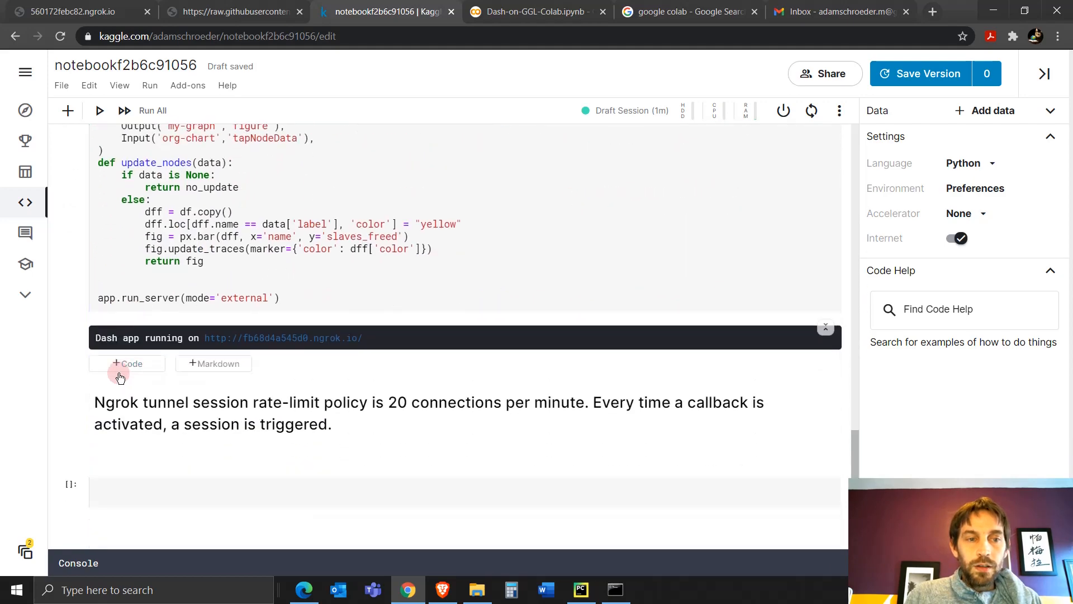
mouse_move(280, 354)
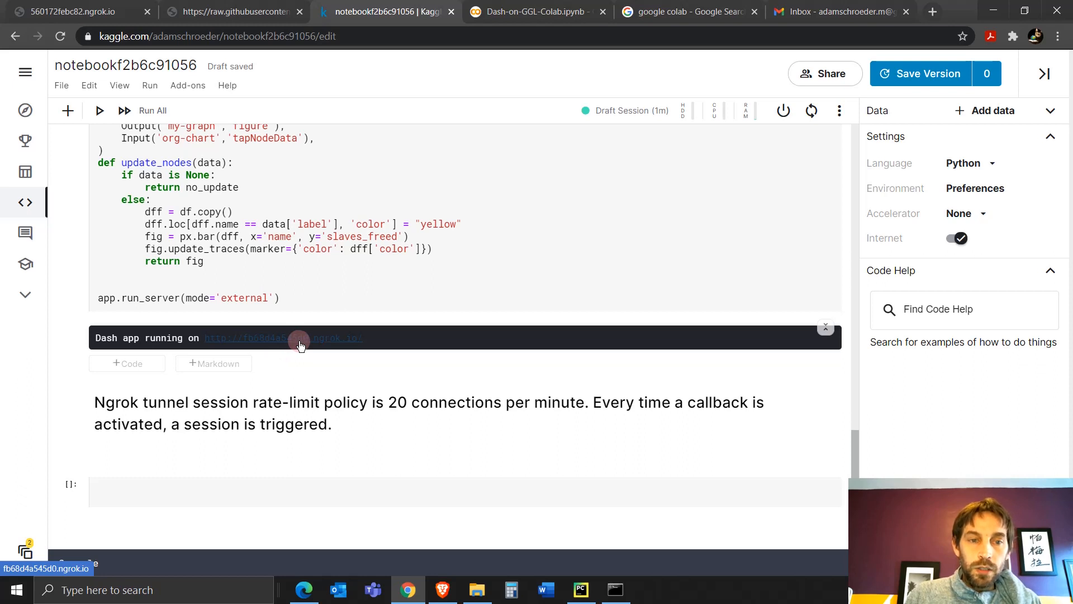
Open the ngrok app, highlight org-chart people, and try the Grid and Breadthfirst layouts.
left_click(299, 338)
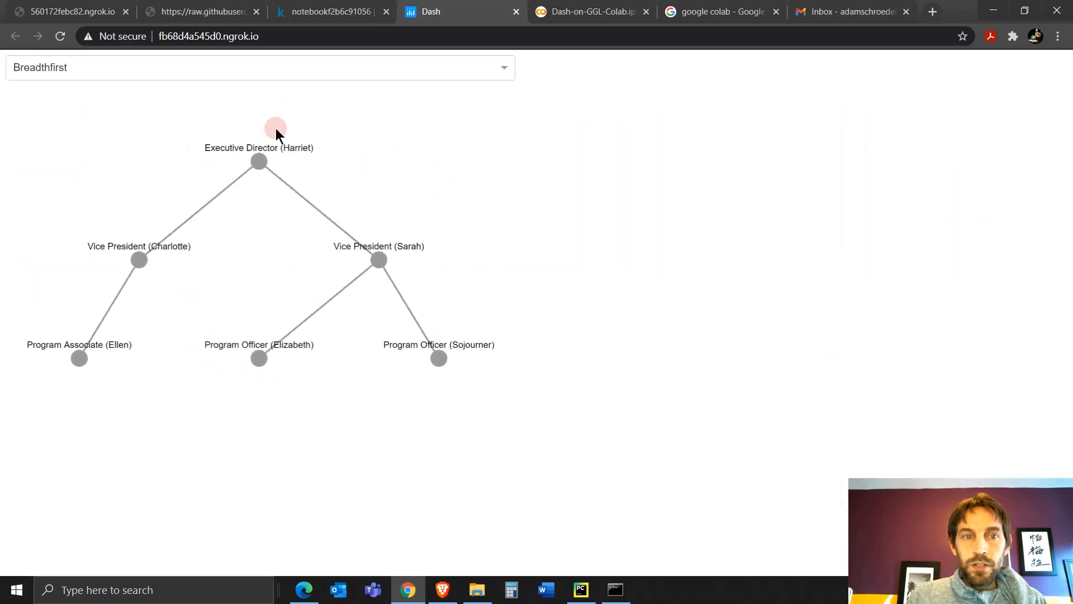
left_click(257, 358)
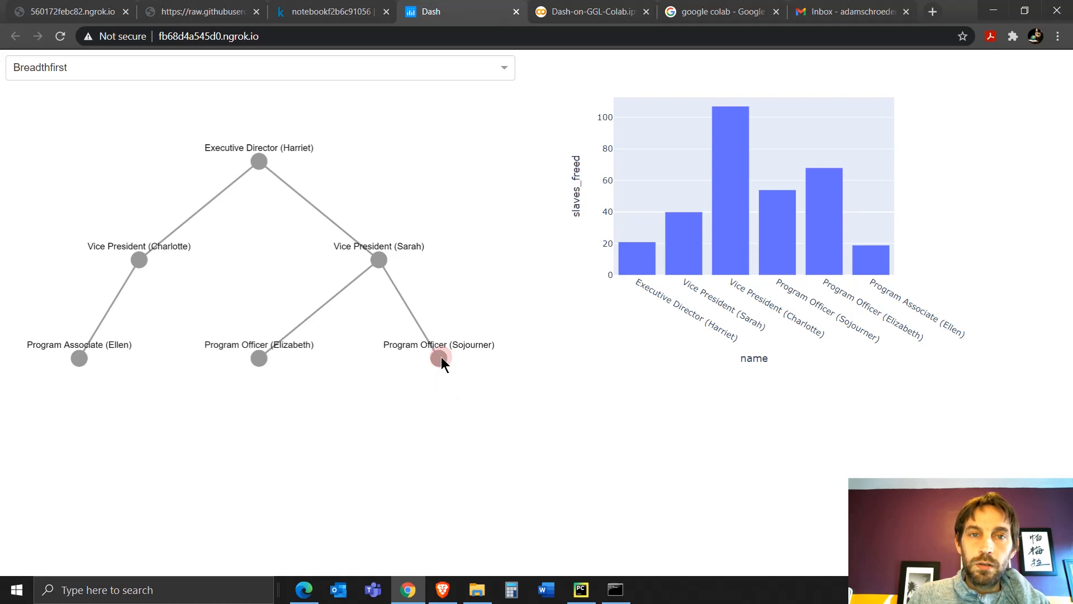
left_click(250, 68)
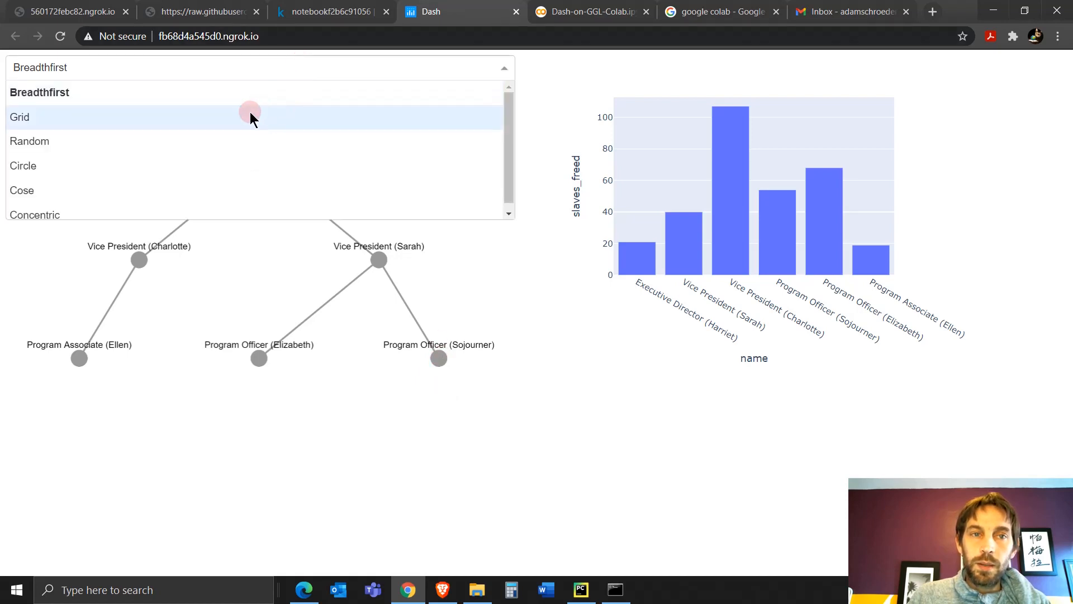
left_click(19, 117)
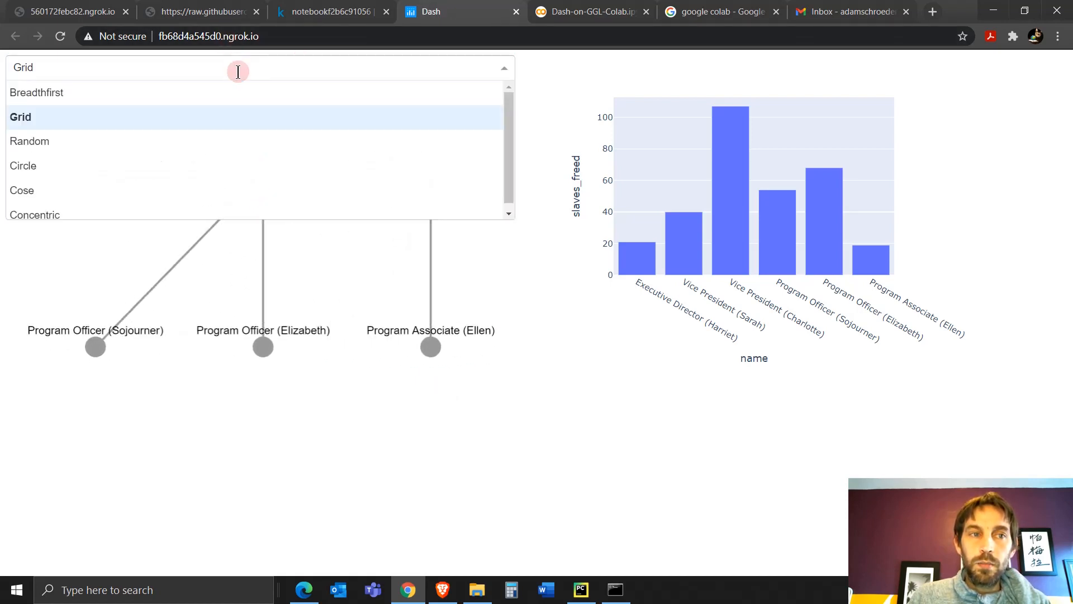
left_click(37, 92)
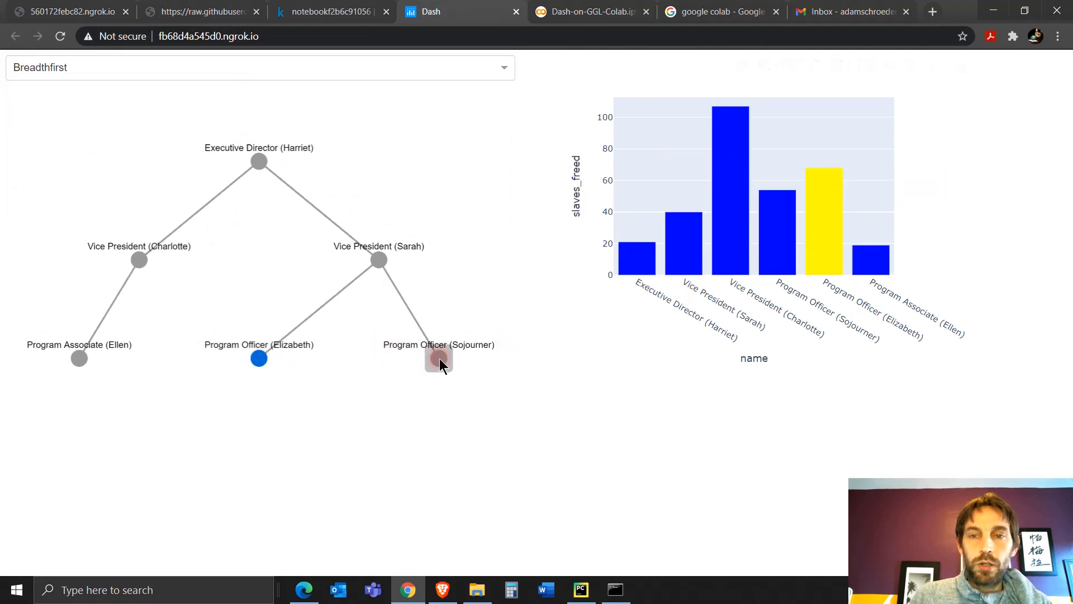
left_click(331, 11)
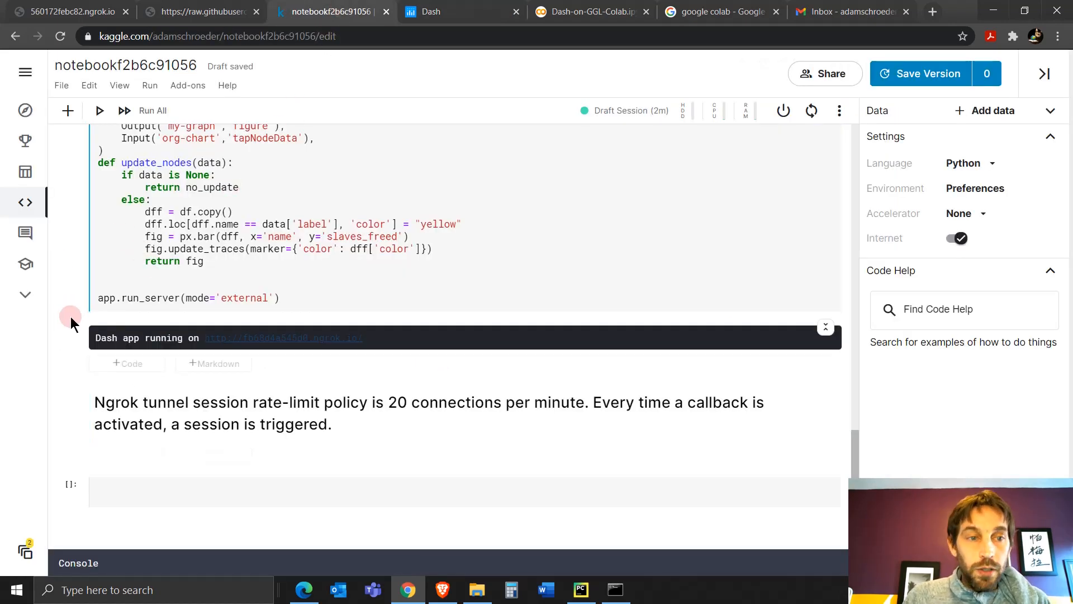
mouse_move(935, 77)
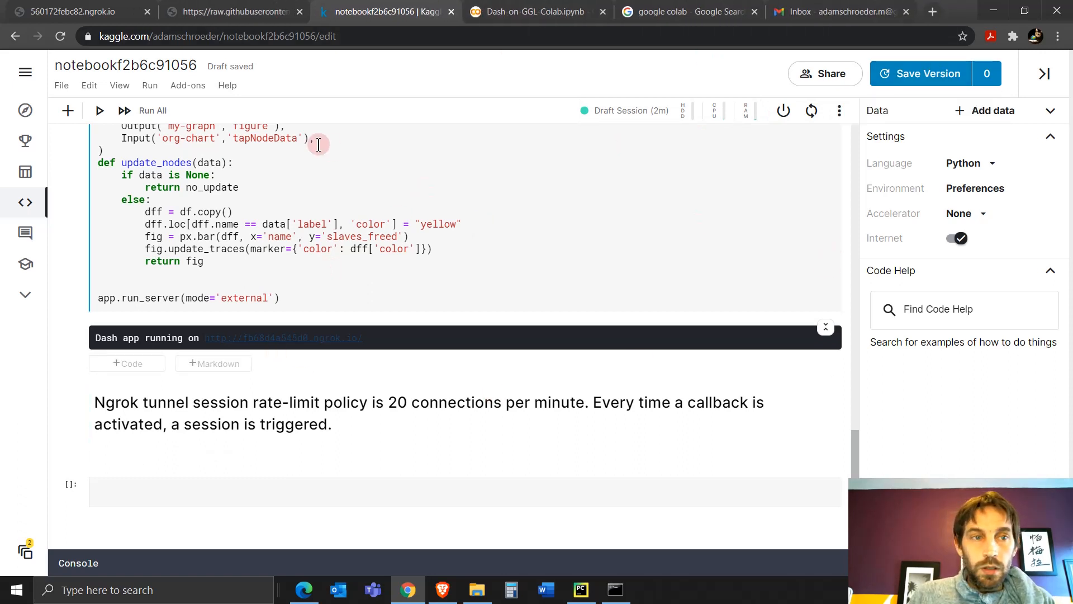
mouse_move(918, 76)
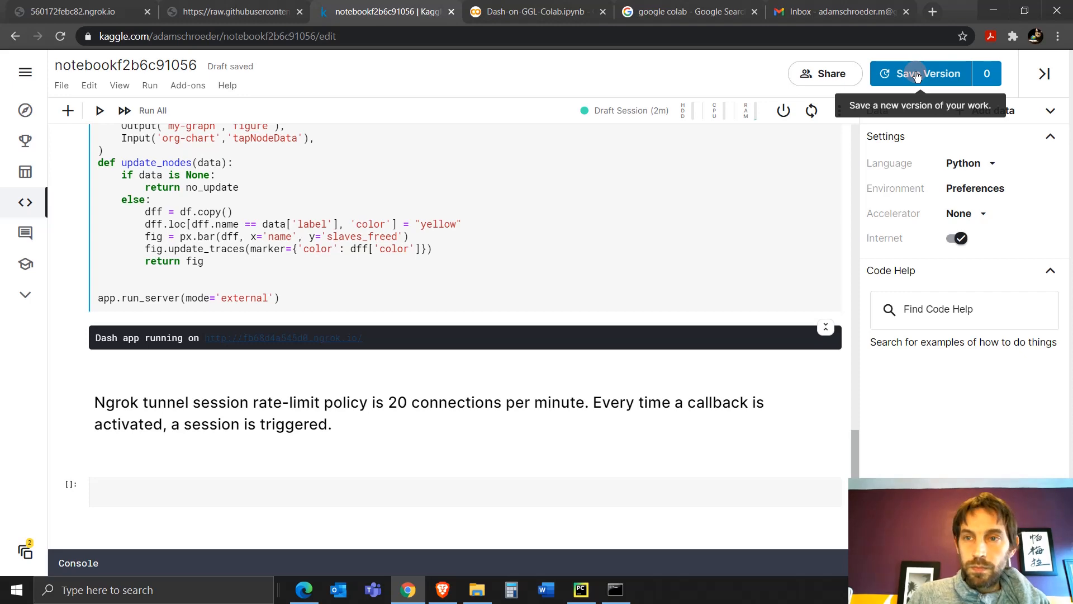
Quick-save a version named 'version 1', then reopen Save Version and cancel it.
left_click(921, 73)
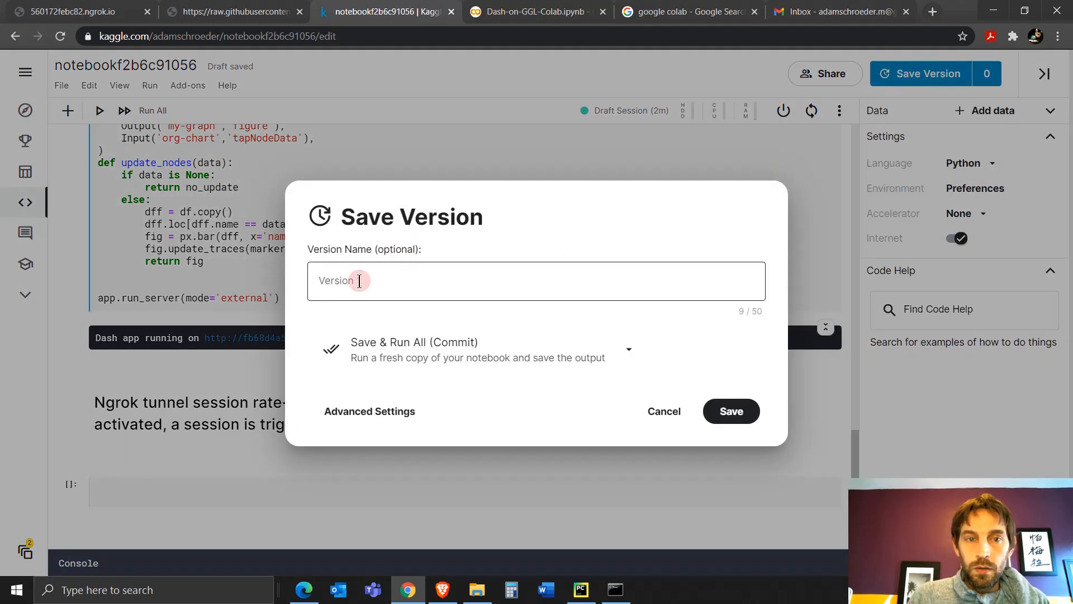
left_click(360, 281)
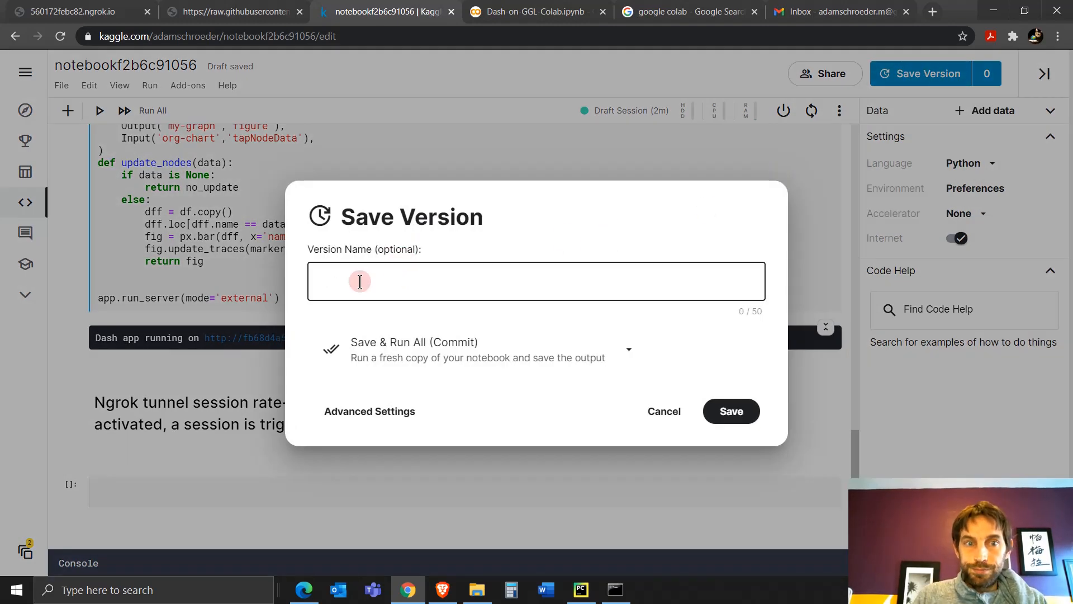
type("version 1")
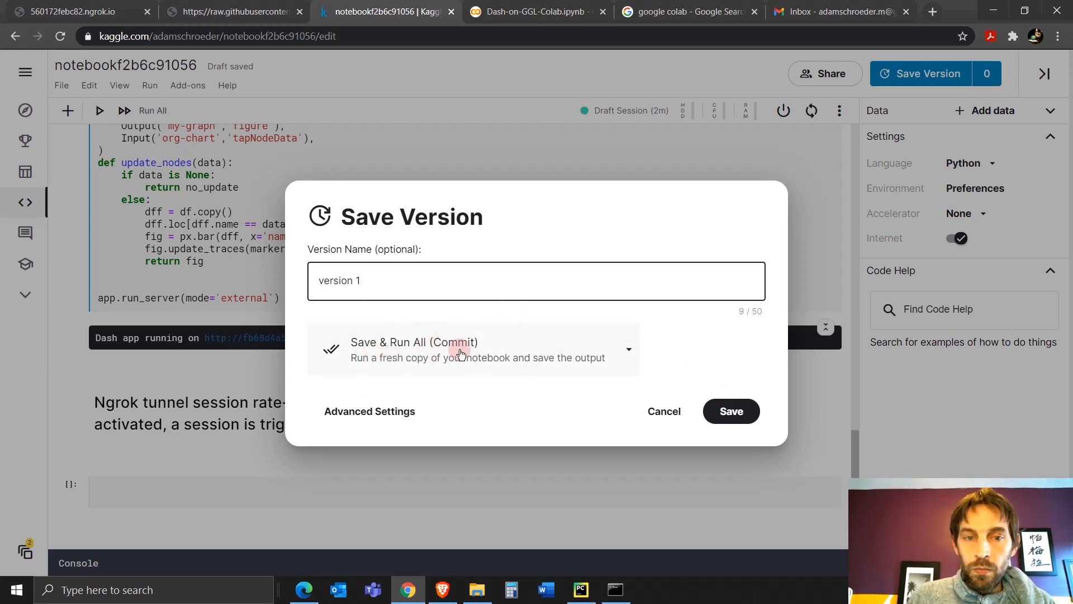
left_click(630, 350)
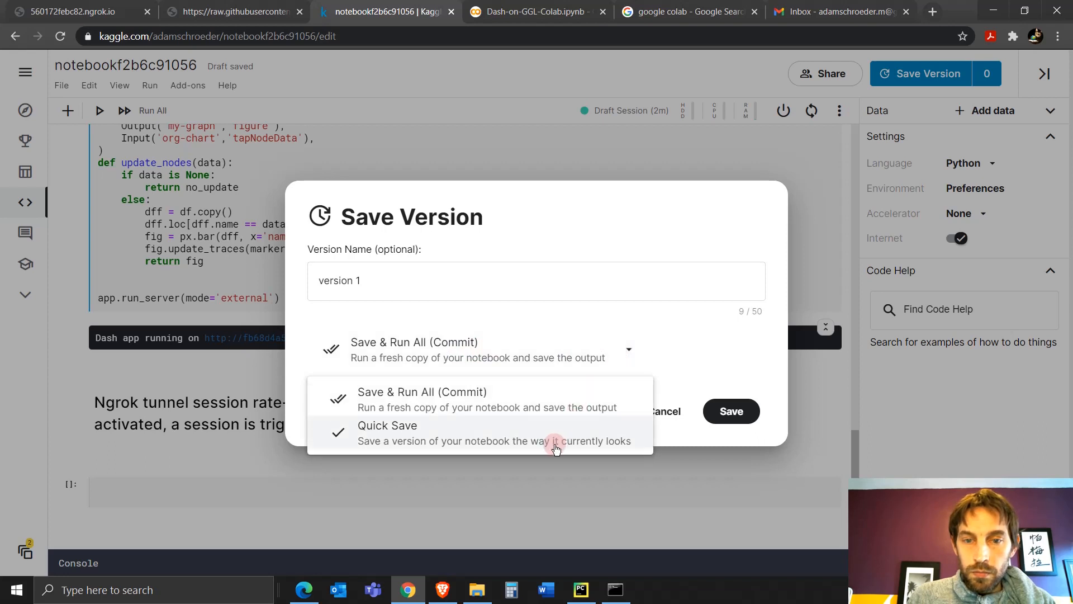
left_click(557, 441)
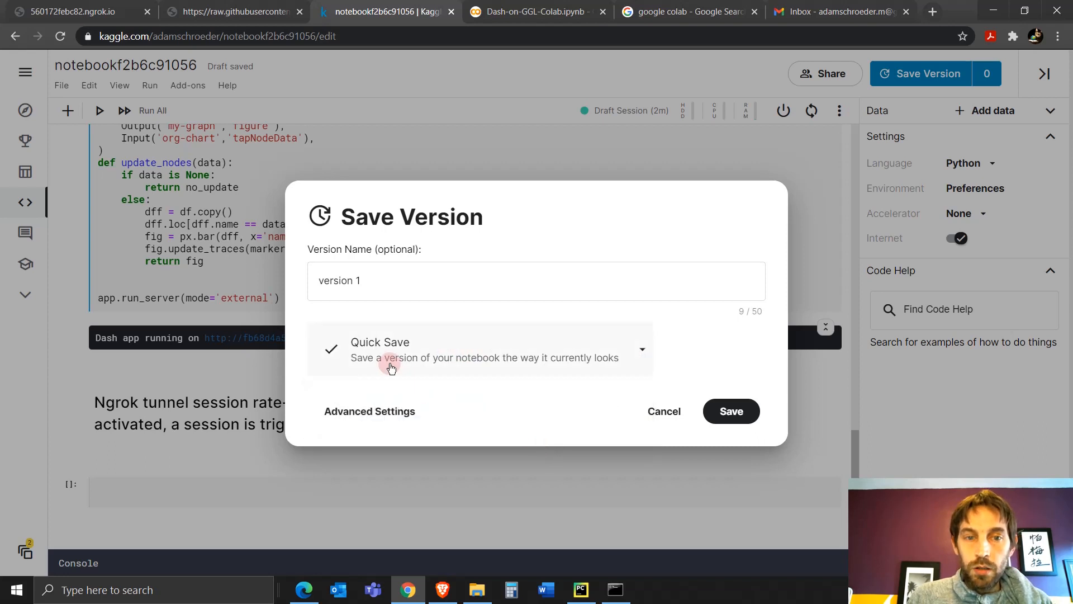
left_click(731, 411)
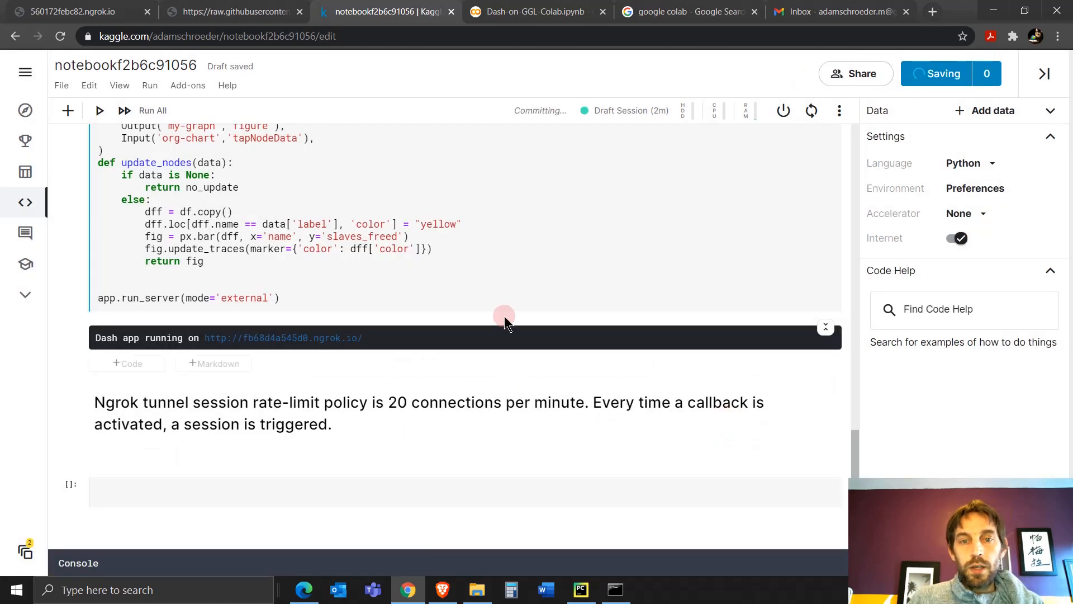
left_click(931, 73)
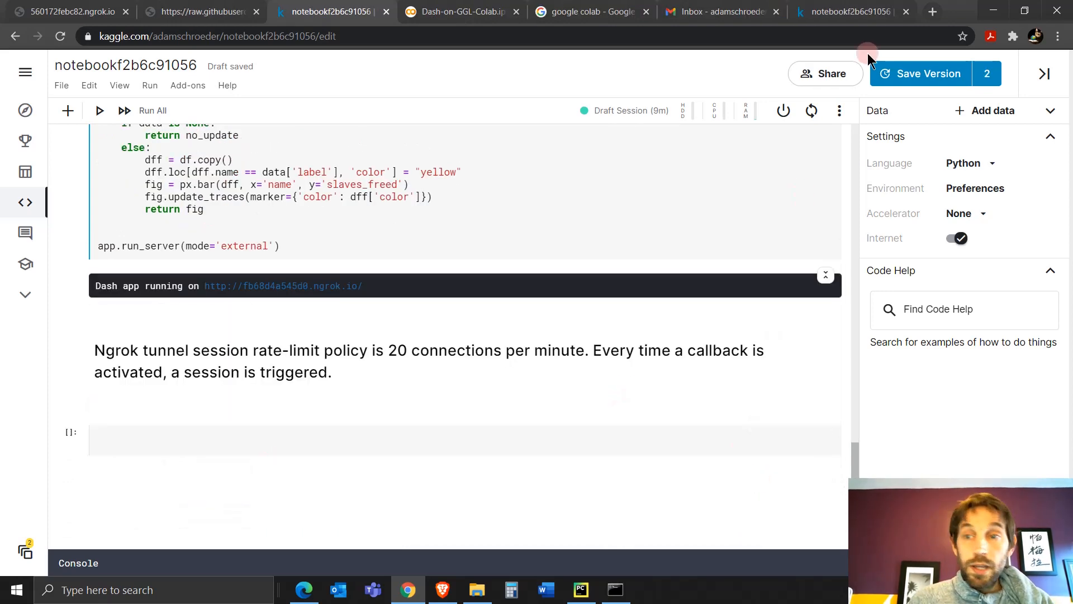
mouse_move(925, 79)
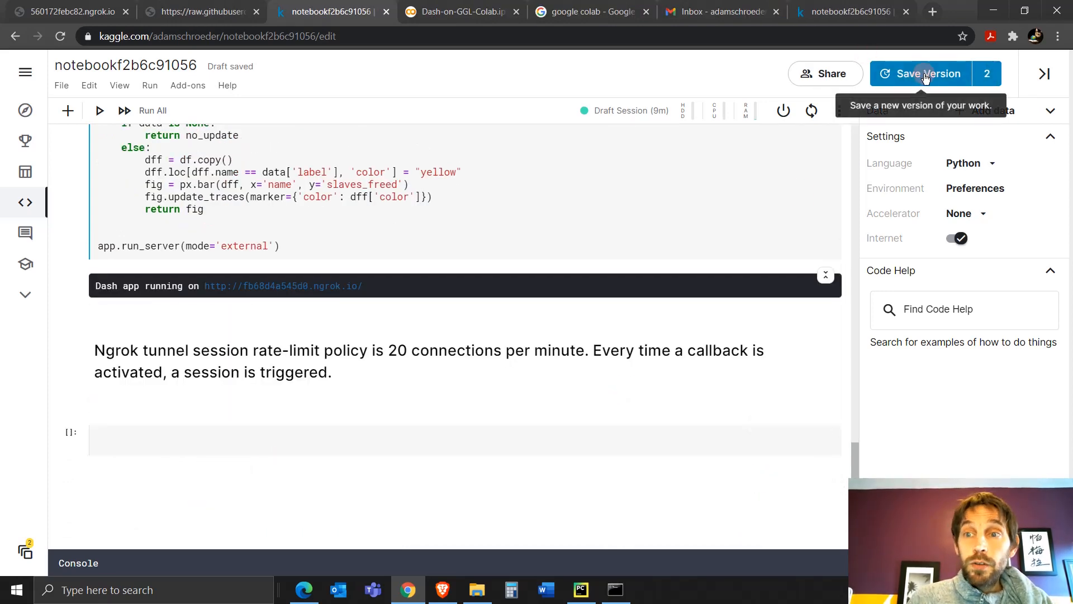
left_click(928, 73)
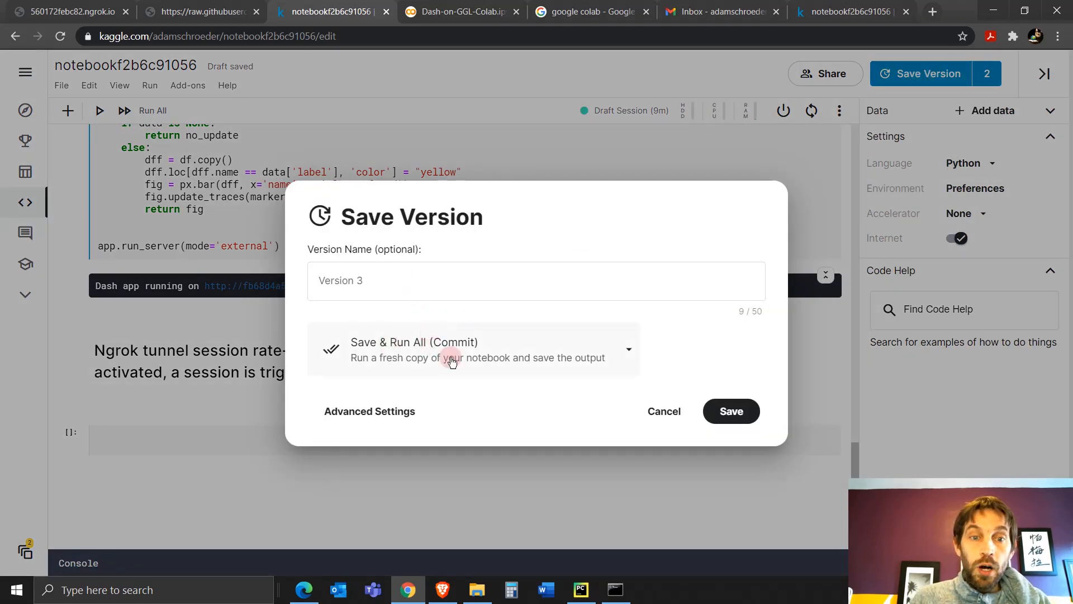
left_click(664, 411)
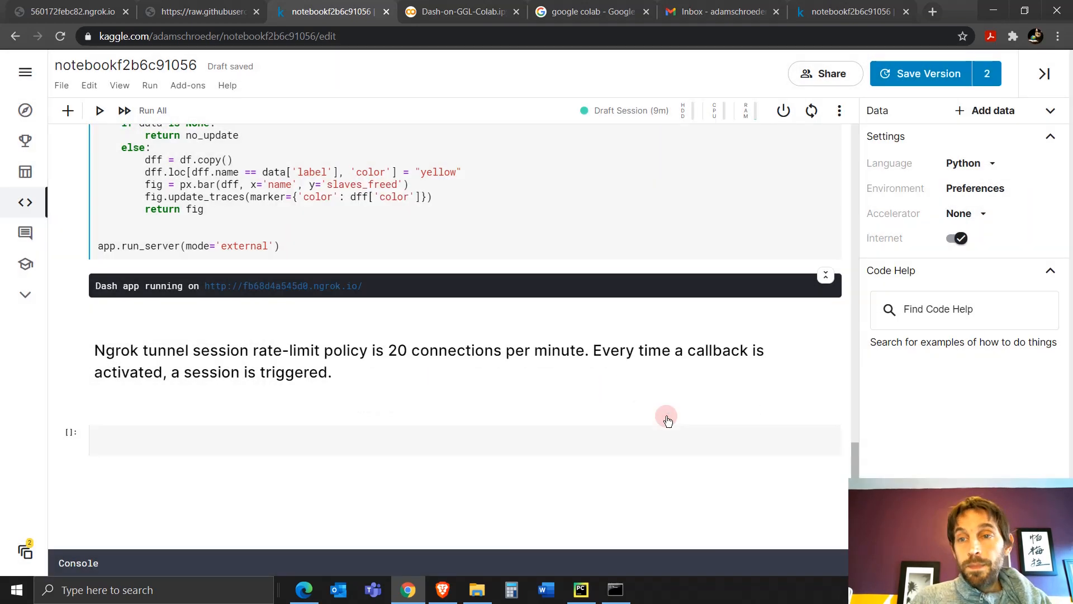
Change the notebook visibility from Private to Public and save the sharing setting.
left_click(829, 73)
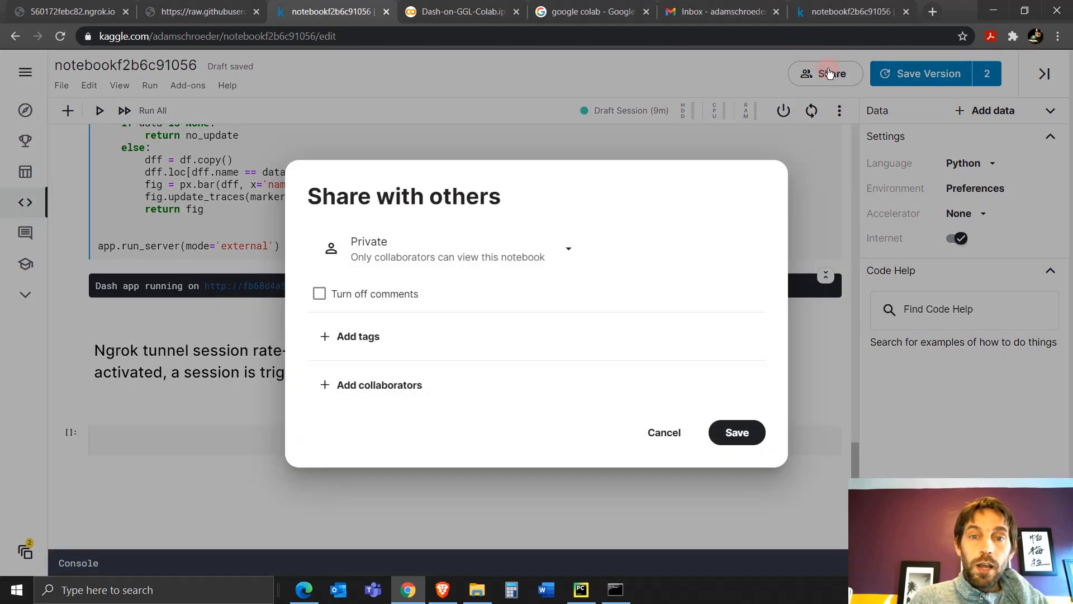
left_click(568, 249)
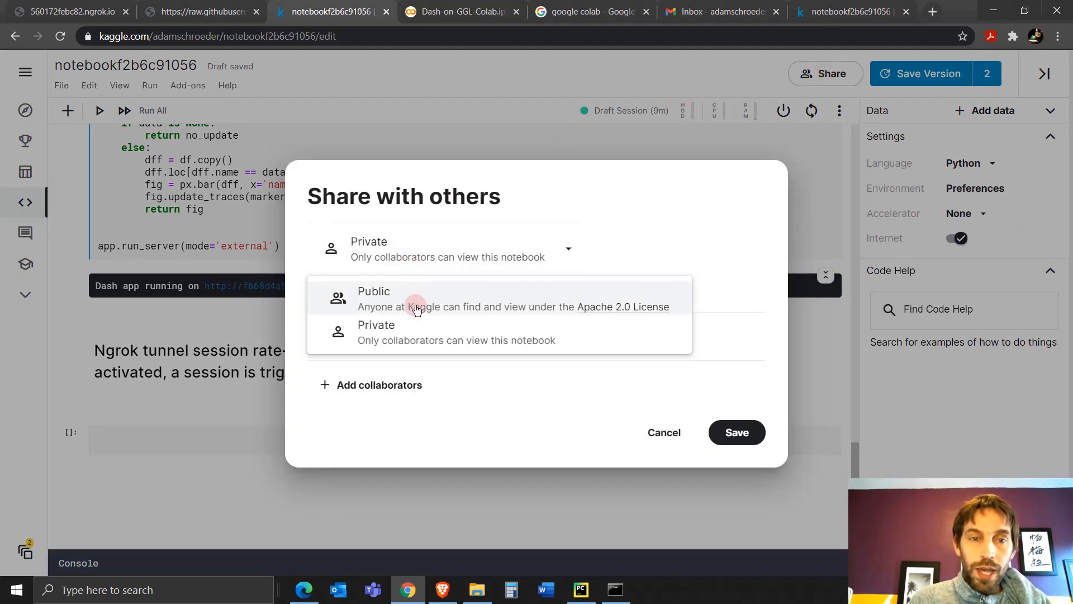
left_click(415, 298)
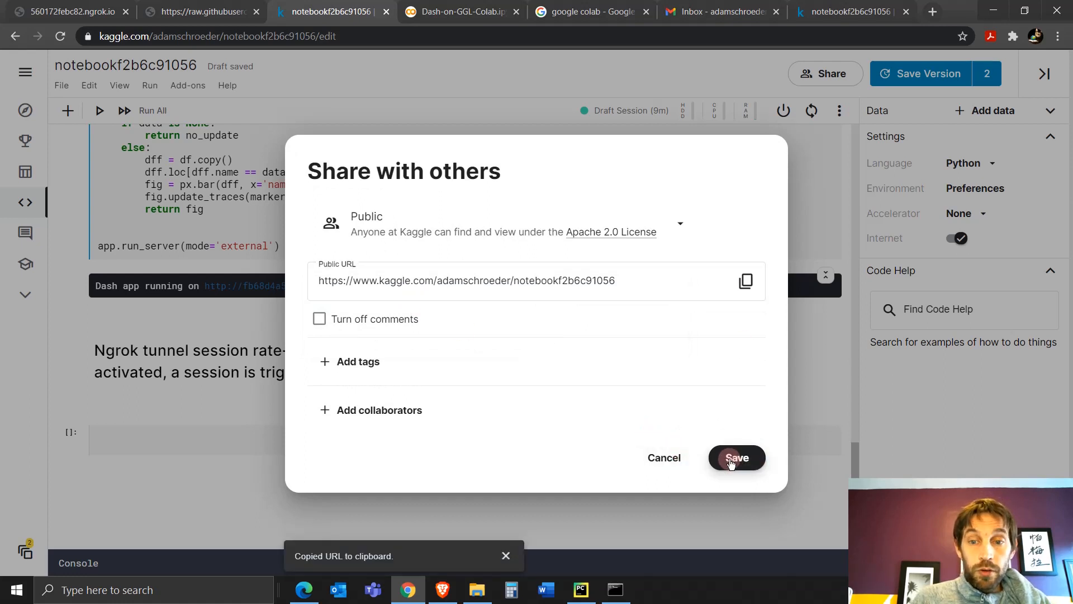
left_click(737, 457)
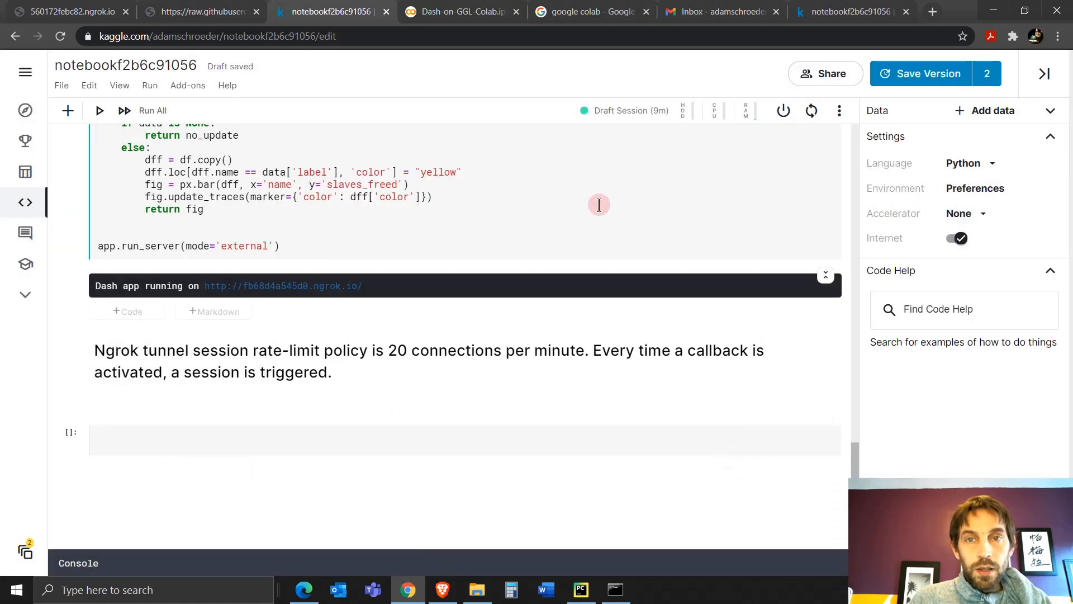
left_click(717, 12)
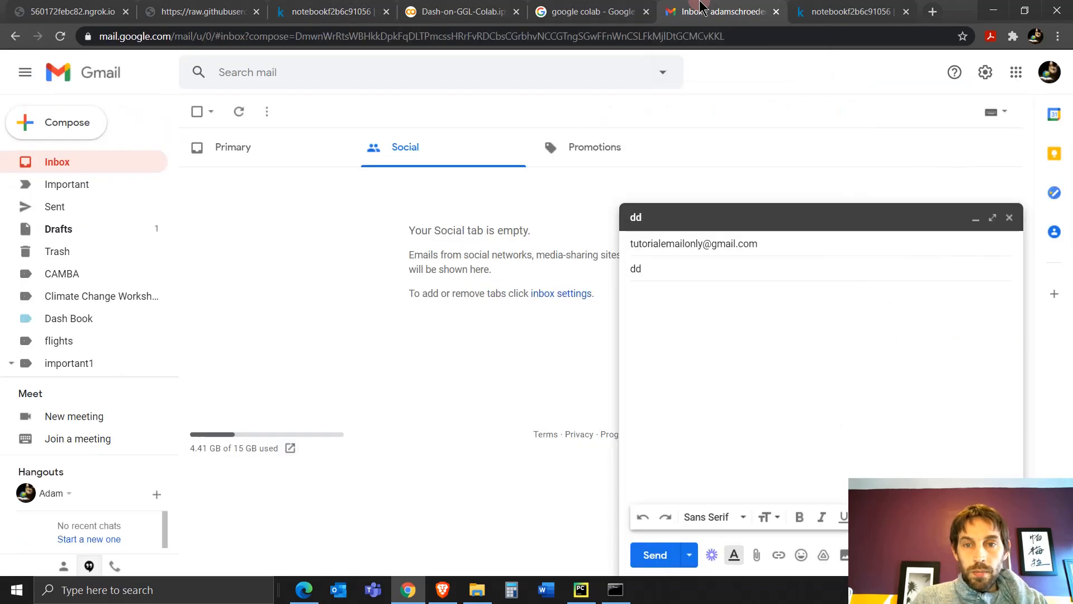
double_click(635, 269)
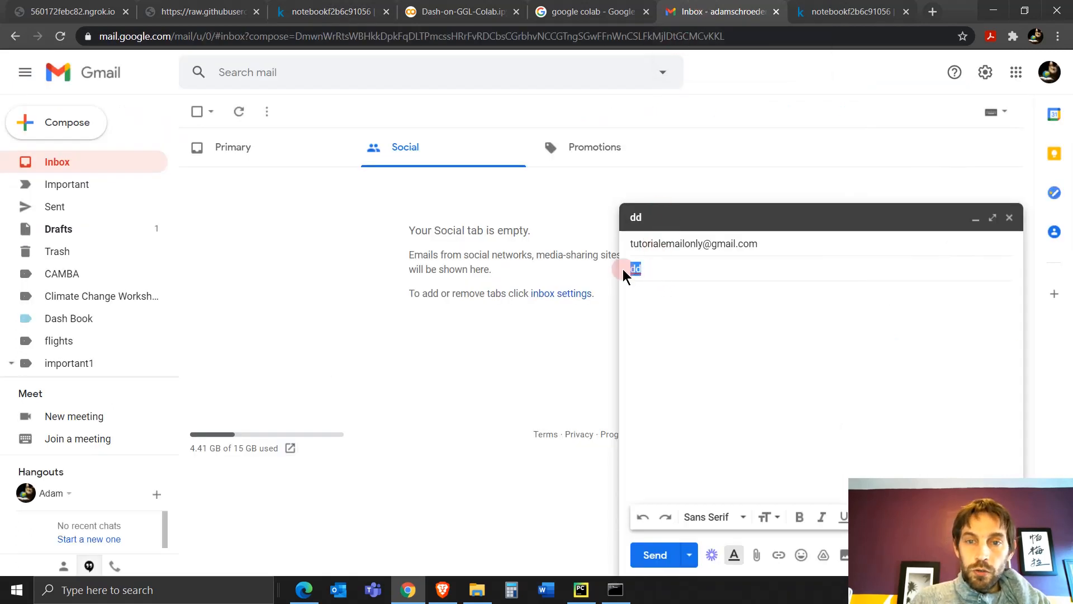
type("great")
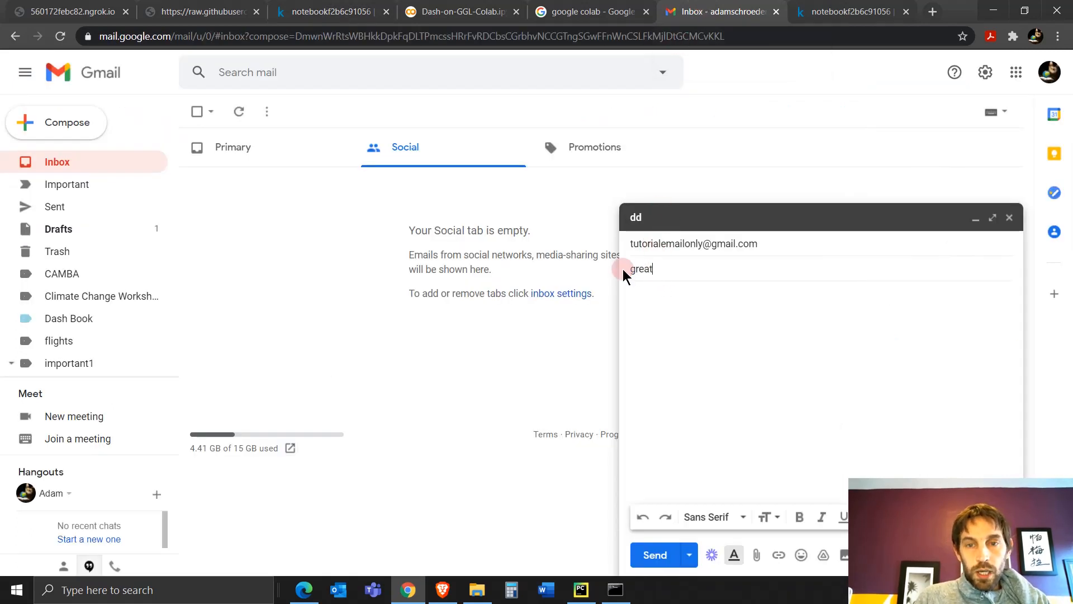
type("kaggle link dude")
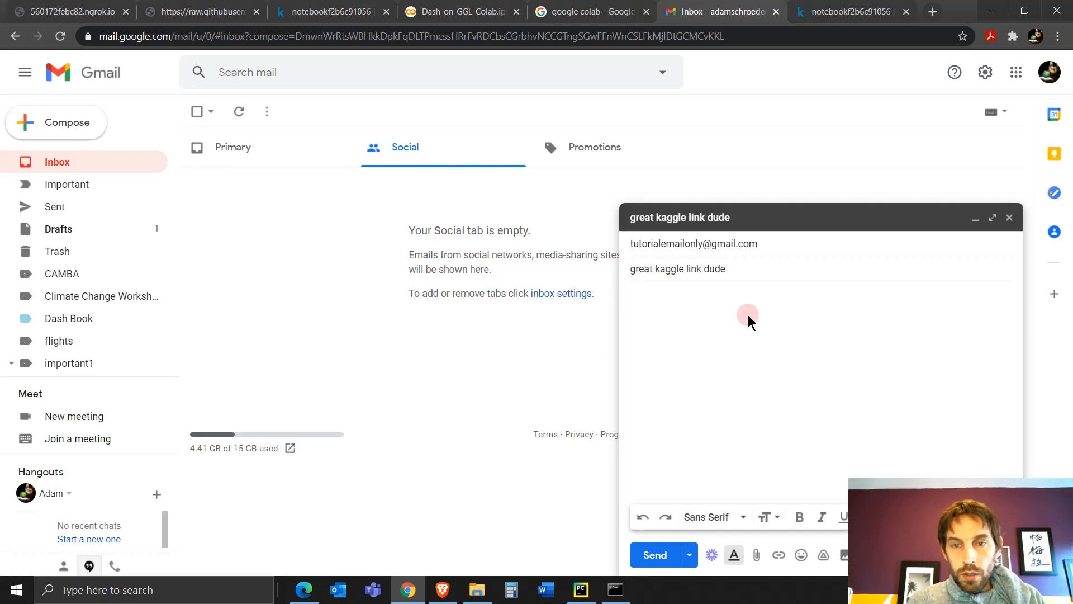
type("https://www.kaggle.com/adamschroeder/notebookf2b6c91056")
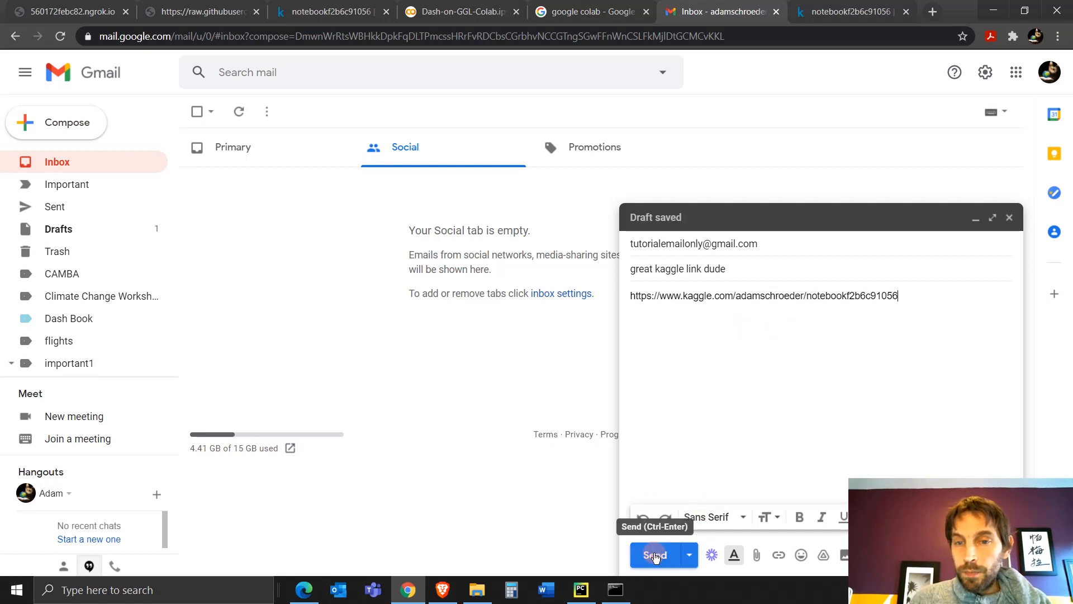
left_click(654, 554)
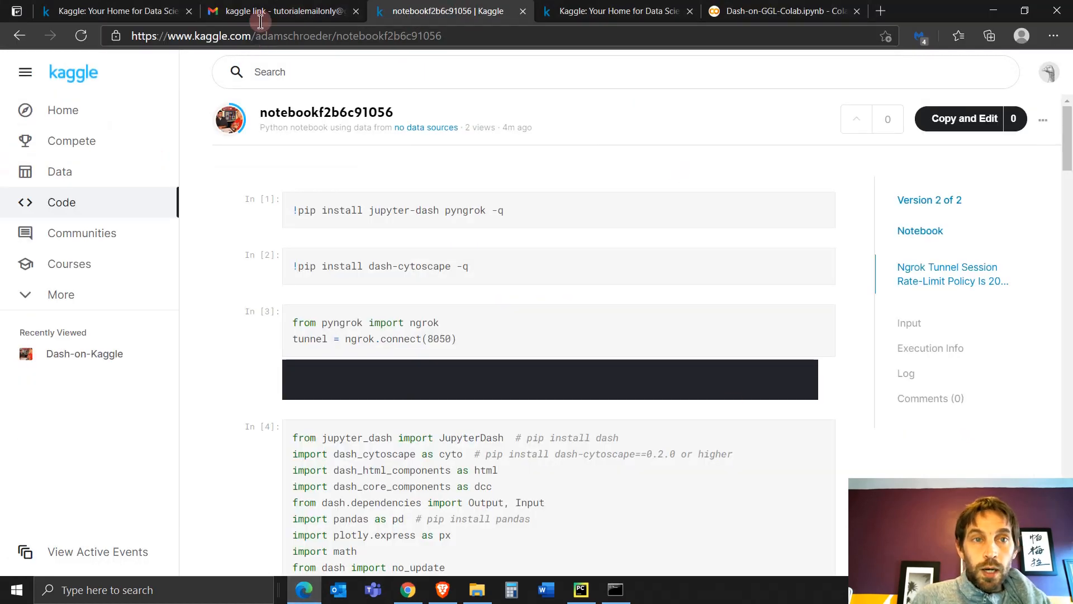
Delete the old 'kaggle link' email, refresh, and follow the link in 'great kaggle link dude'.
left_click(275, 11)
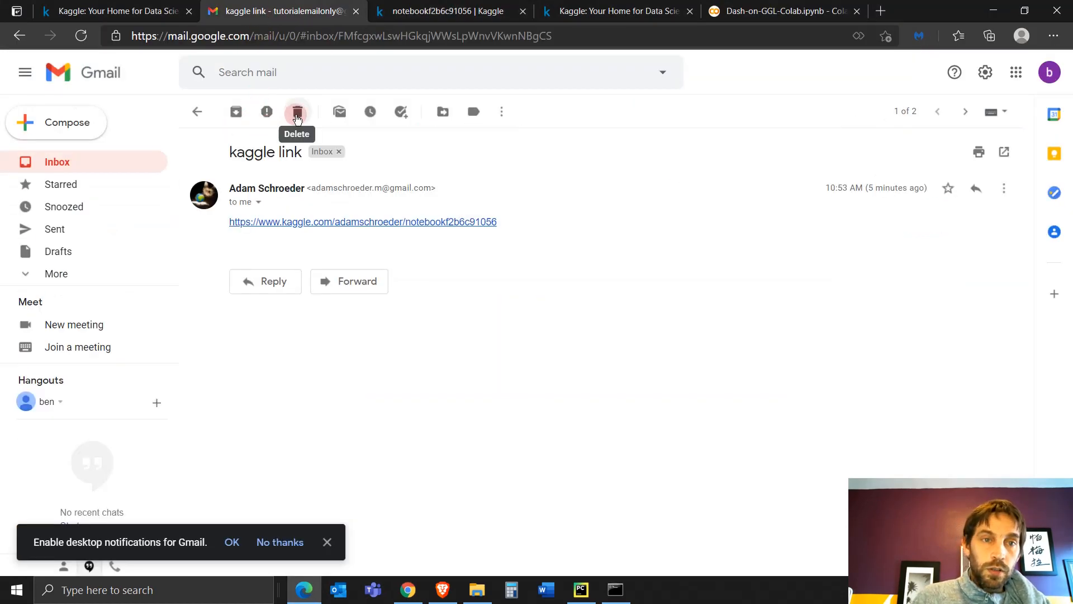
left_click(297, 111)
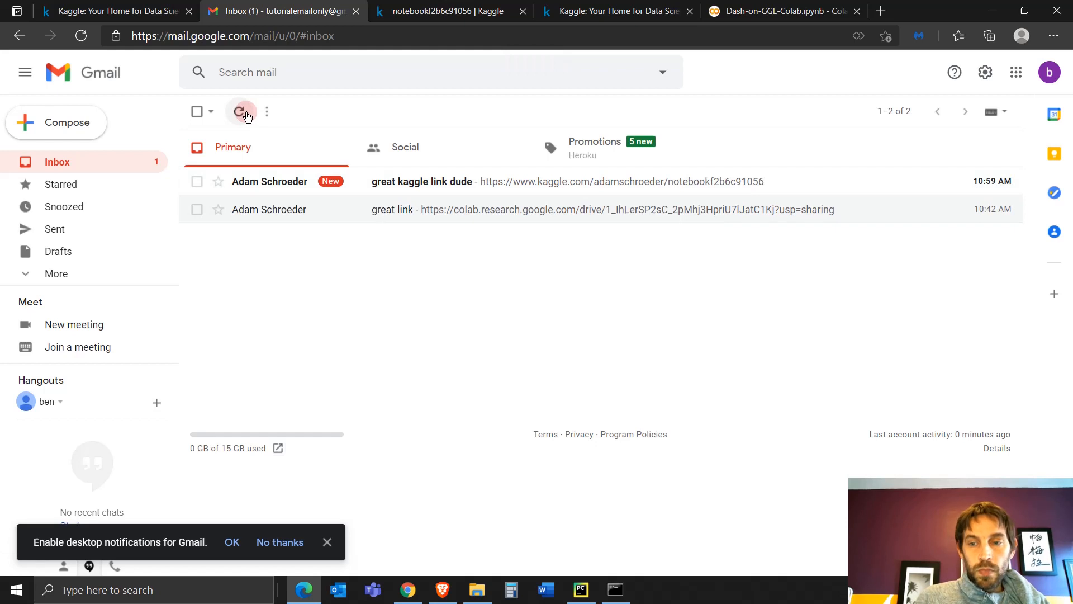
left_click(421, 181)
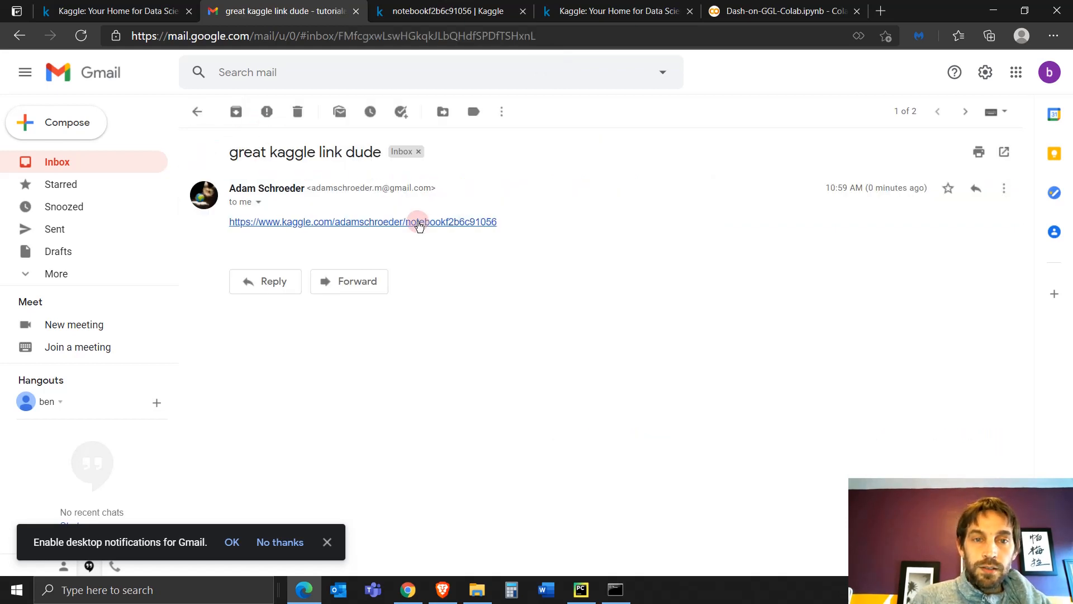
left_click(419, 222)
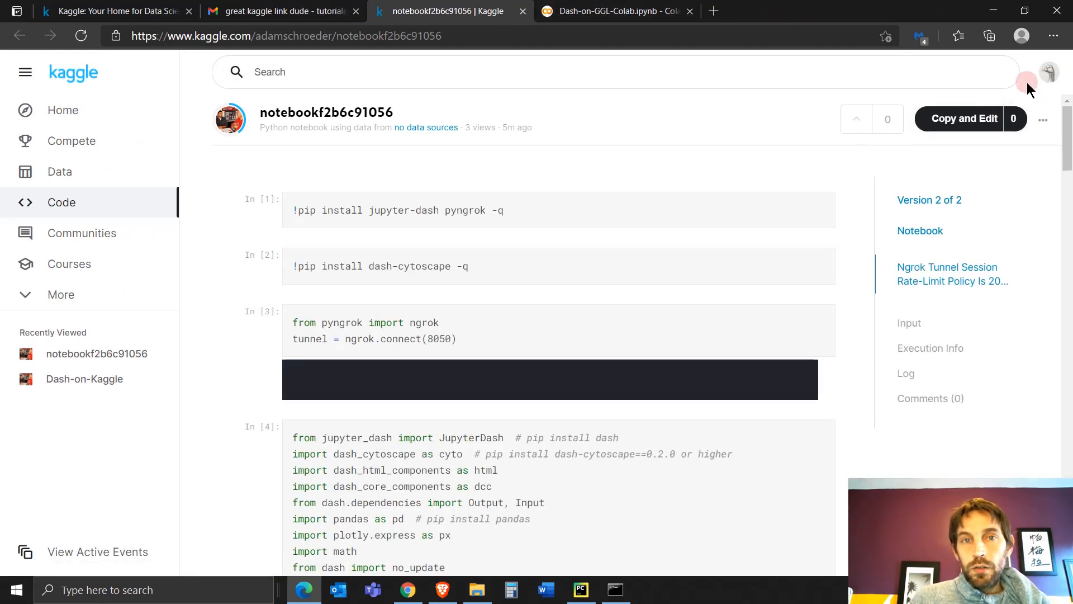
mouse_move(312, 208)
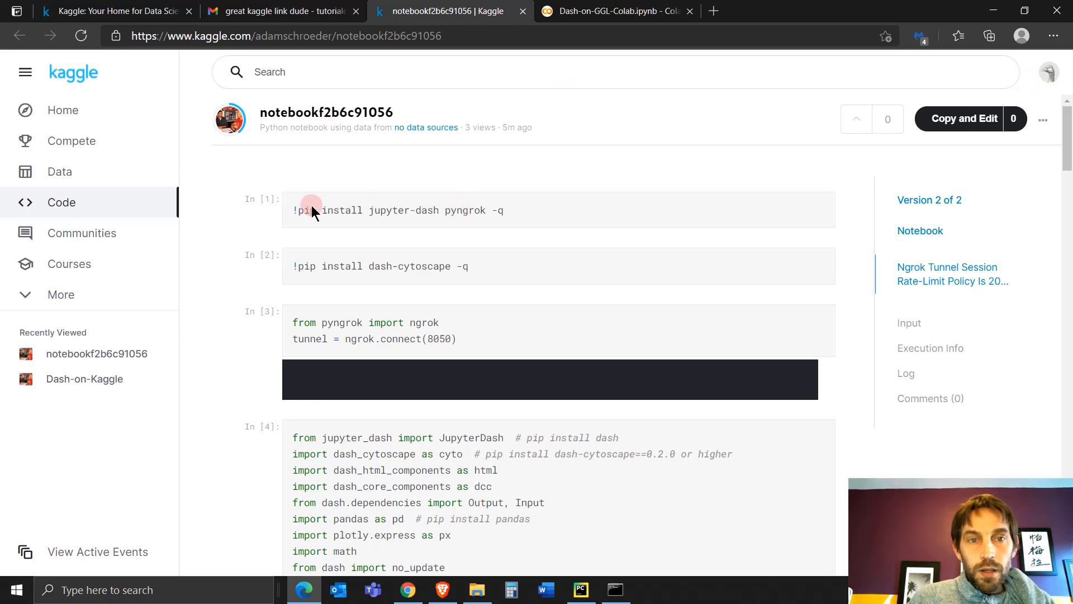
Scroll through the shared notebook's code cells.
scroll("down", 3)
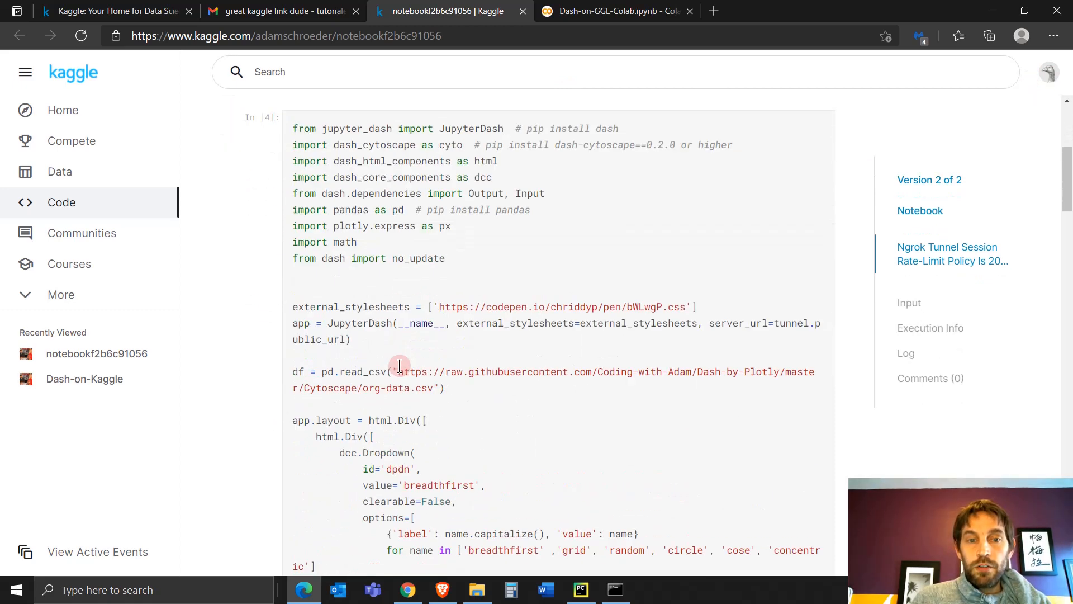
scroll("down", 3)
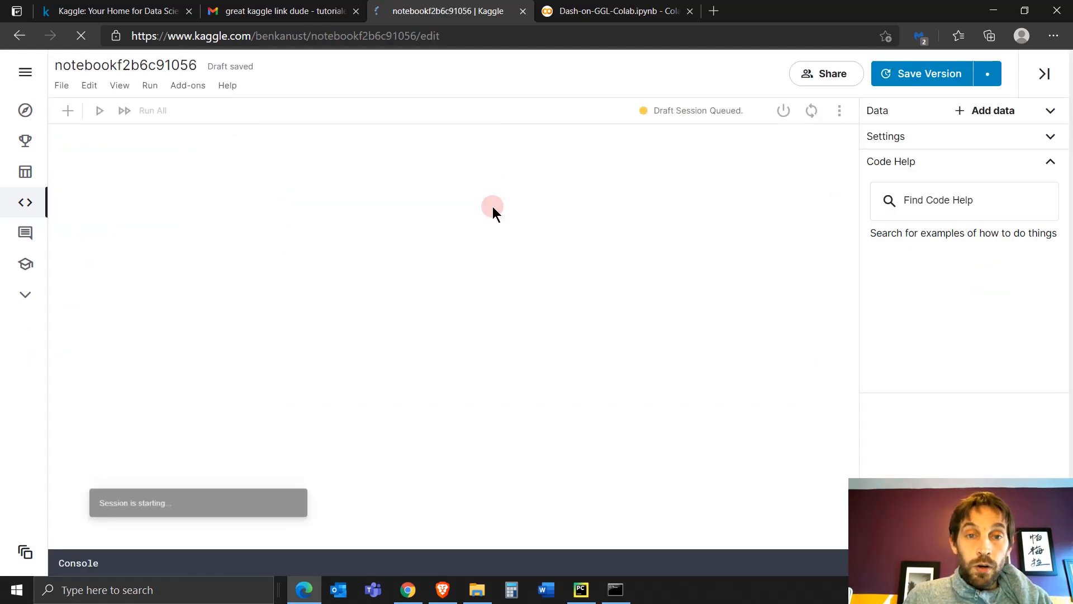
Expand the copied notebook's settings, then return to the notebook after phone verification.
left_click(929, 73)
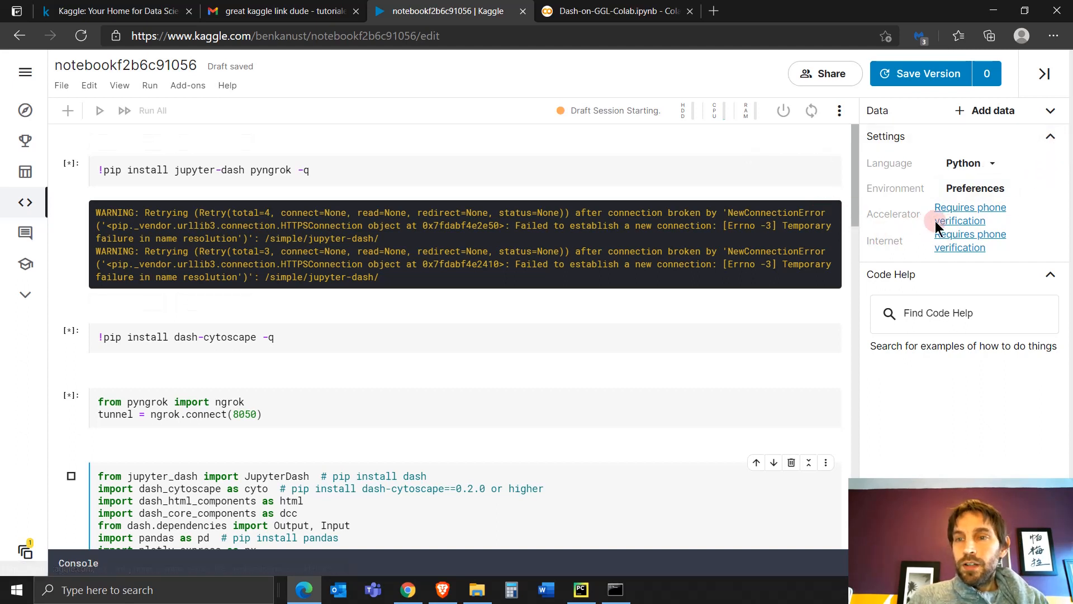
mouse_move(964, 229)
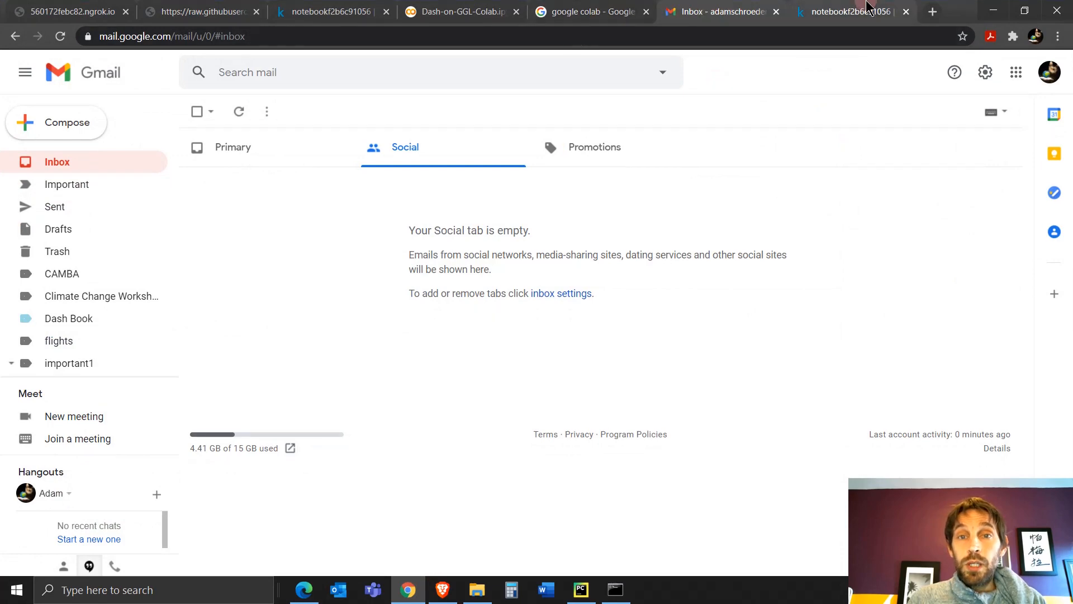
left_click(332, 11)
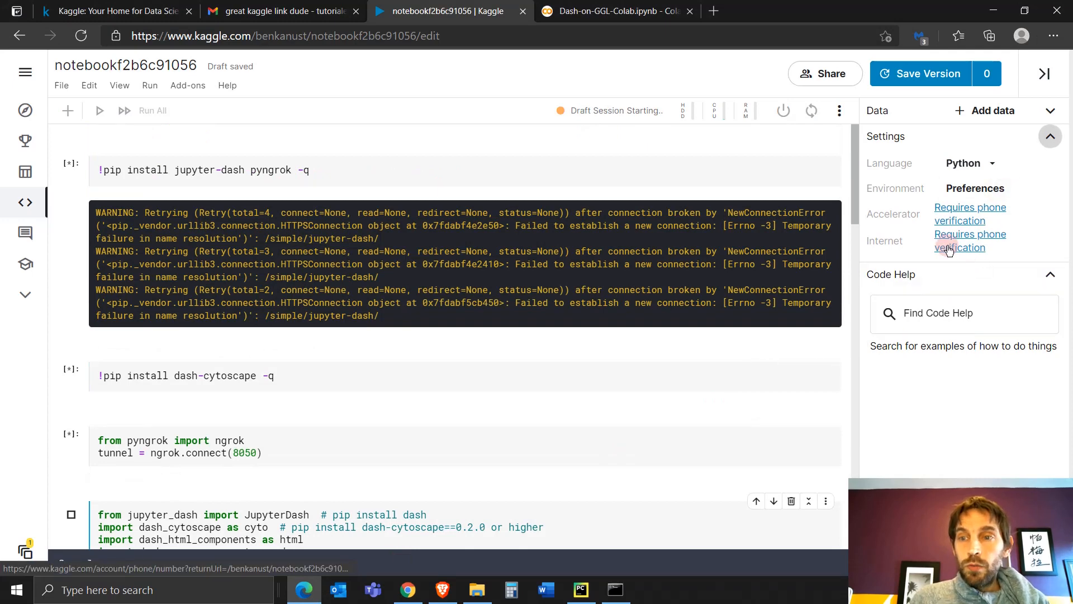
mouse_move(957, 245)
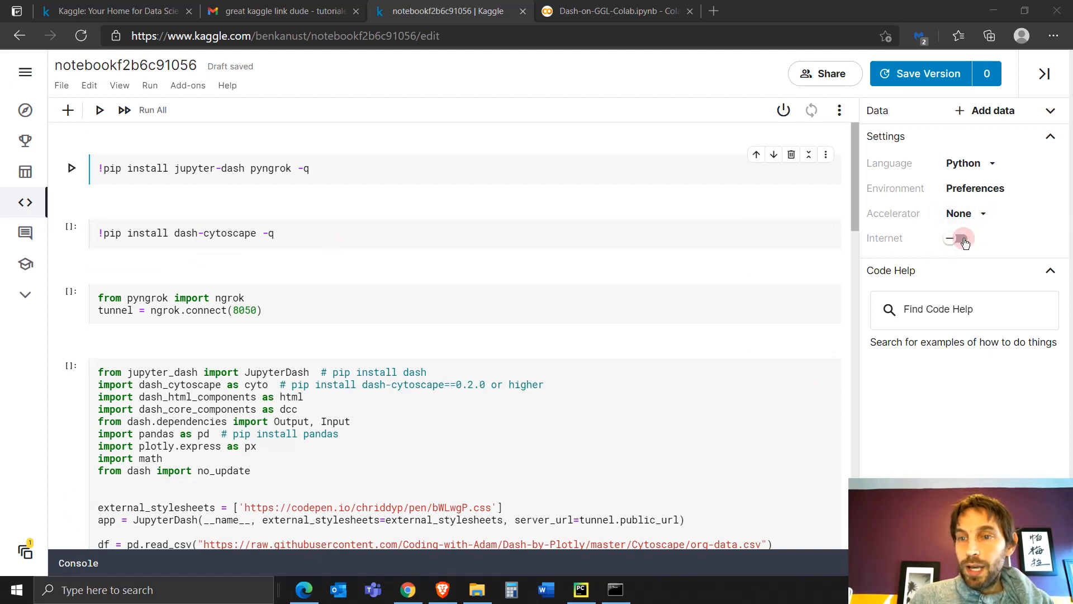
Enable internet access for the notebook and run the dash-cytoscape install cell.
left_click(958, 239)
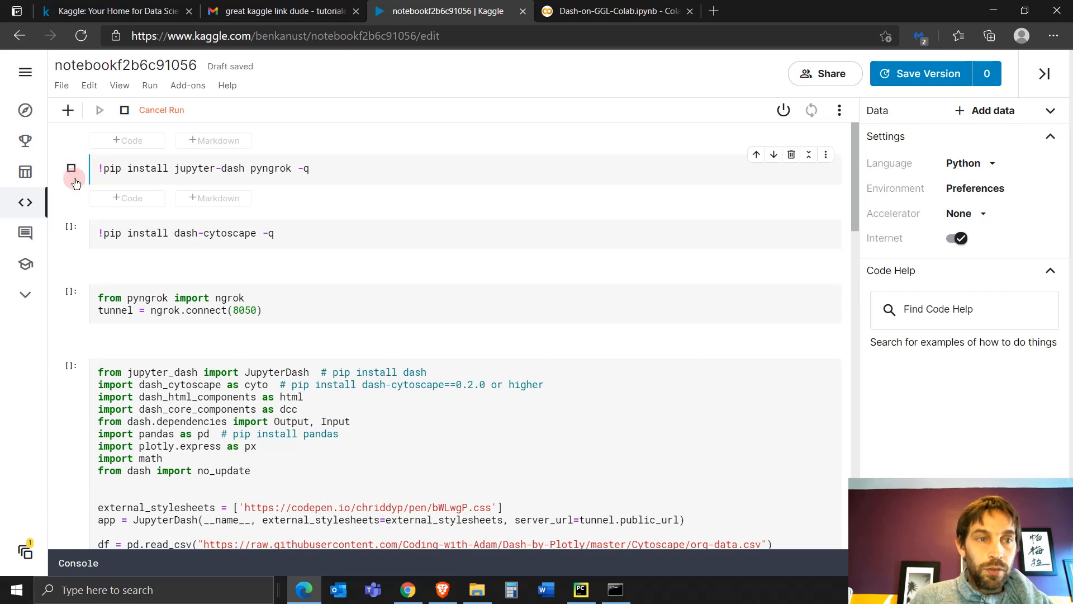
mouse_move(783, 110)
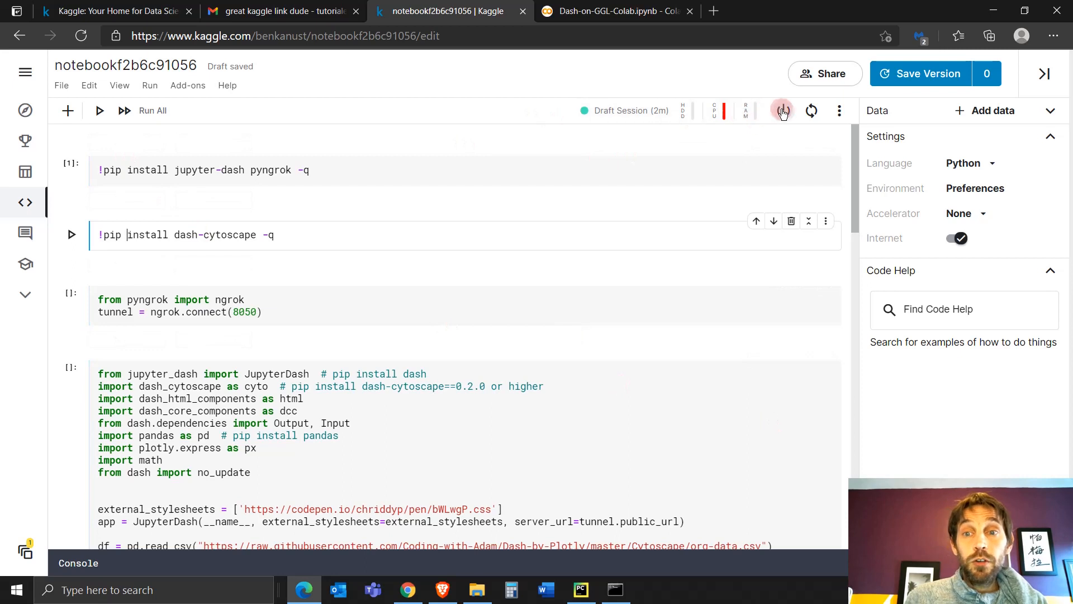
left_click(121, 170)
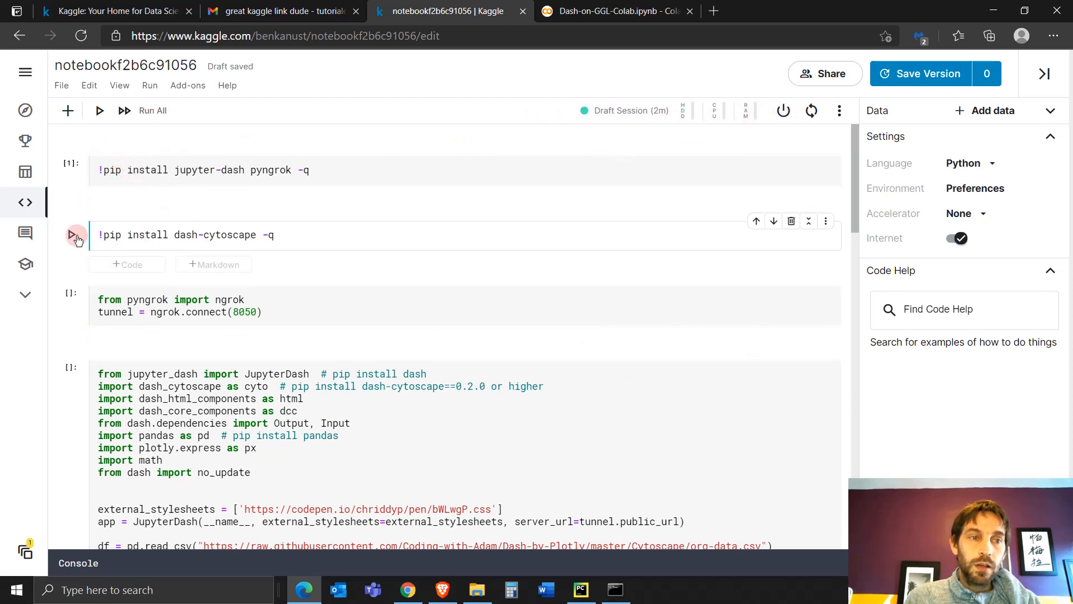
left_click(74, 235)
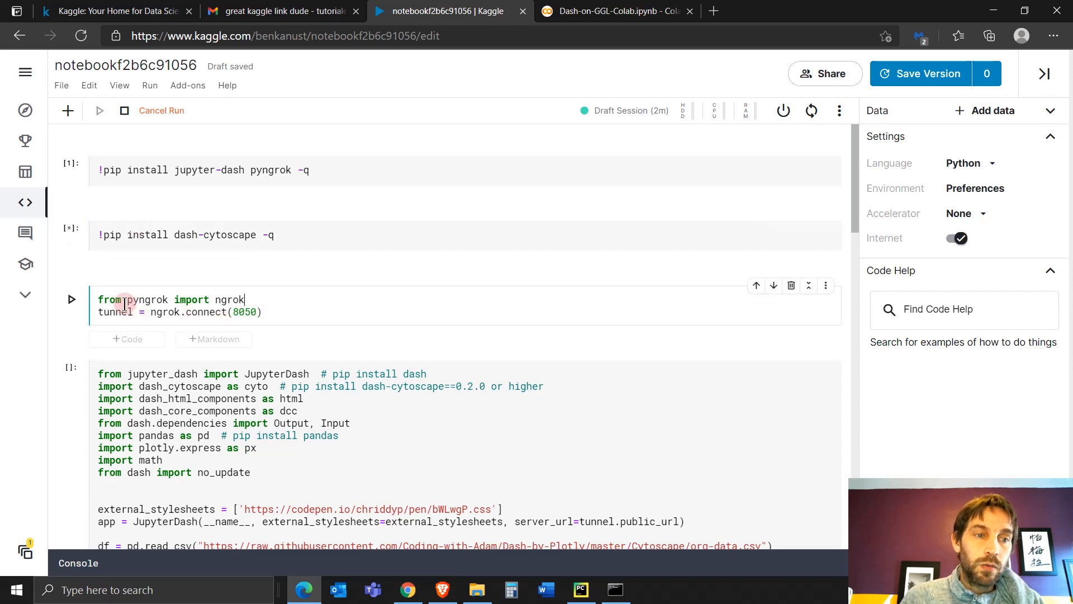
Run the remaining cells and open the Dash app at its ngrok address.
scroll("down", 3)
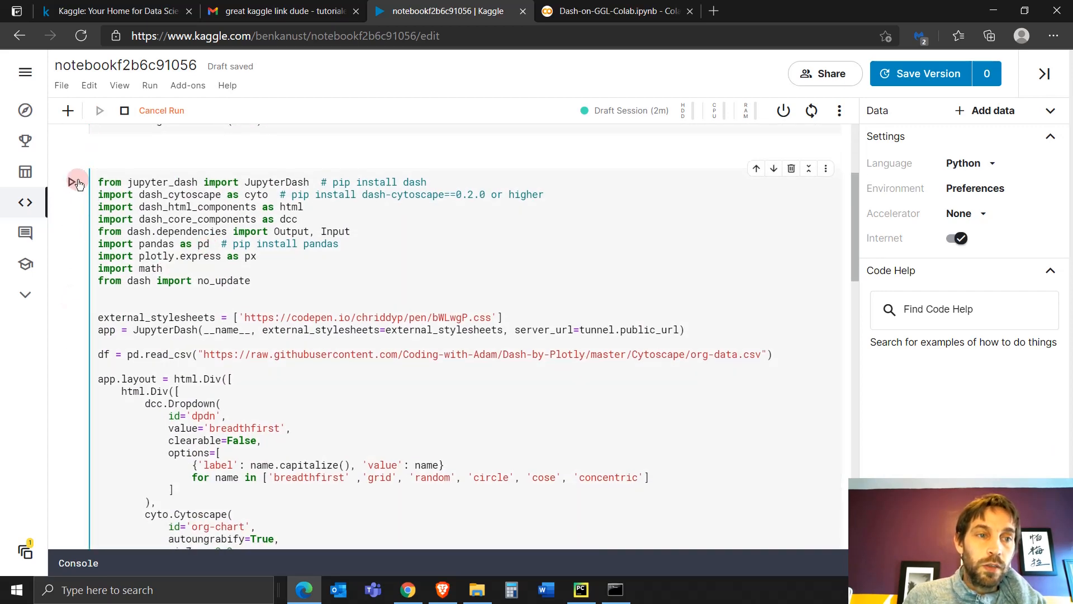
scroll("down", 3)
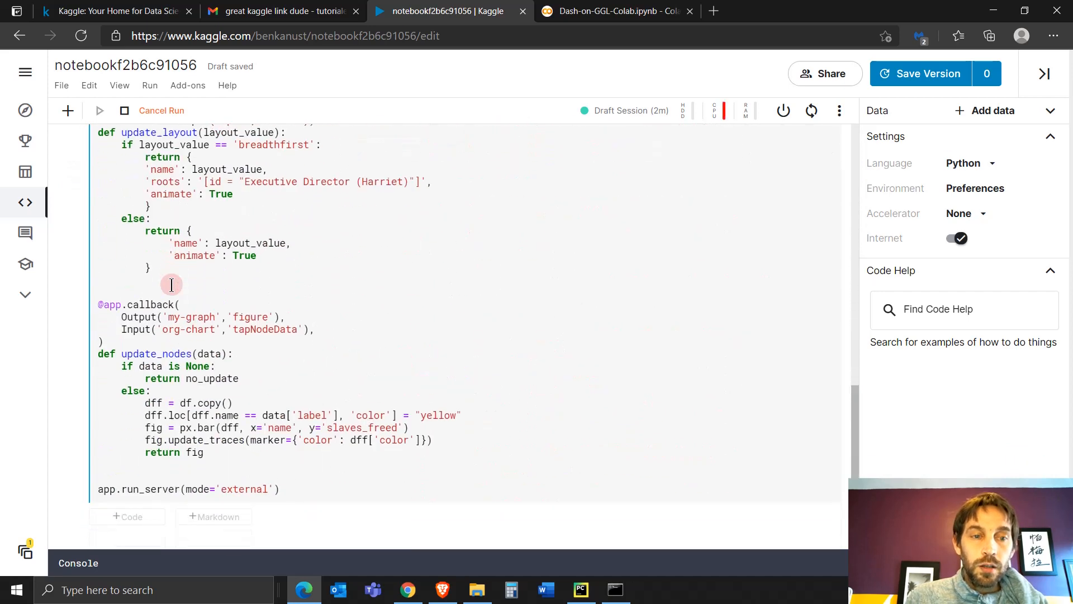
scroll("down", 3)
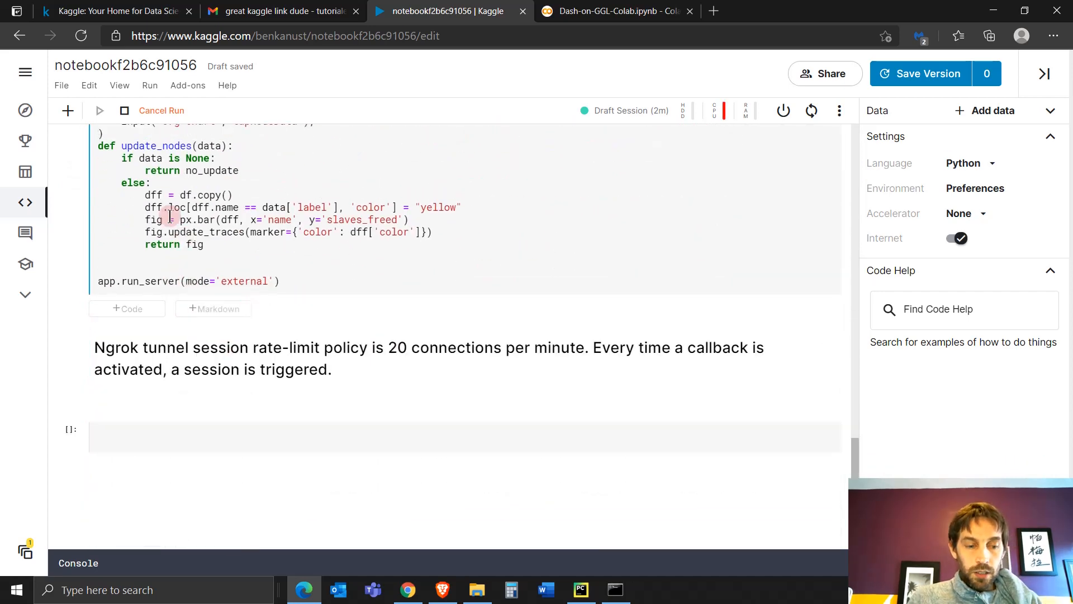
left_click(99, 111)
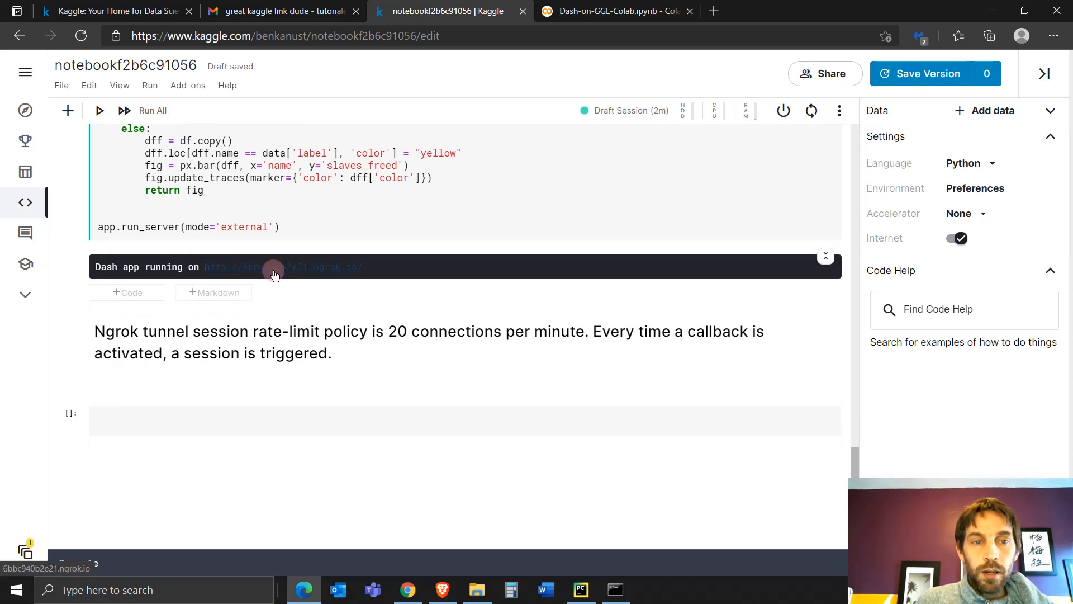
mouse_move(278, 272)
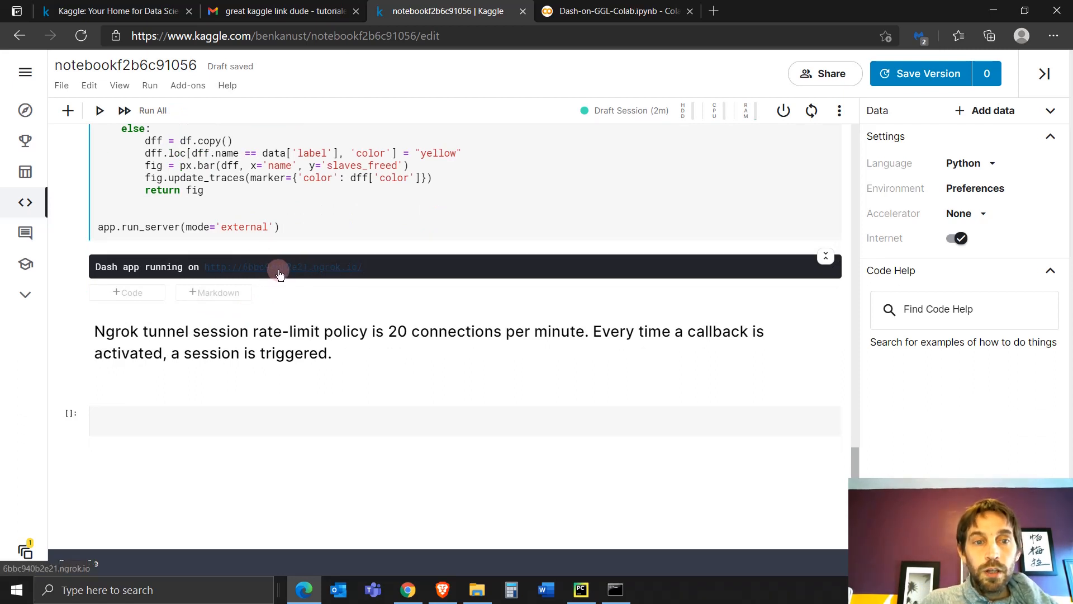
left_click(281, 266)
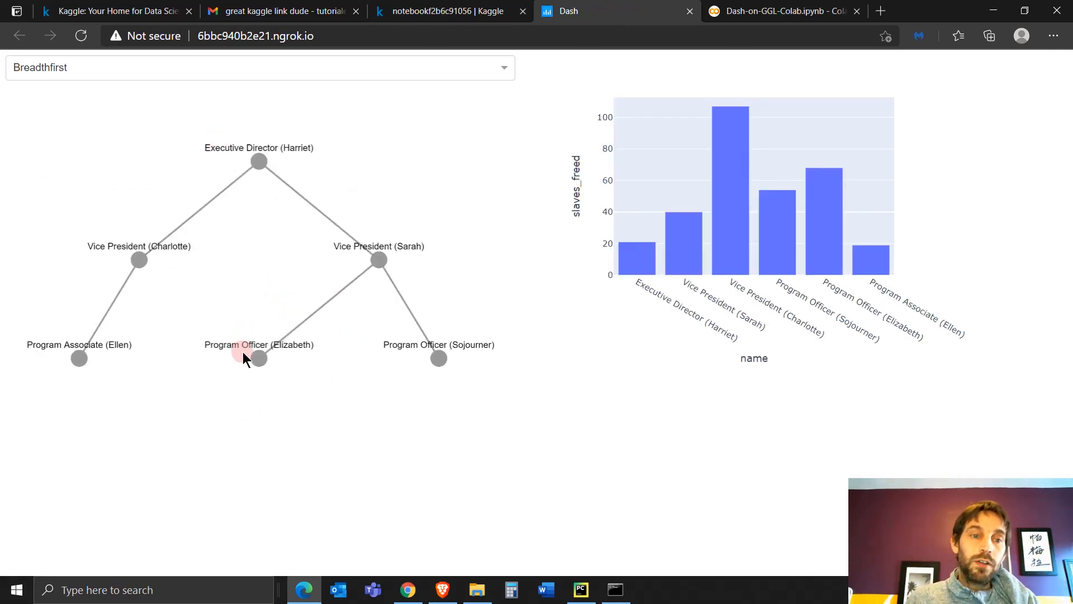
Select Vice President Charlotte's node, switch the org chart to Grid layout, then return to Kaggle.
left_click(378, 259)
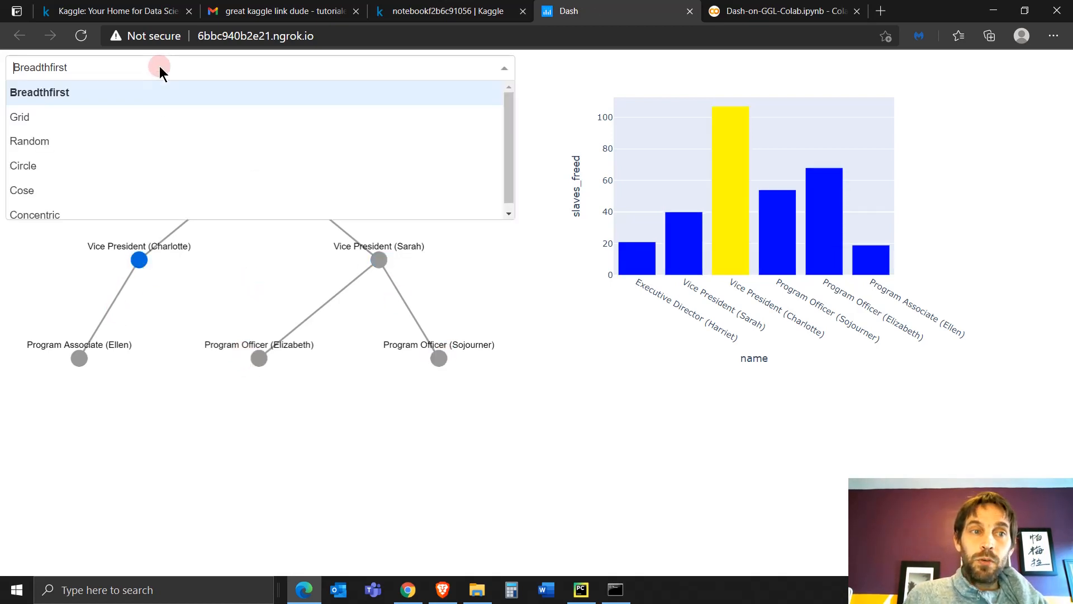
left_click(21, 117)
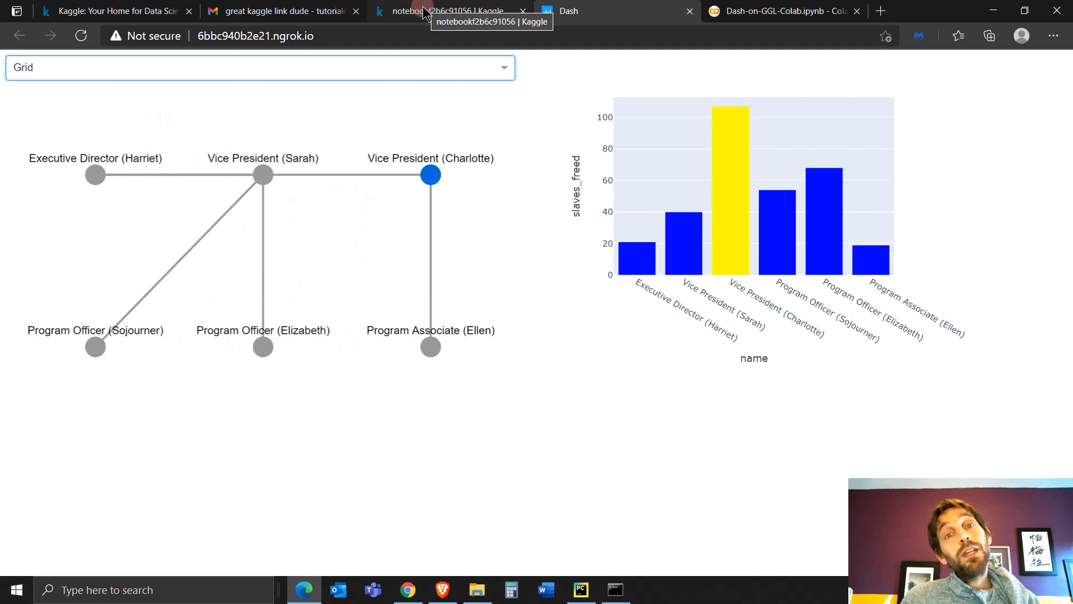
left_click(434, 11)
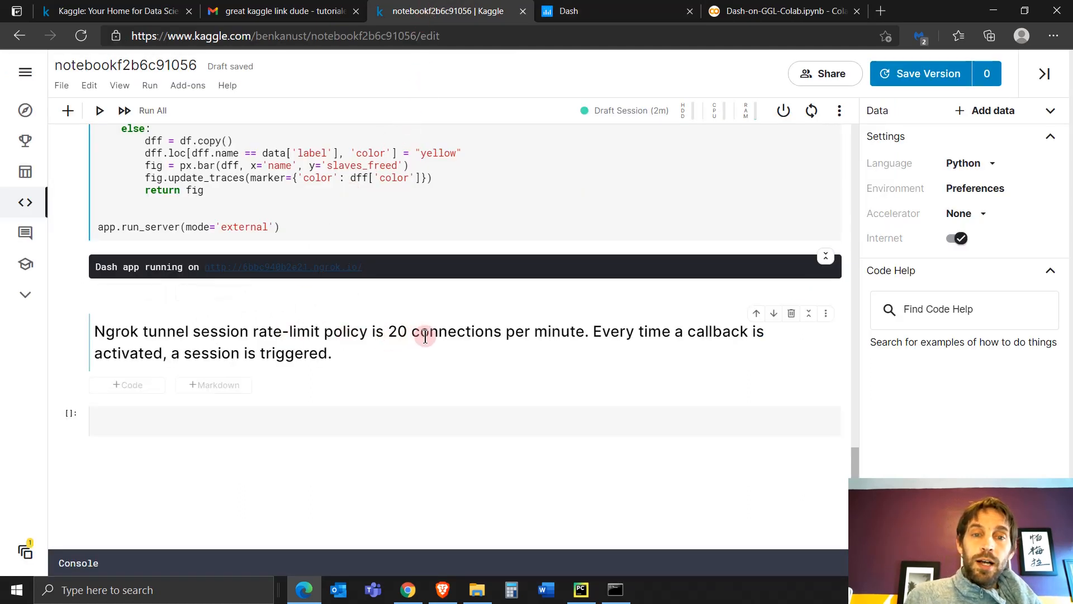
mouse_move(376, 349)
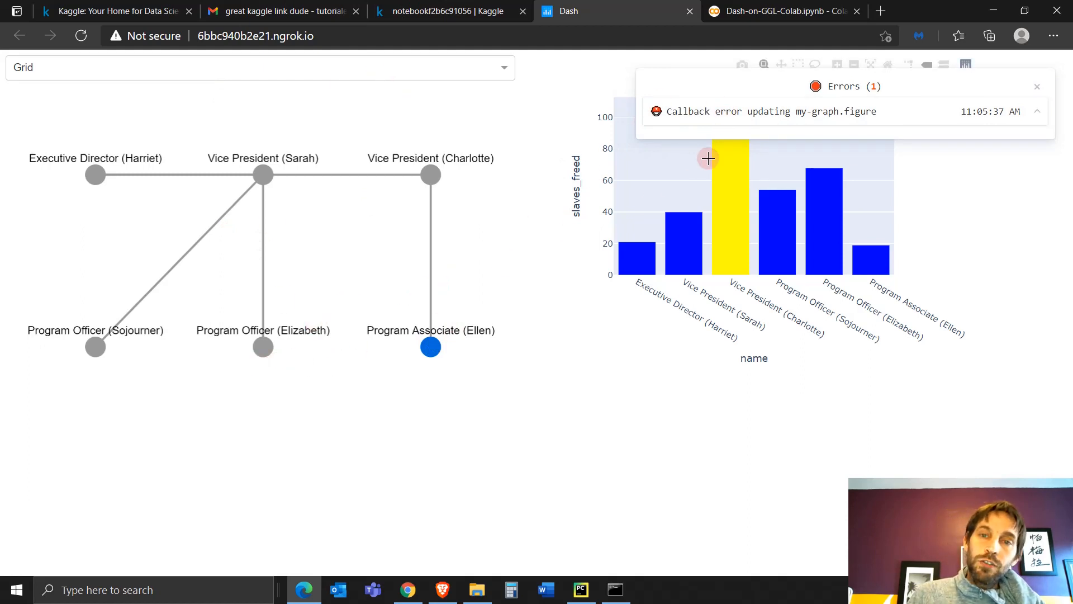
left_click(740, 111)
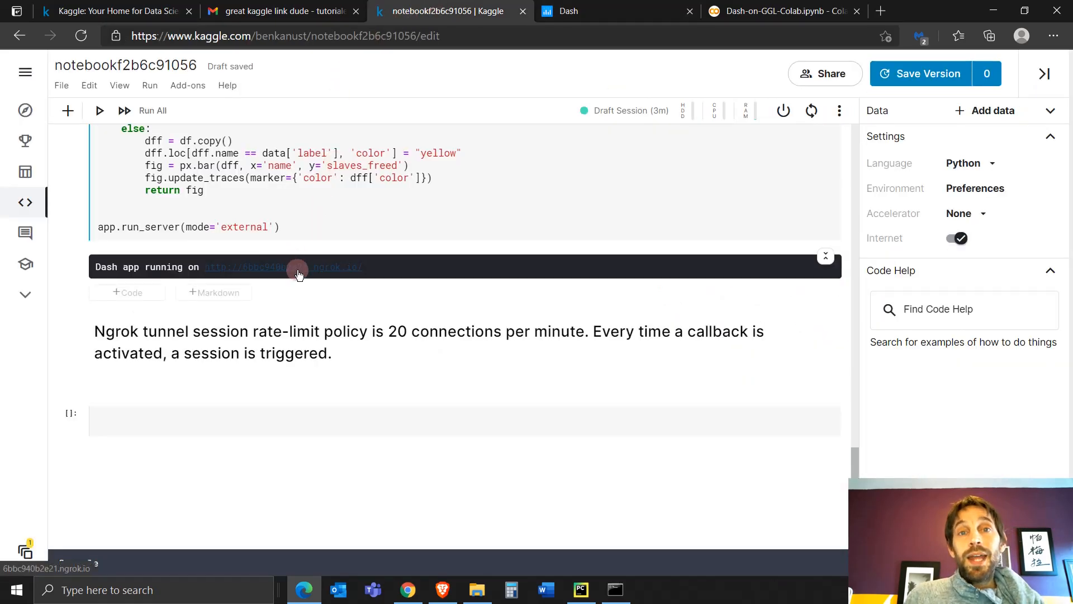
Reopen the ngrok URL, hitting ERR_NGROK_702, and highlight the 30-connections-per-60-seconds limit.
left_click(299, 267)
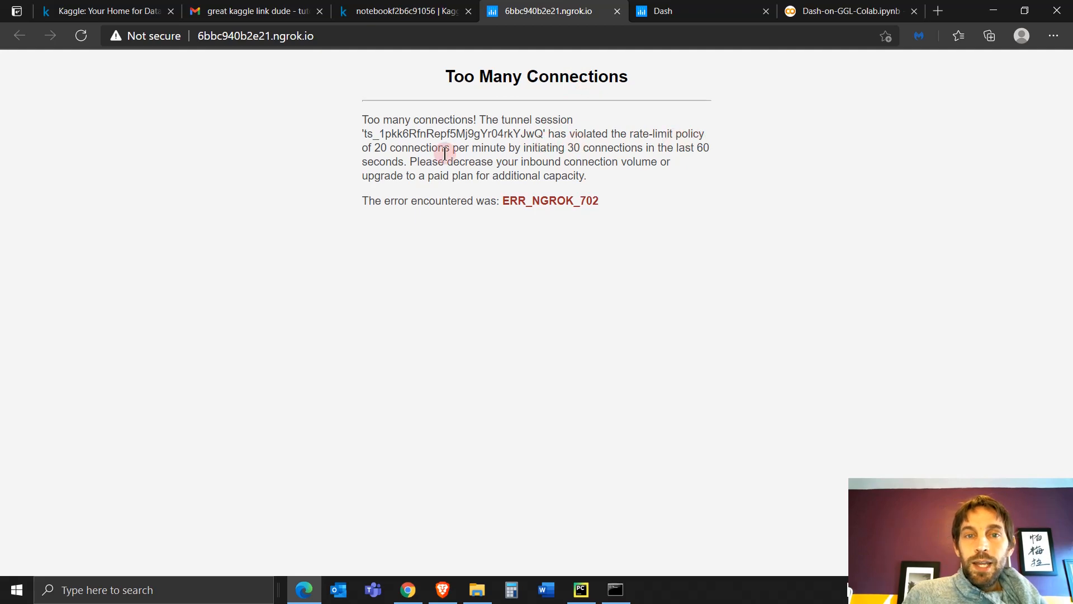
double_click(405, 148)
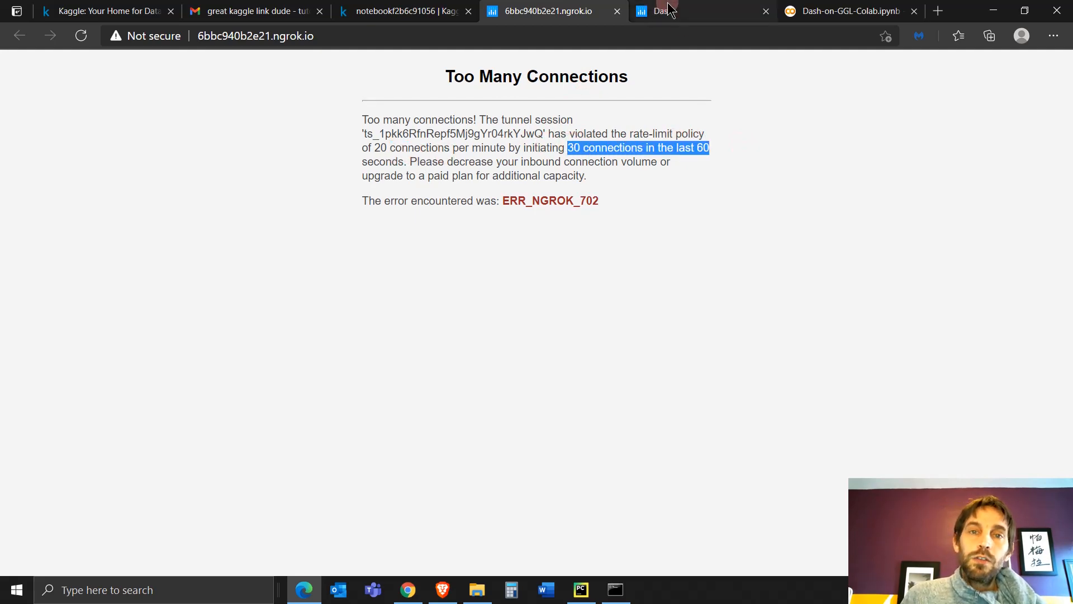
mouse_move(671, 13)
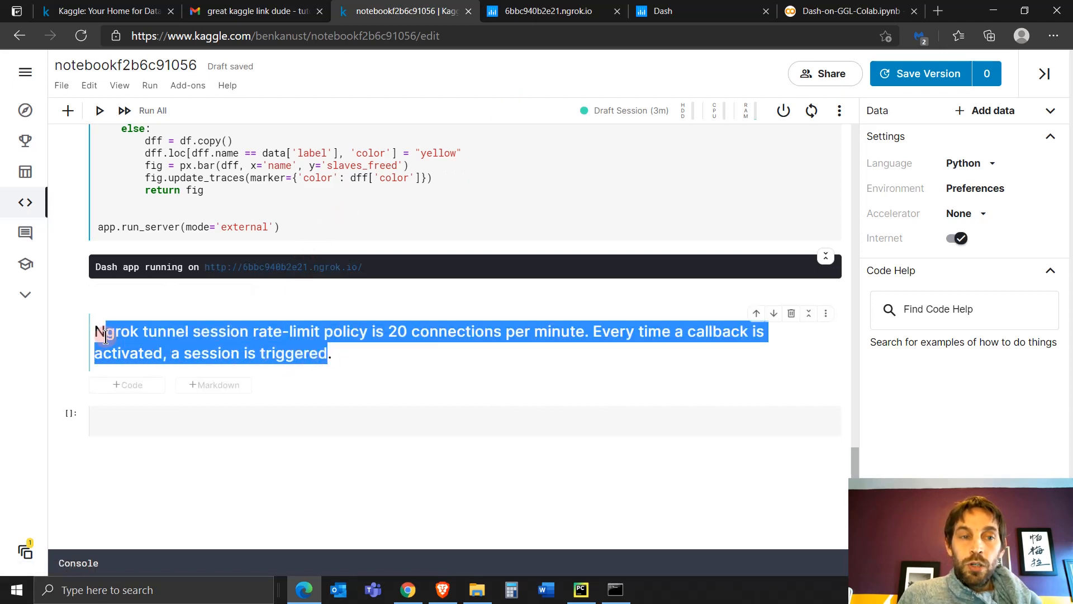
left_click(316, 355)
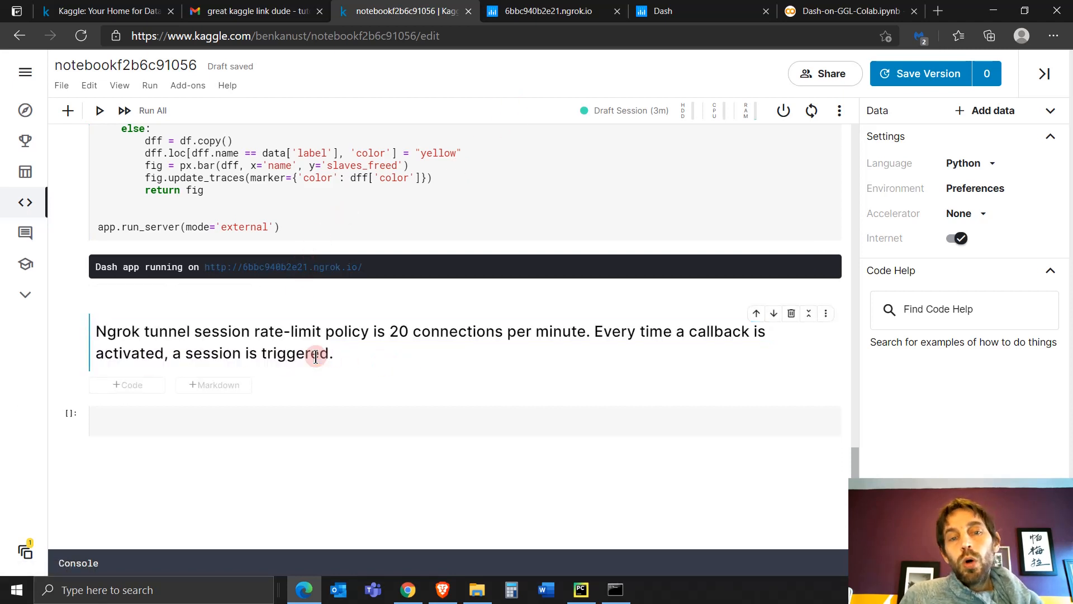